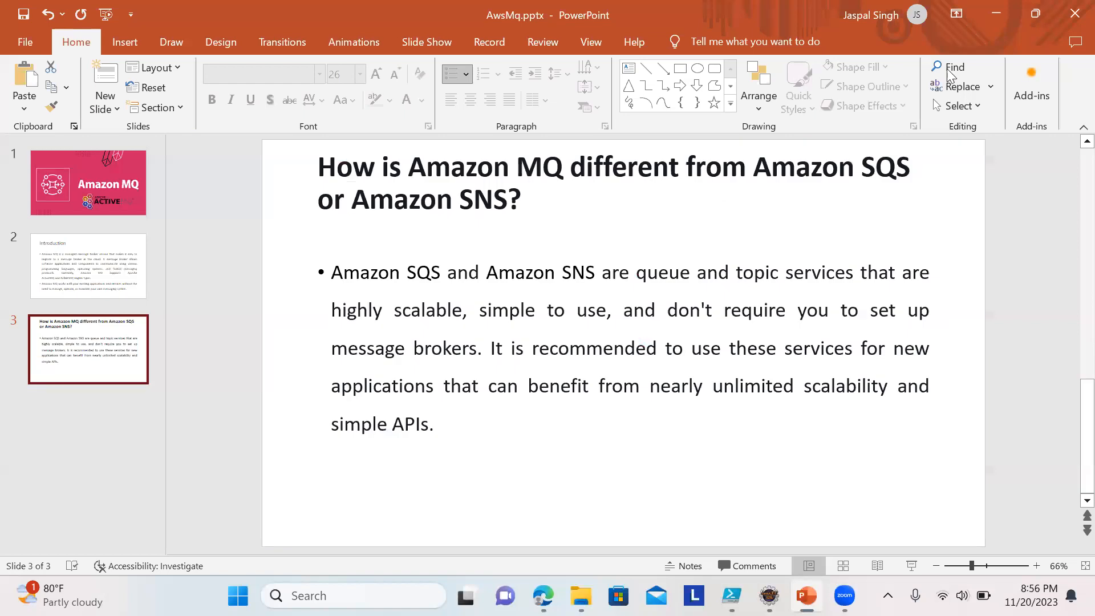
mouse_move(997, 14)
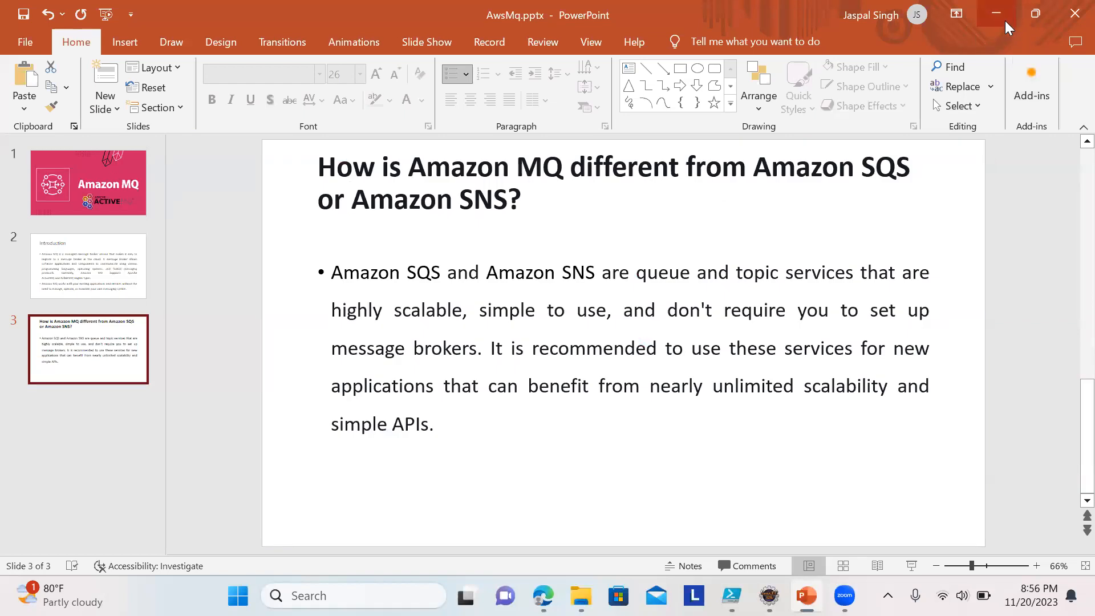
- Minimize the PowerPoint window so the browser with the AWS console home shows
click(768, 595)
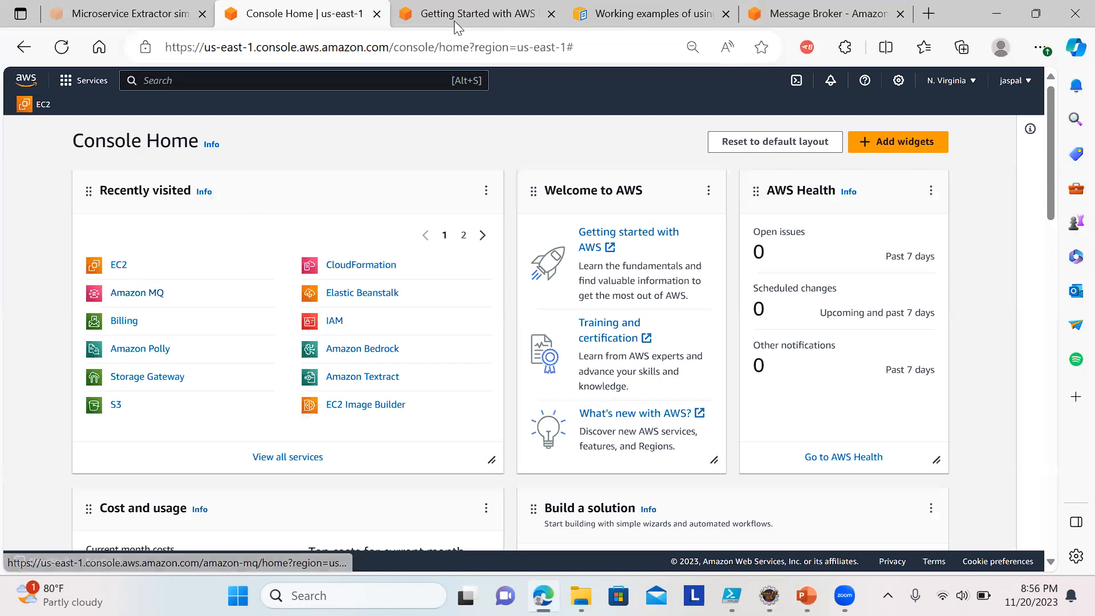
- Switch to the Amazon MQ product page and read down to the How it works section
click(477, 14)
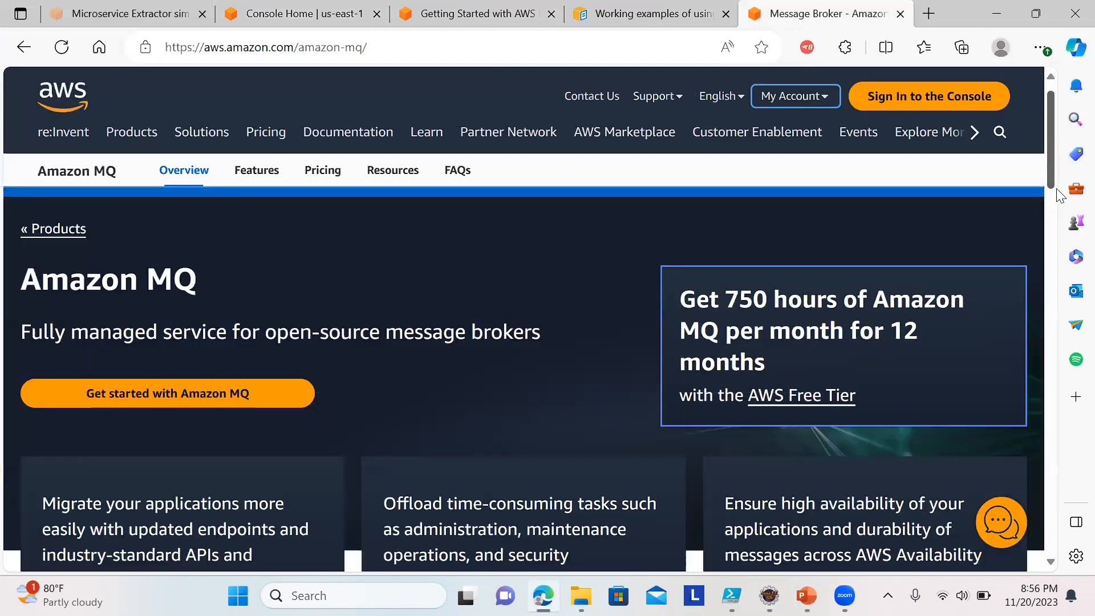
scroll(down, 3)
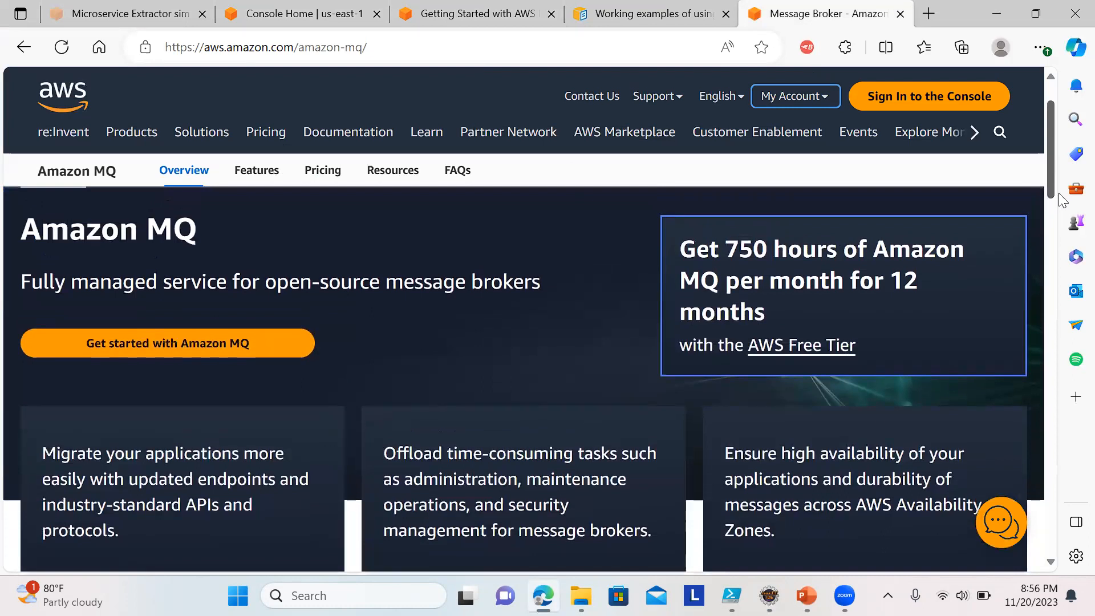
scroll(down, 3)
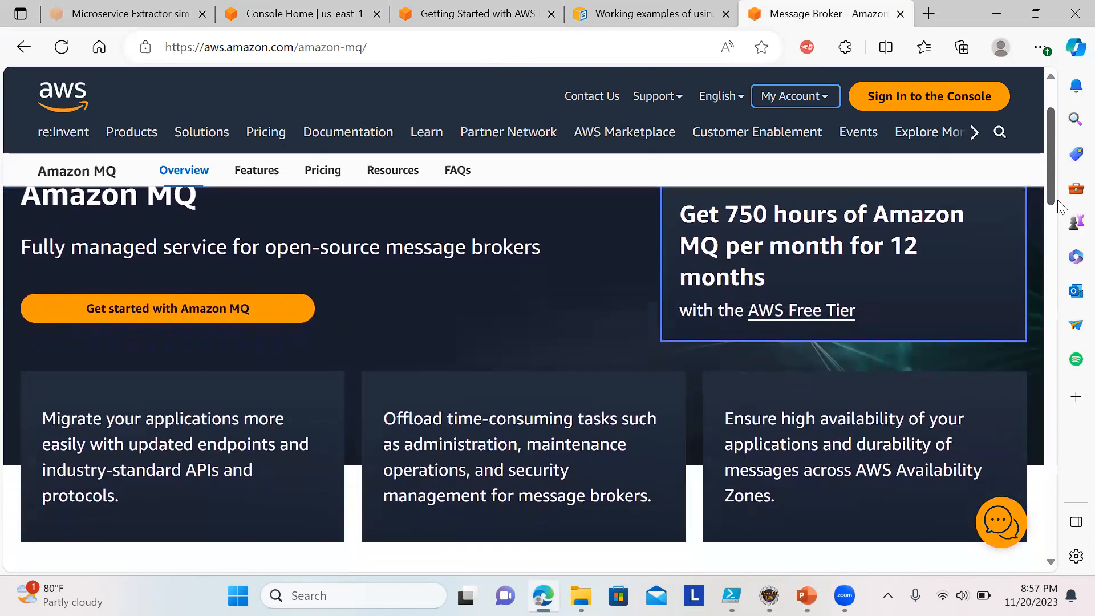
scroll(down, 3)
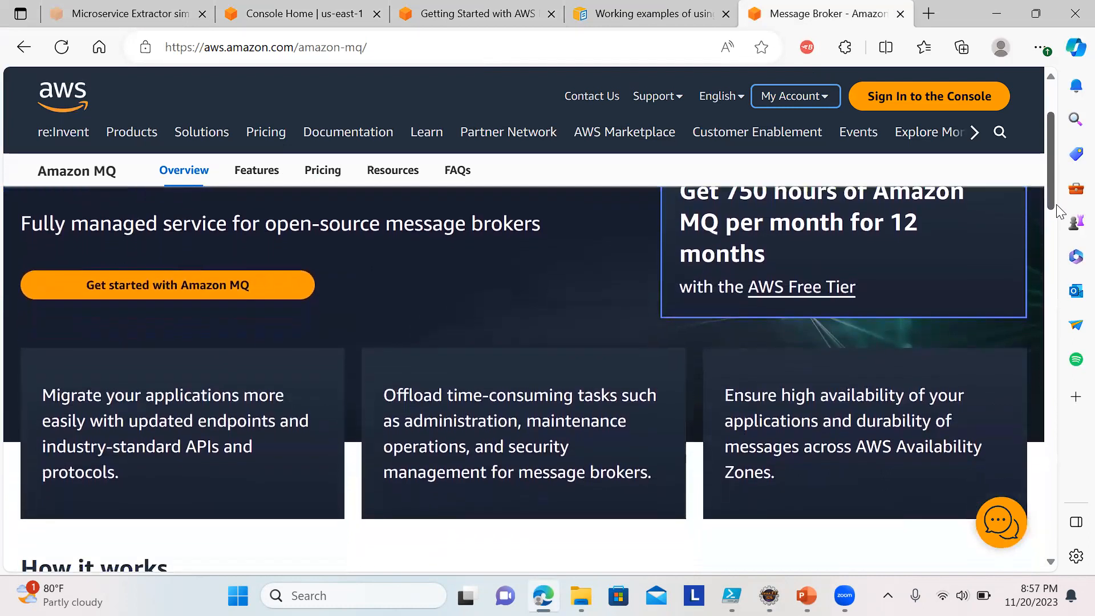
scroll(down, 3)
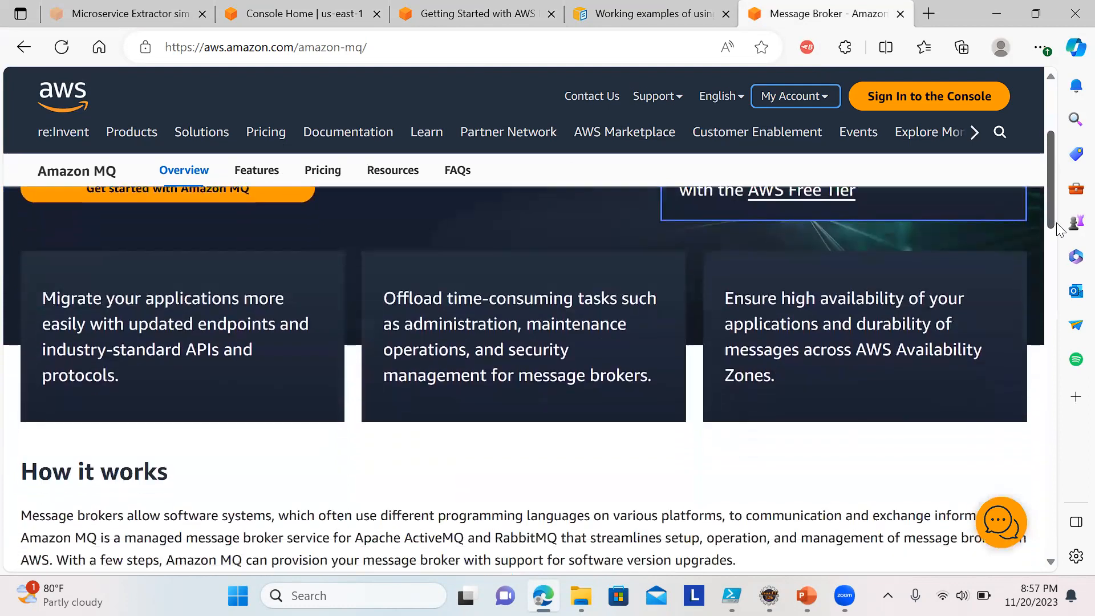
scroll(down, 3)
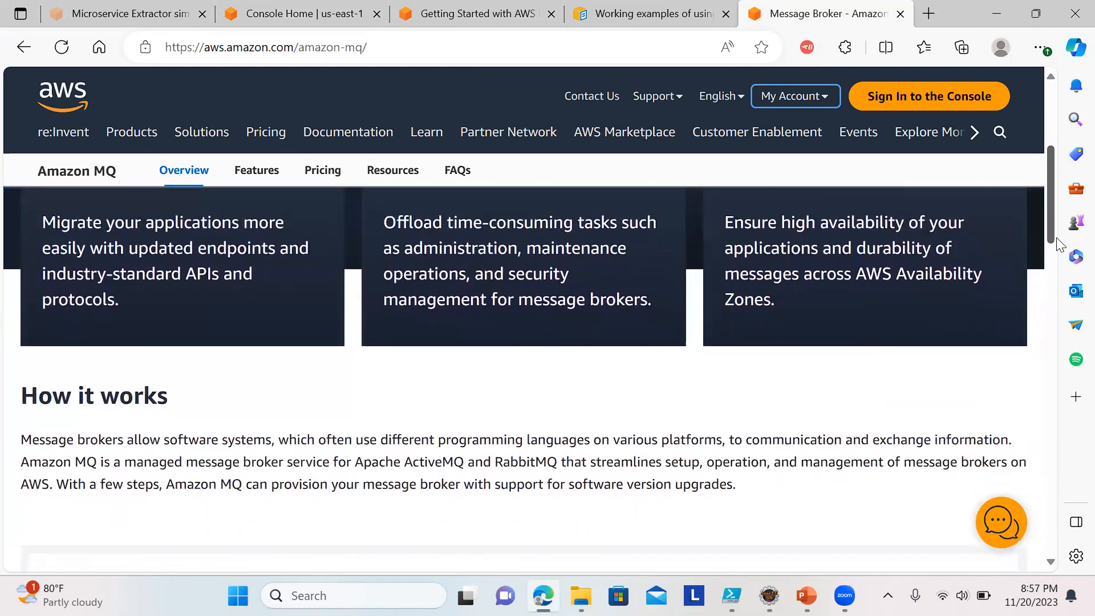
scroll(up, 3)
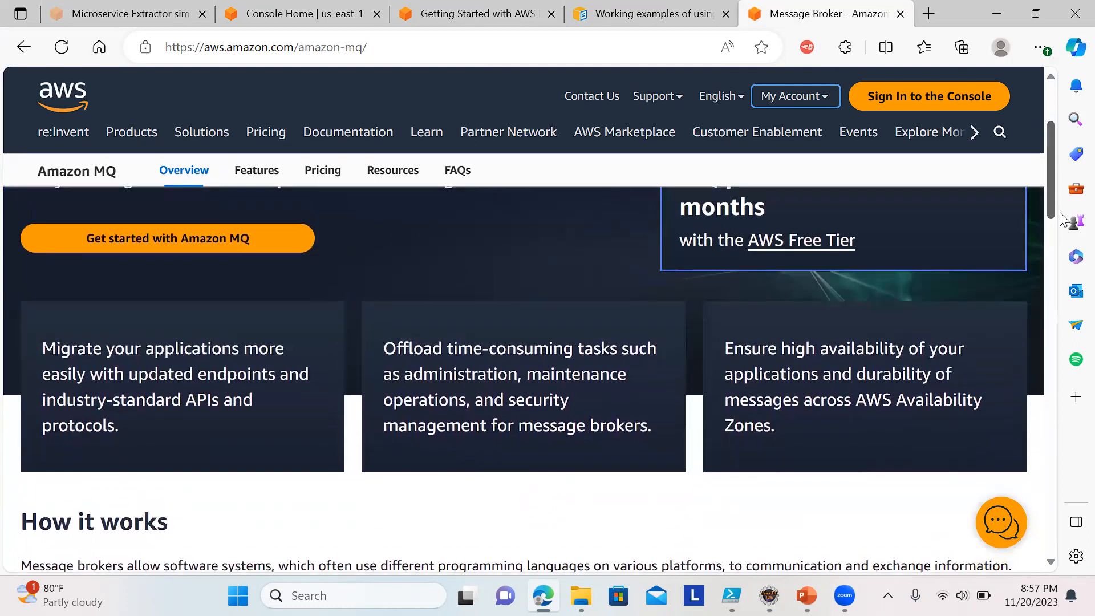
scroll(down, 3)
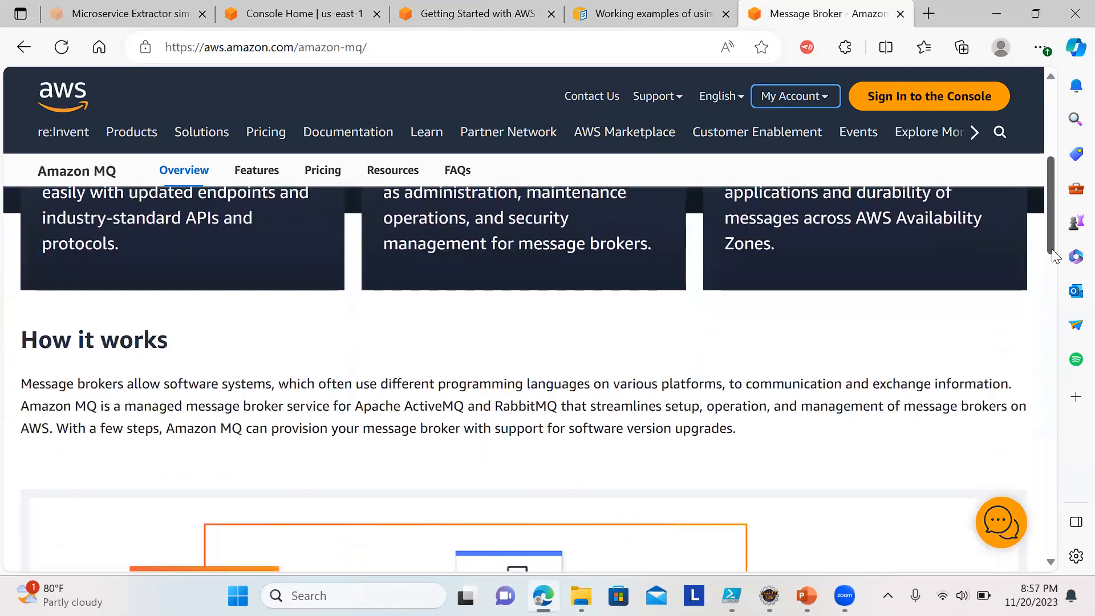
scroll(down, 3)
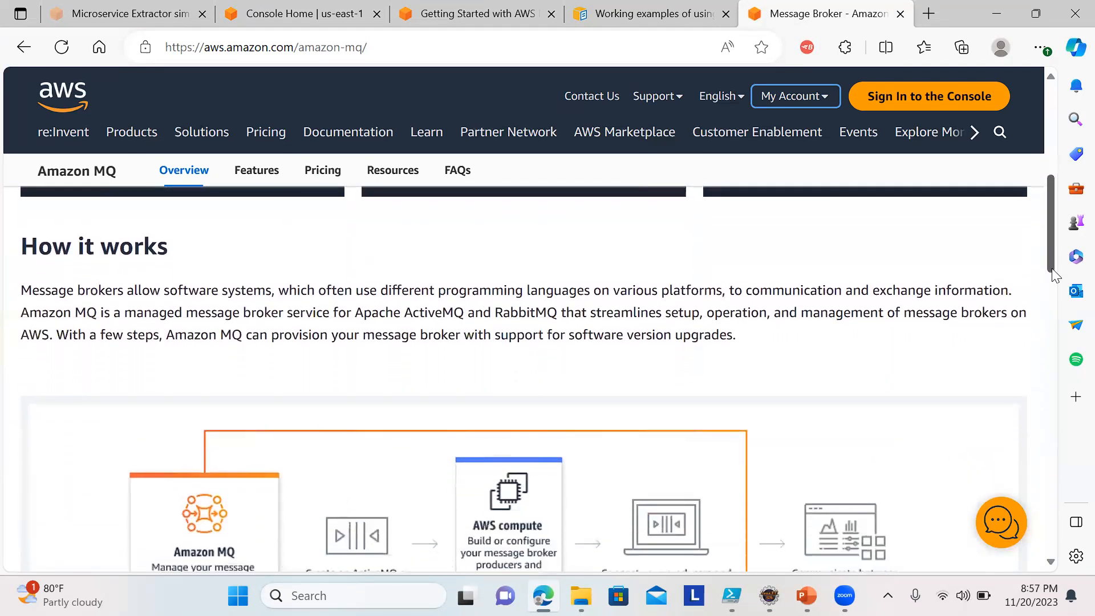
scroll(down, 3)
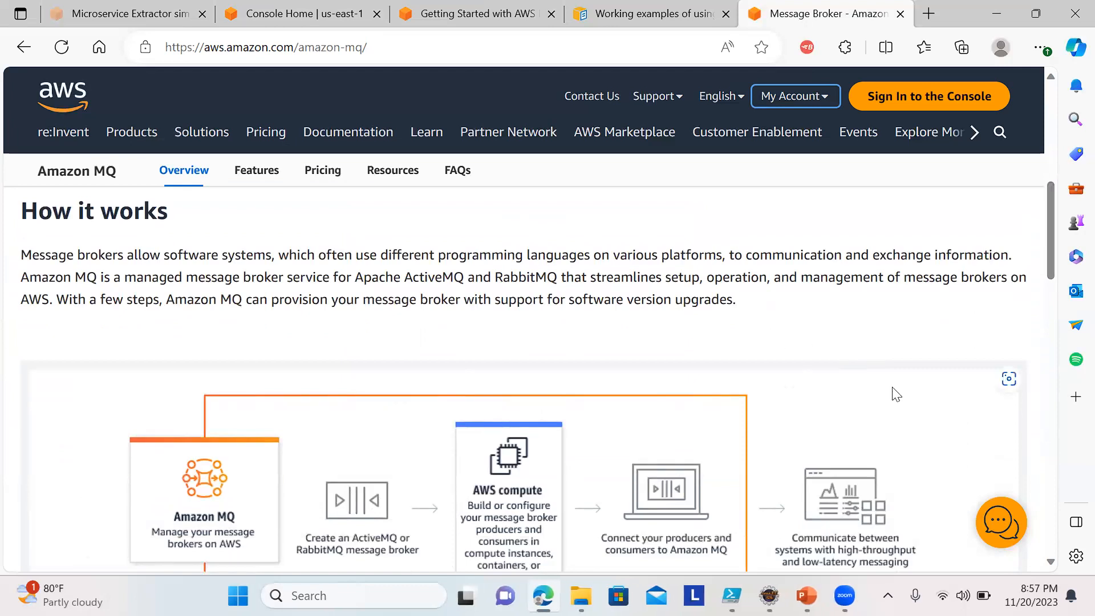
mouse_move(354, 436)
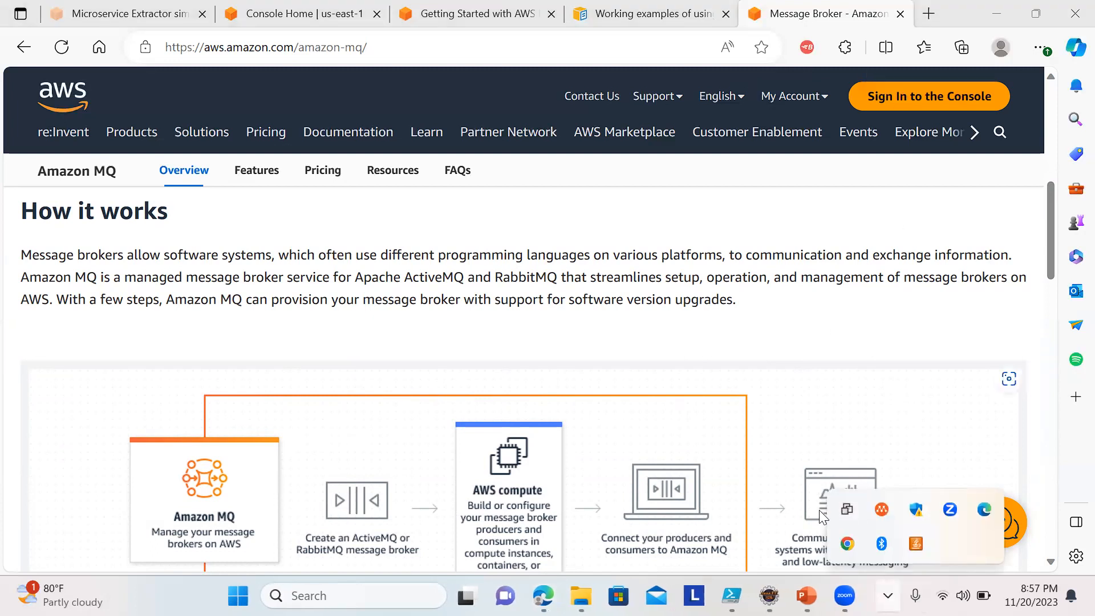
mouse_move(664, 367)
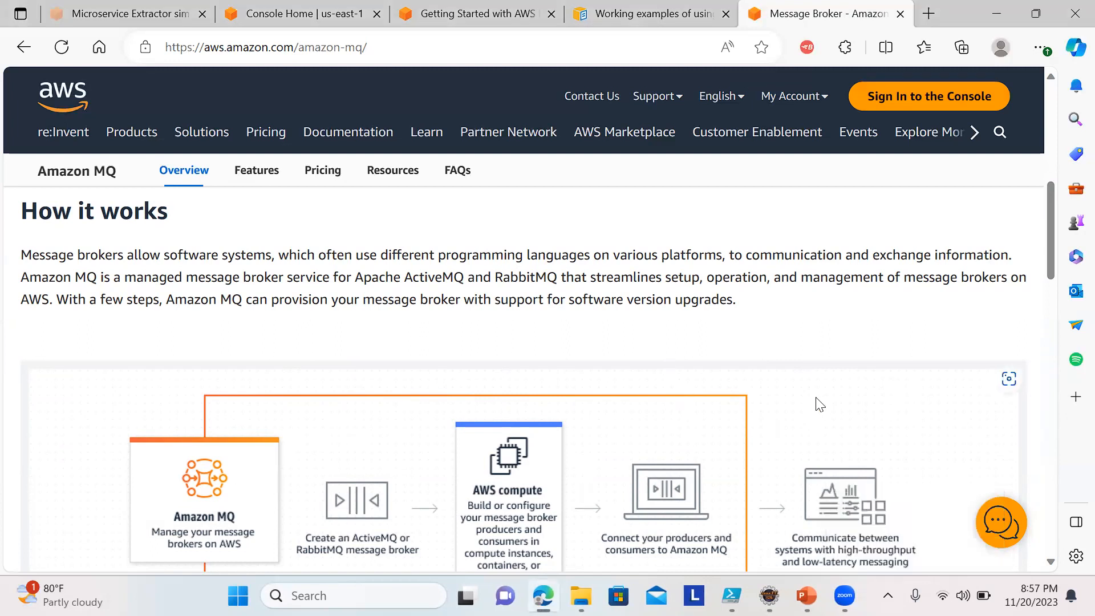
mouse_move(222, 500)
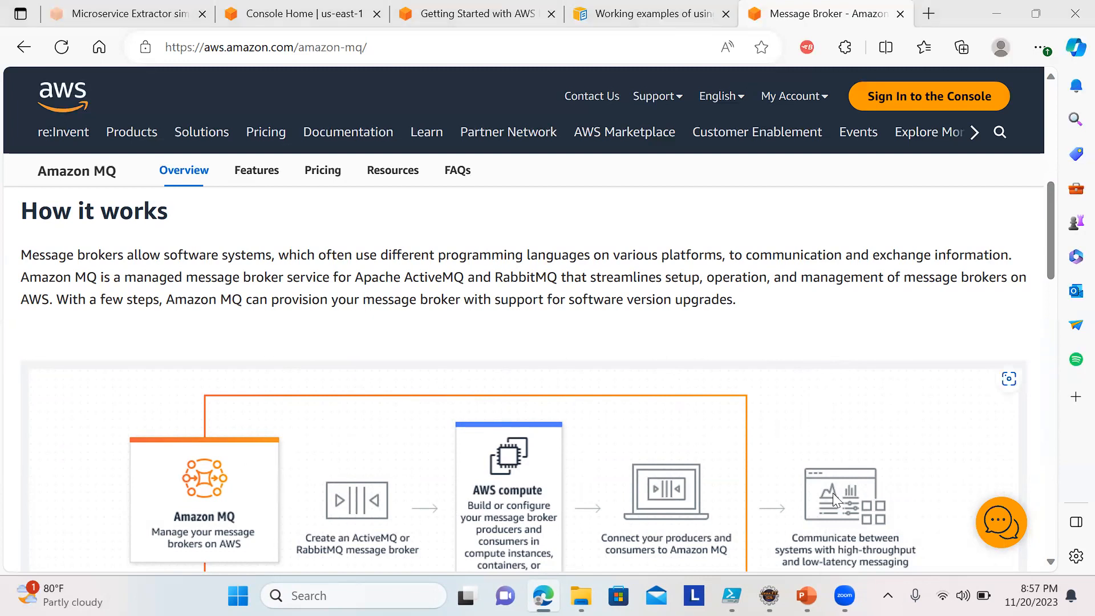
mouse_move(915, 372)
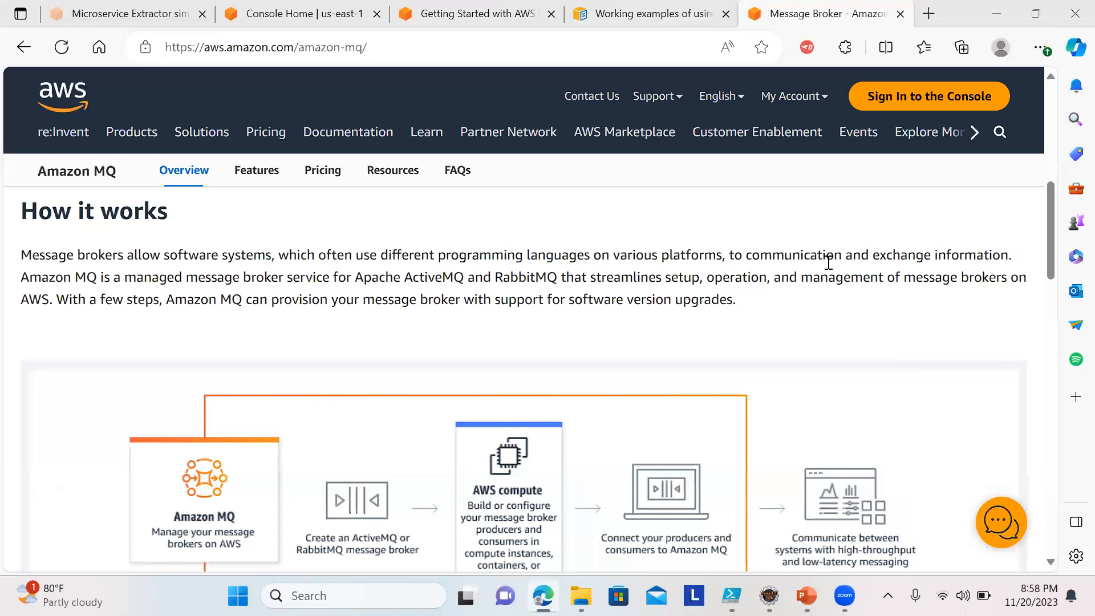
mouse_move(240, 276)
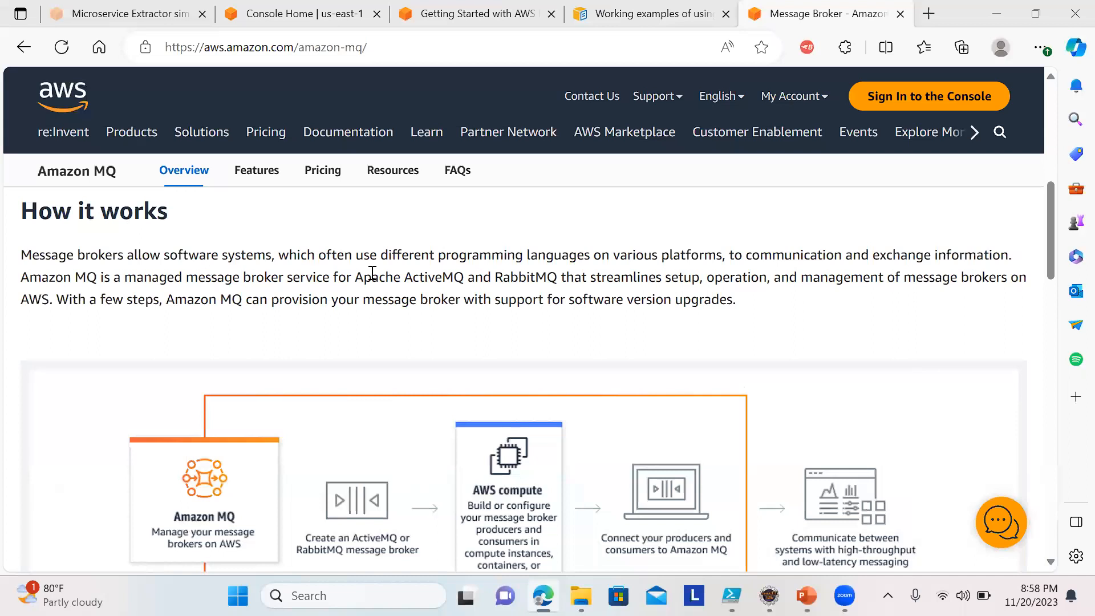
- Highlight 'Apache ActiveMQ and RabbitMQ' and bring the how-it-works diagram into view
drag(372, 277, 552, 277)
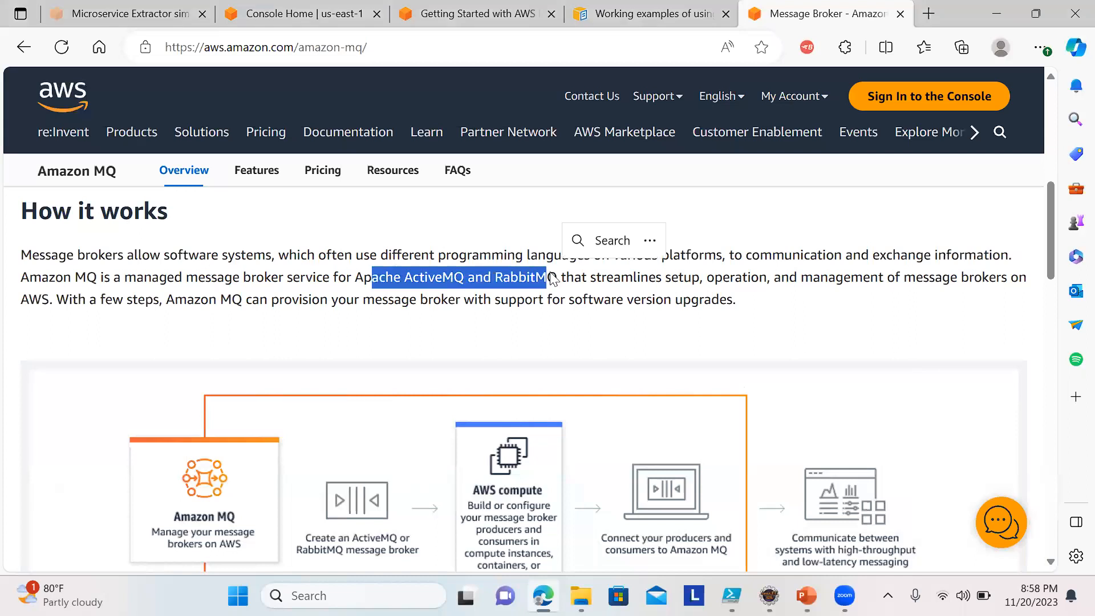
scroll(down, 3)
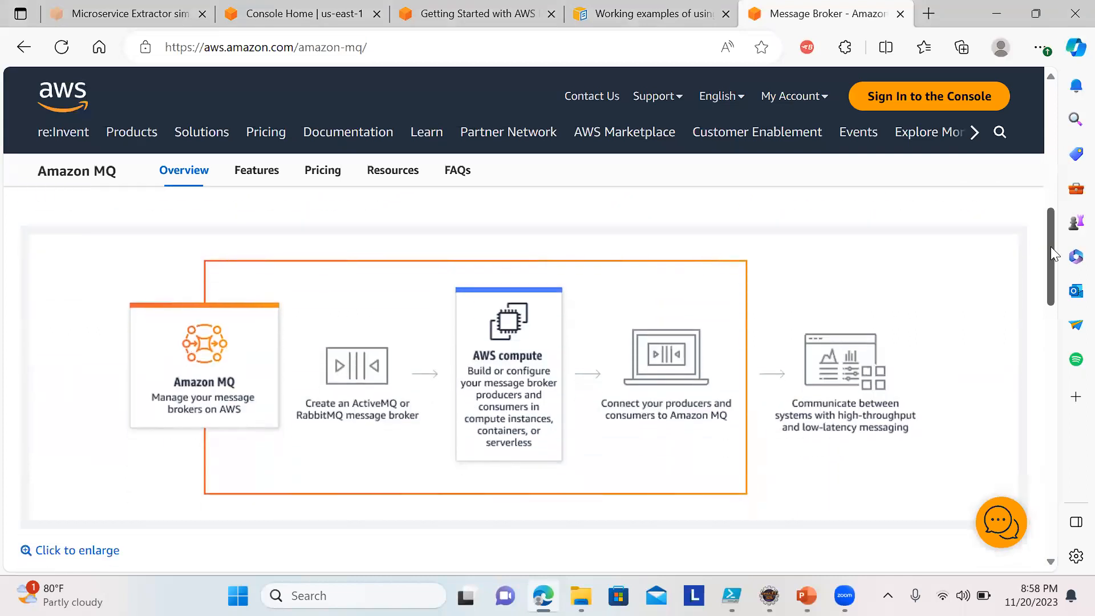
scroll(down, 3)
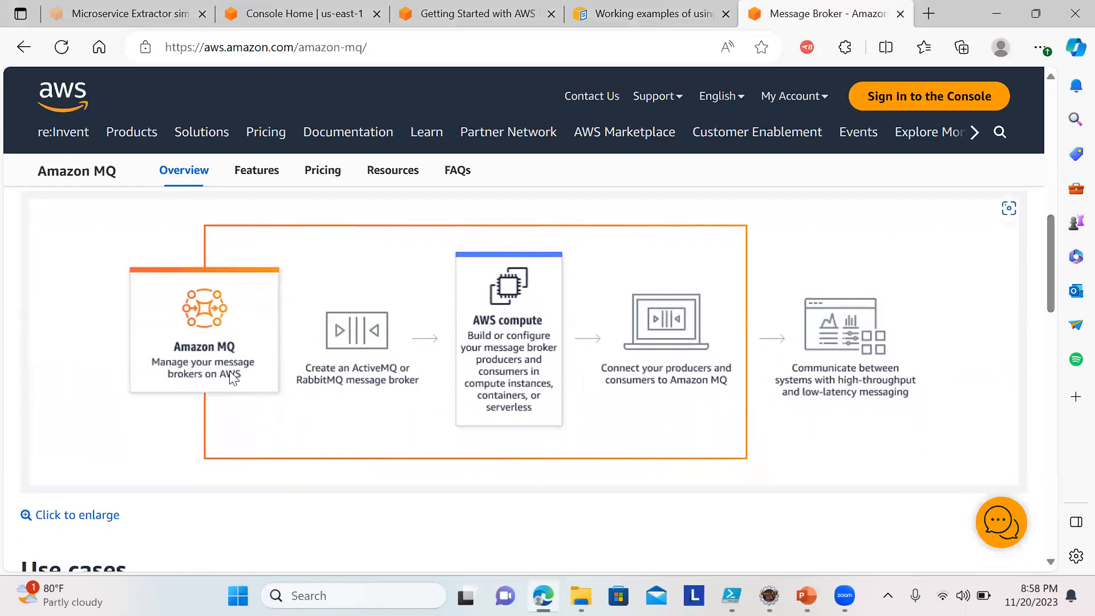
mouse_move(396, 418)
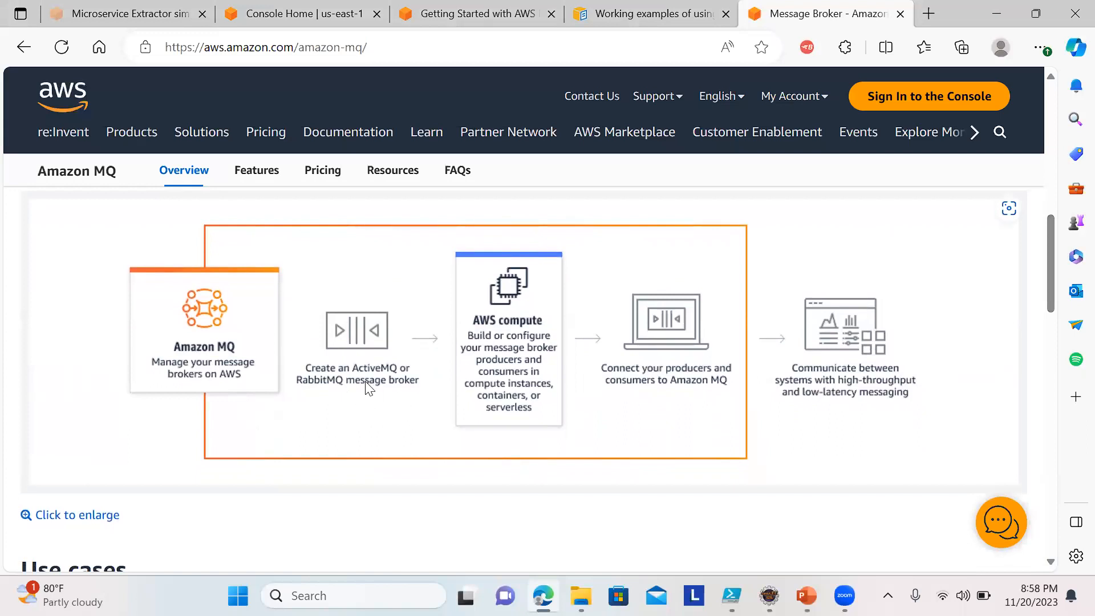
mouse_move(480, 310)
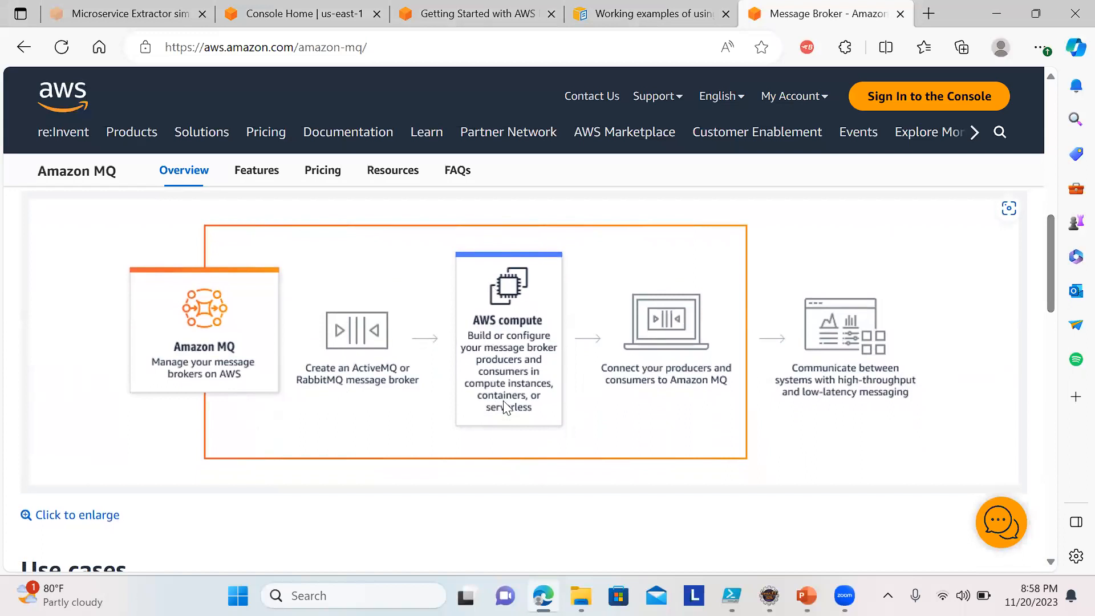
mouse_move(543, 320)
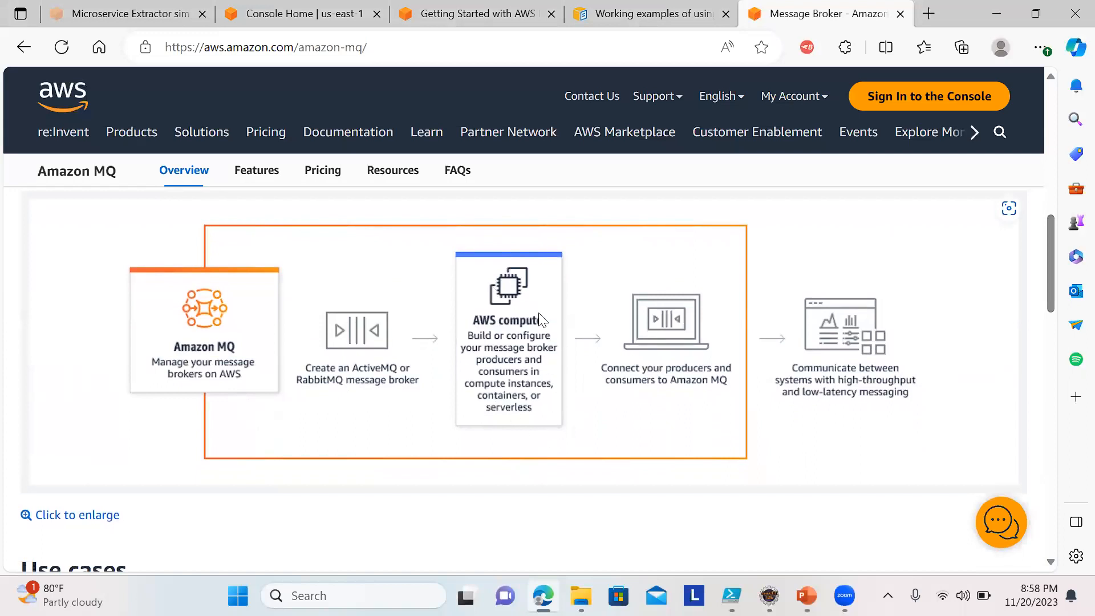
mouse_move(653, 389)
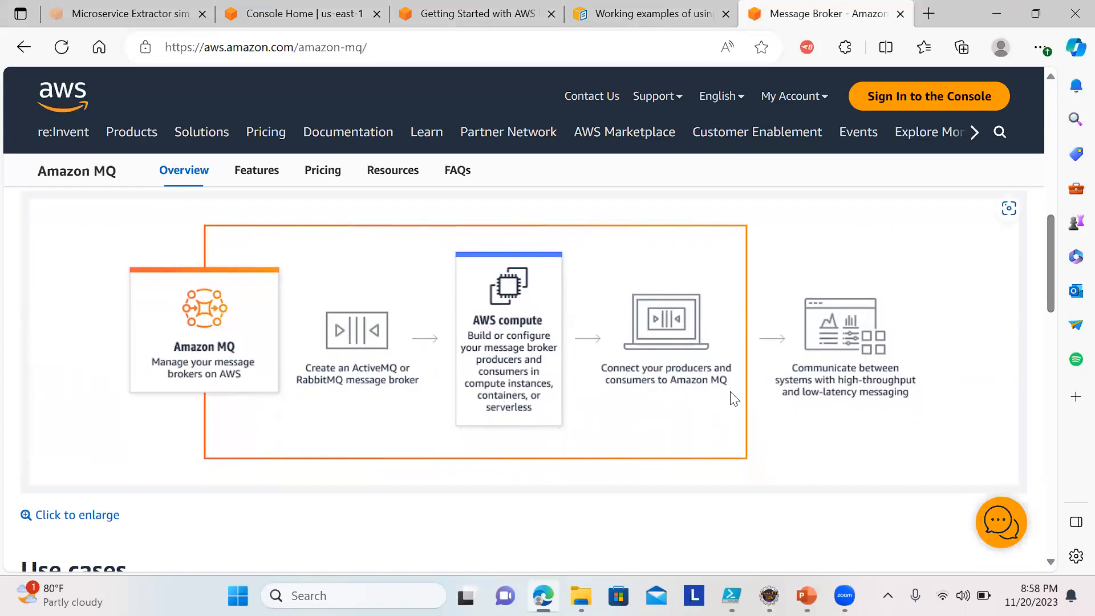
mouse_move(865, 376)
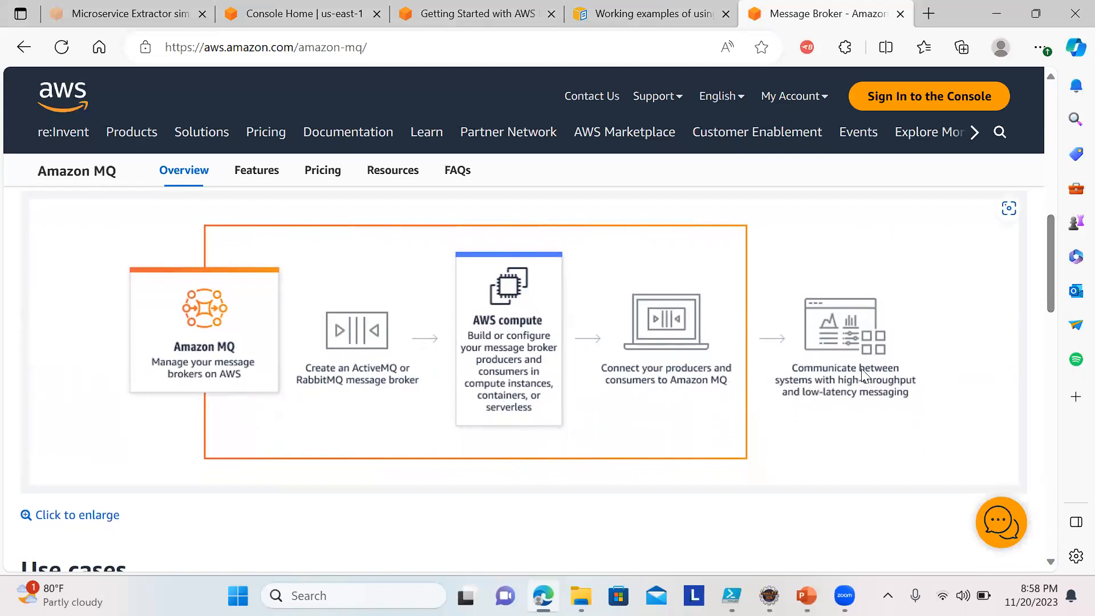
mouse_move(892, 410)
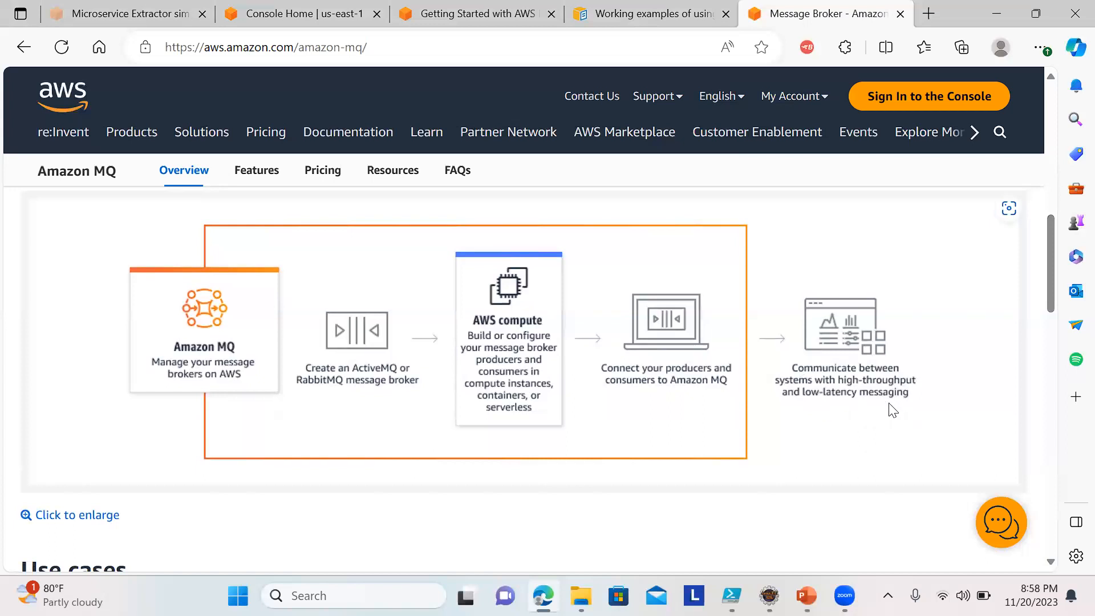
mouse_move(907, 417)
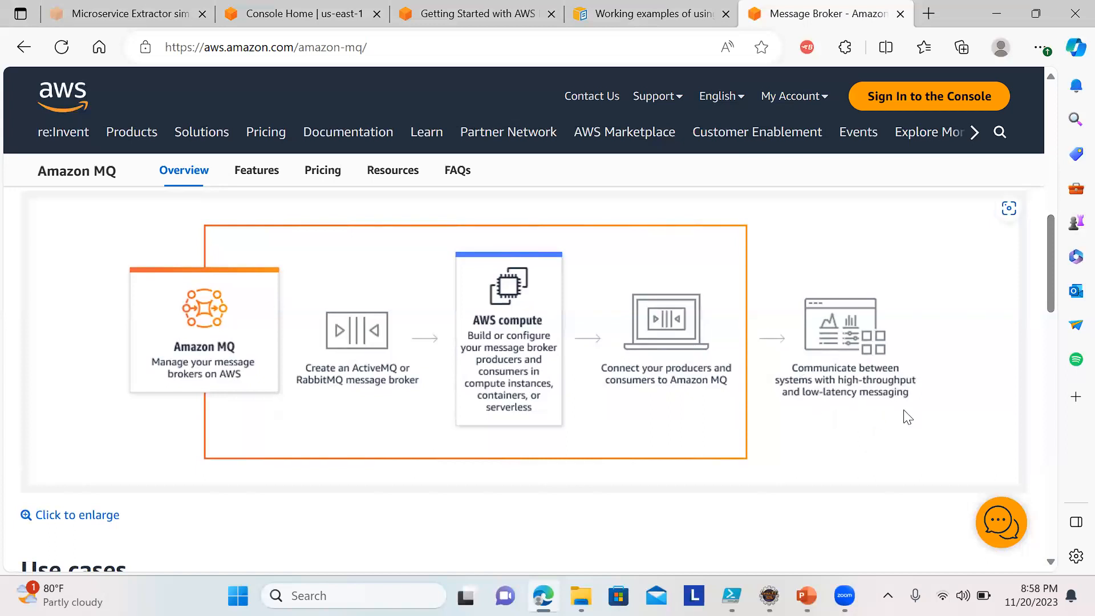
scroll(down, 3)
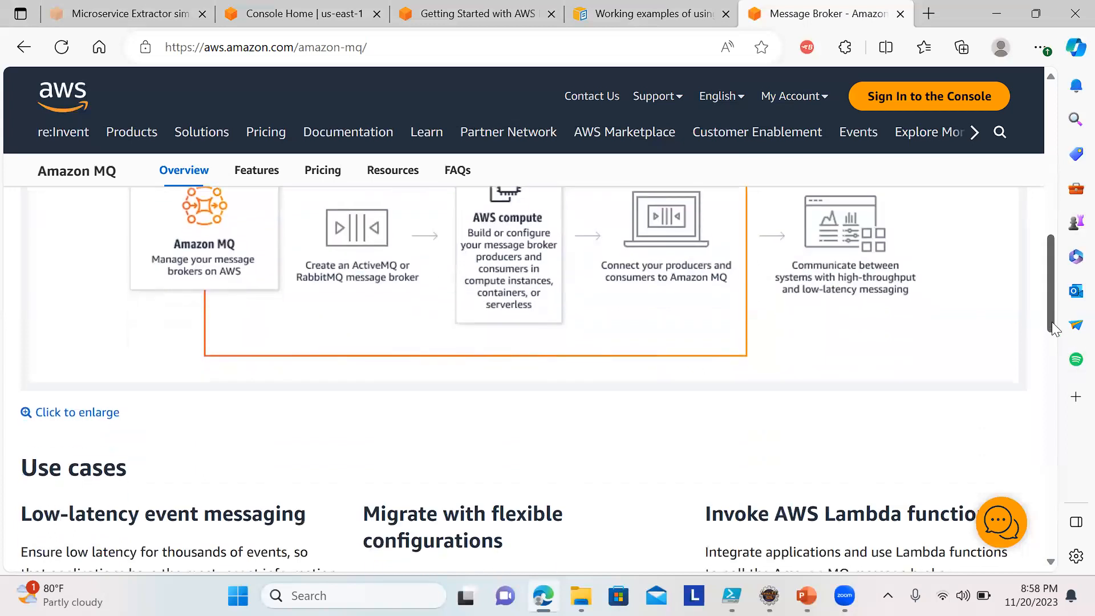
scroll(down, 3)
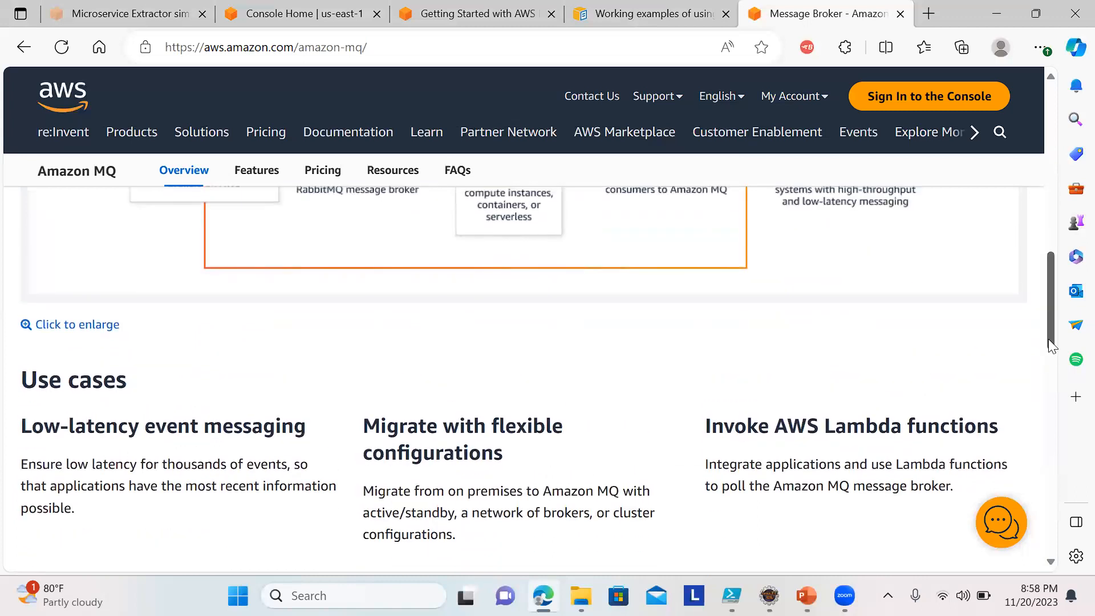
scroll(down, 3)
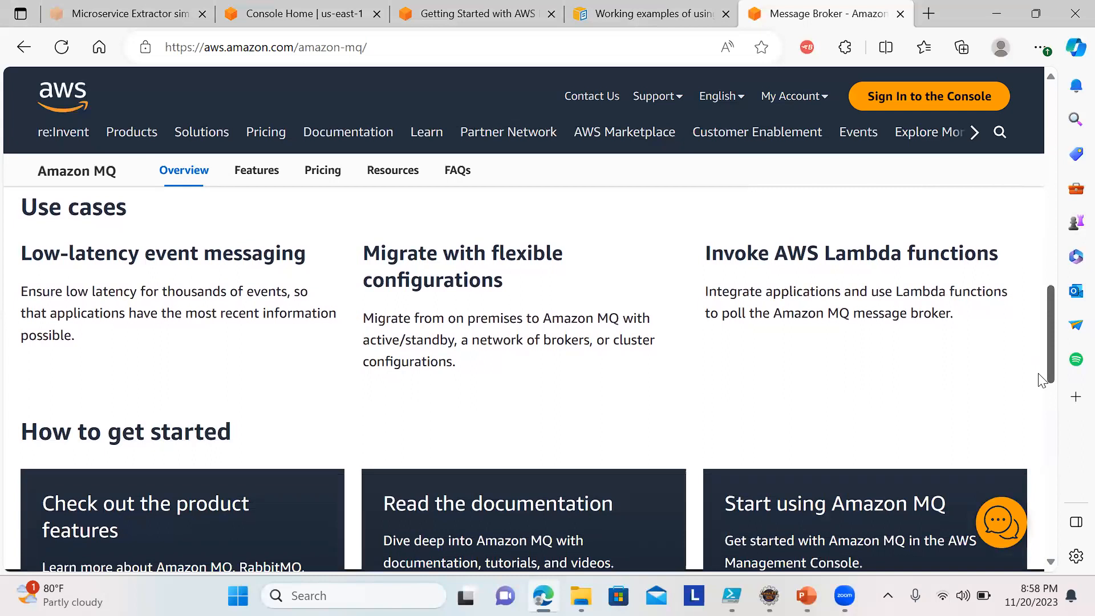
scroll(down, 3)
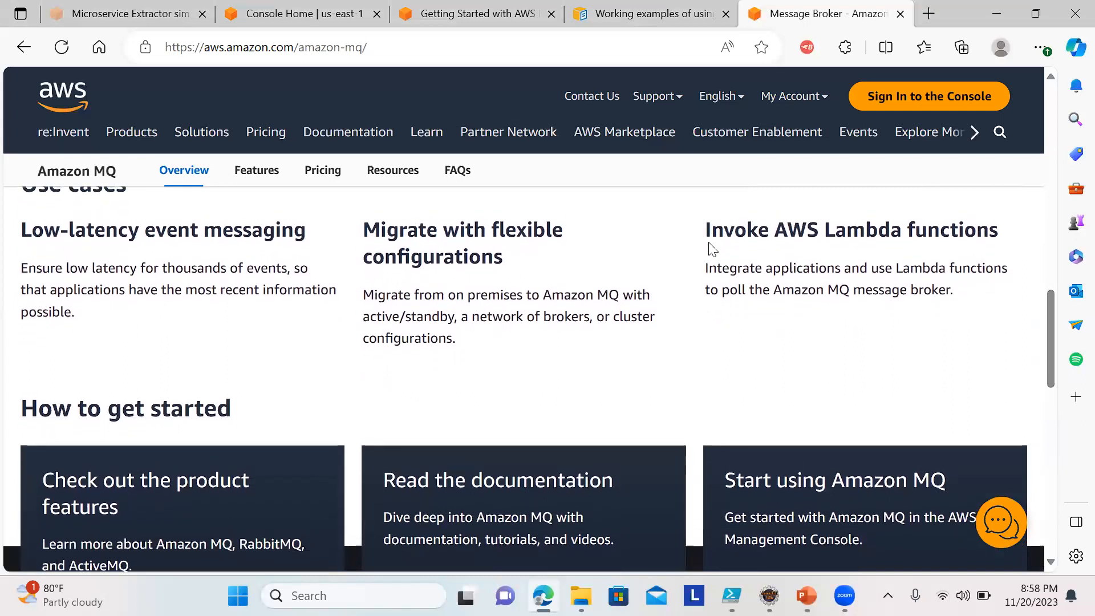
drag(706, 229, 994, 267)
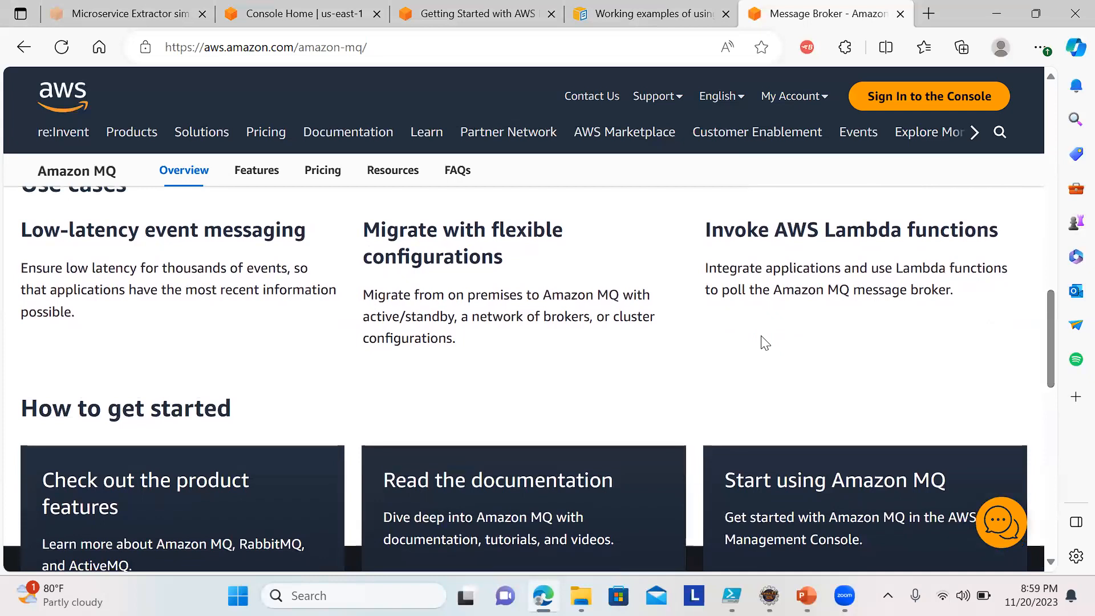
mouse_move(1050, 322)
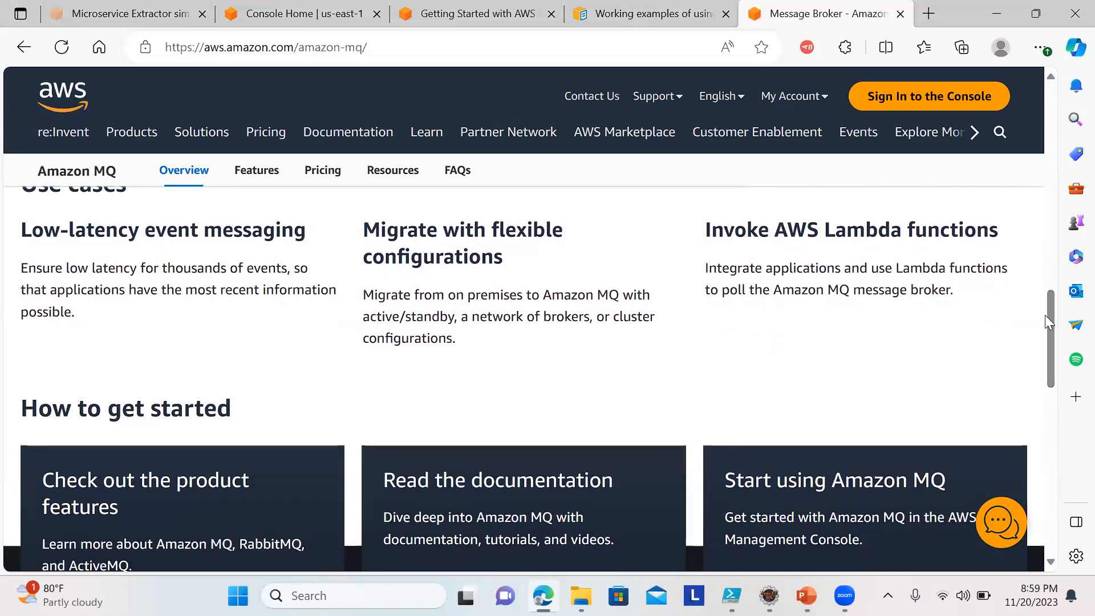
scroll(down, 3)
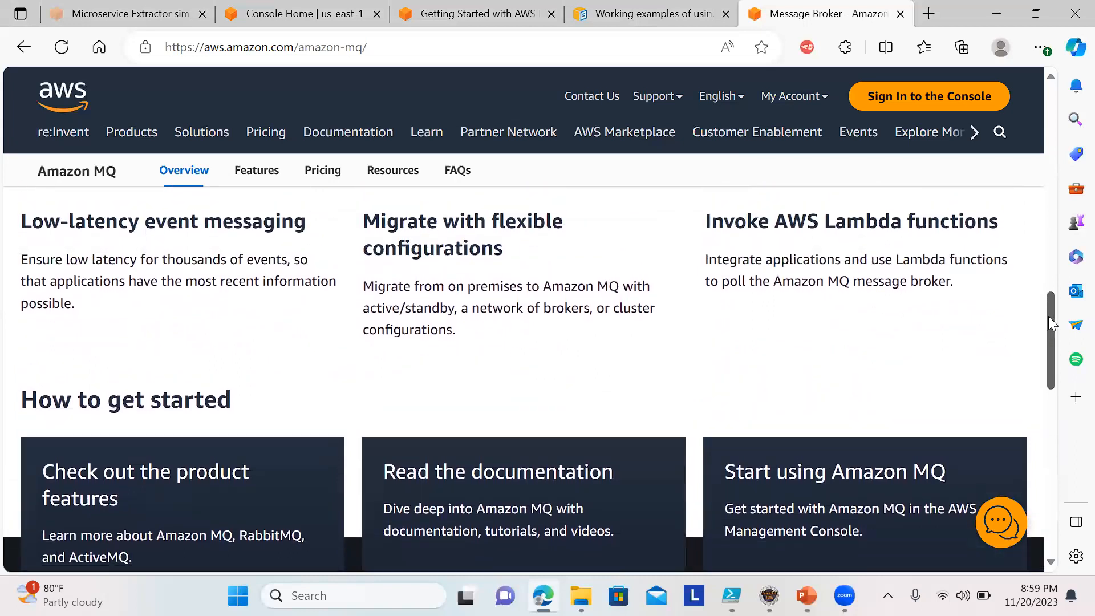
scroll(down, 3)
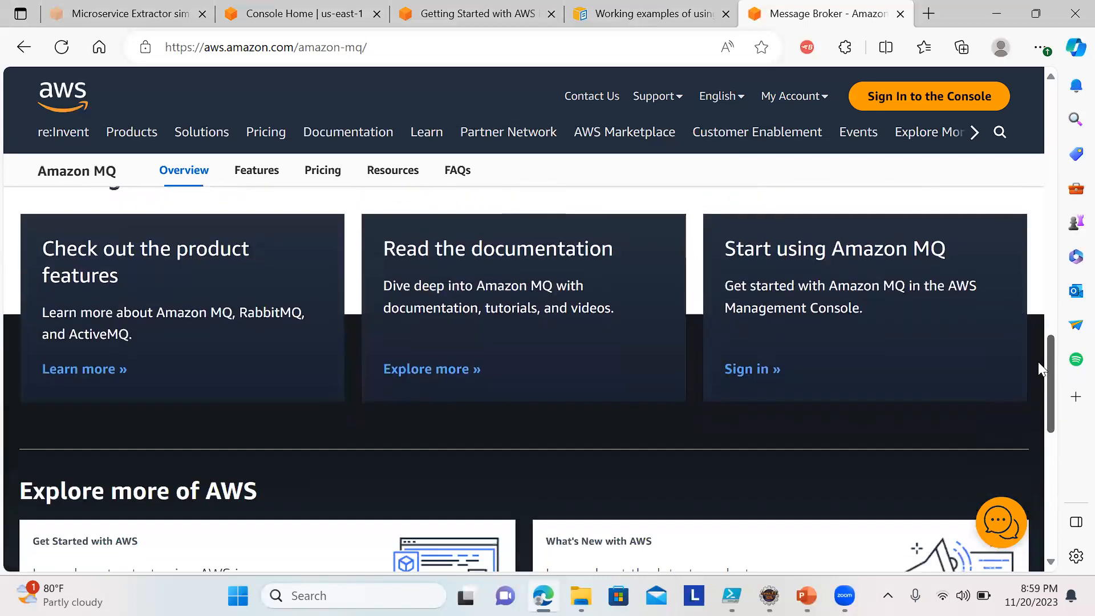
scroll(up, 3)
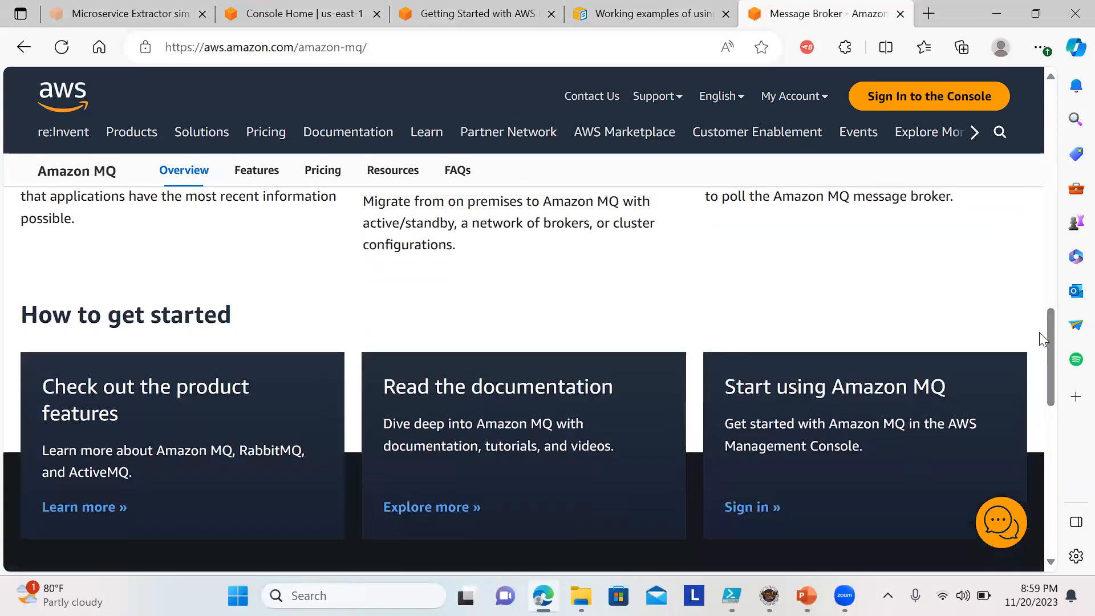
scroll(down, 3)
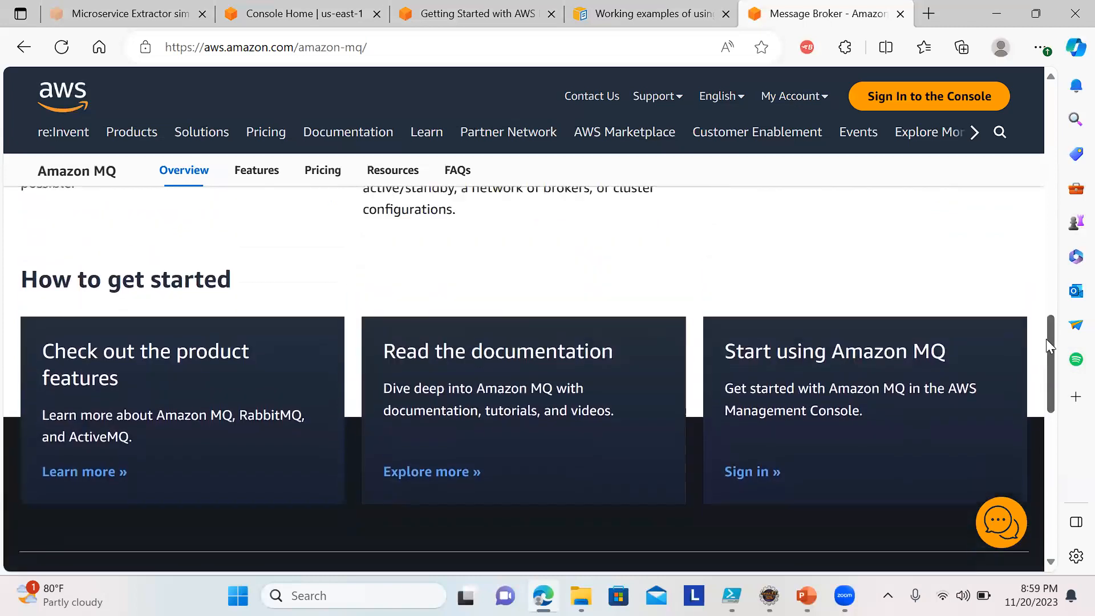
scroll(up, 3)
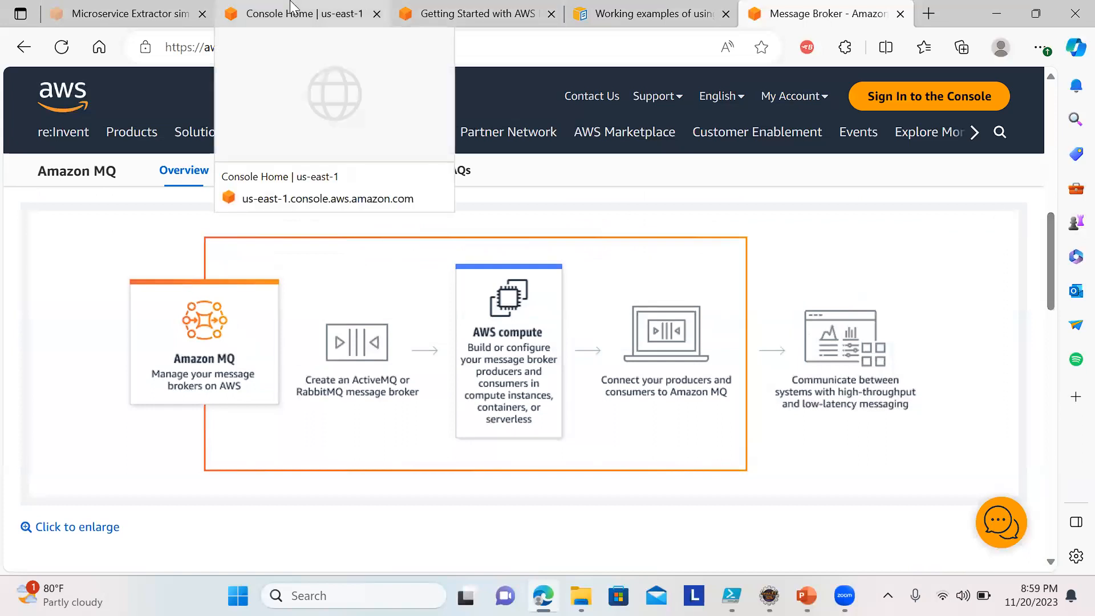
- From Console Home, open Amazon MQ under Recently visited and start the create-broker wizard
click(300, 14)
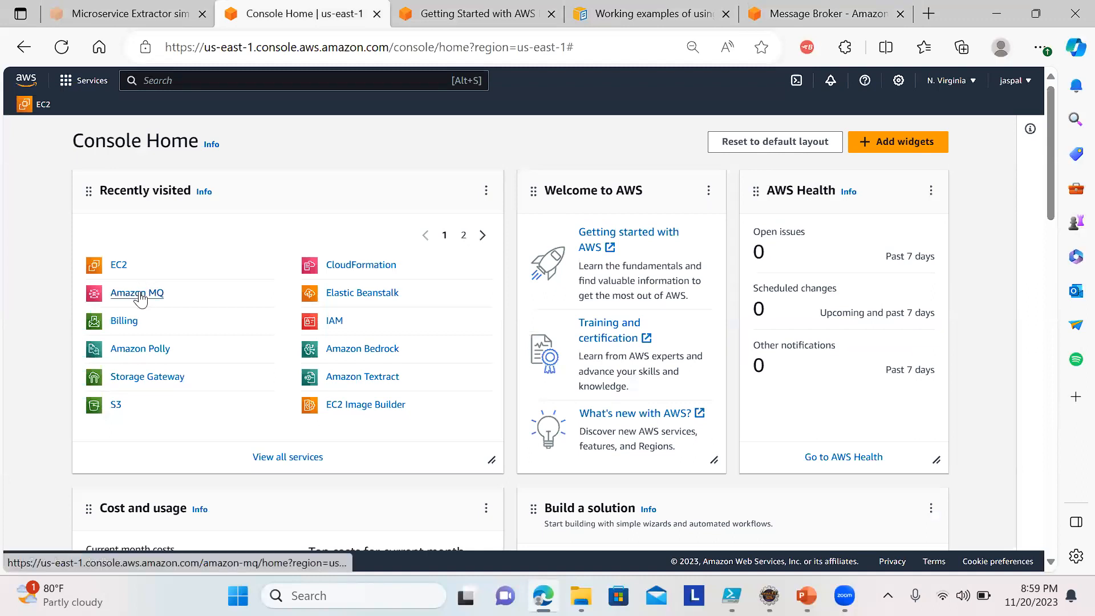
click(137, 293)
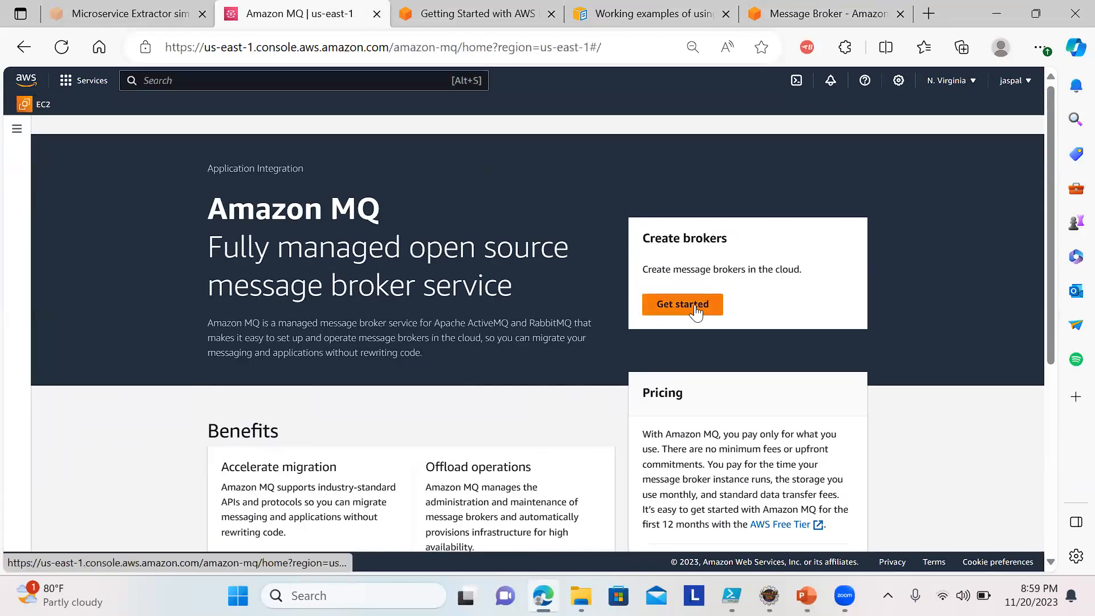
click(682, 303)
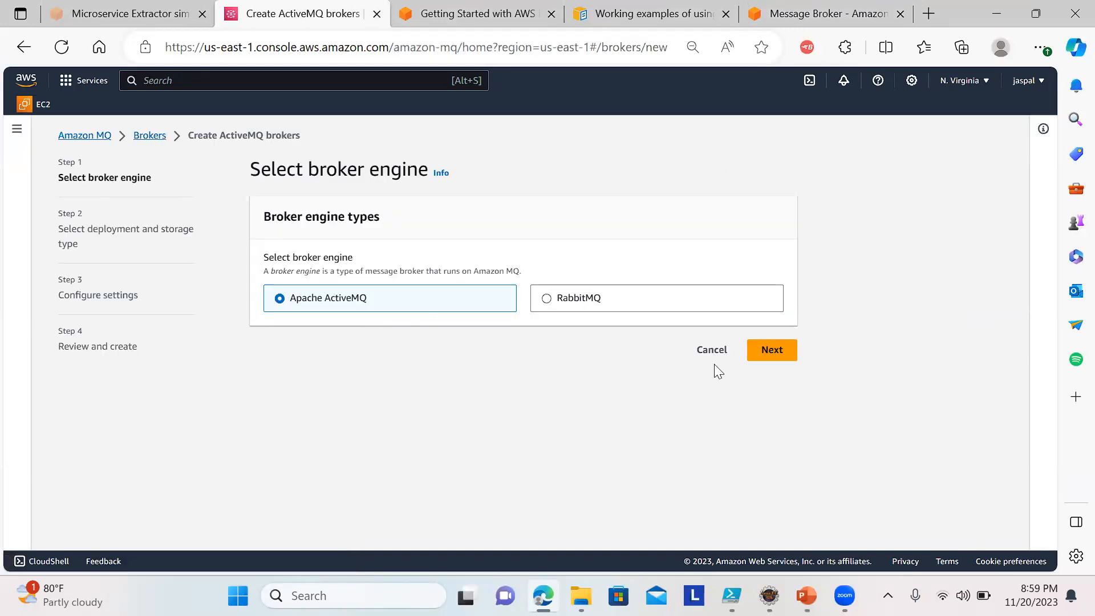
- Keep Apache ActiveMQ as engine and choose Single-instance broker with durability-optimized storage
click(773, 350)
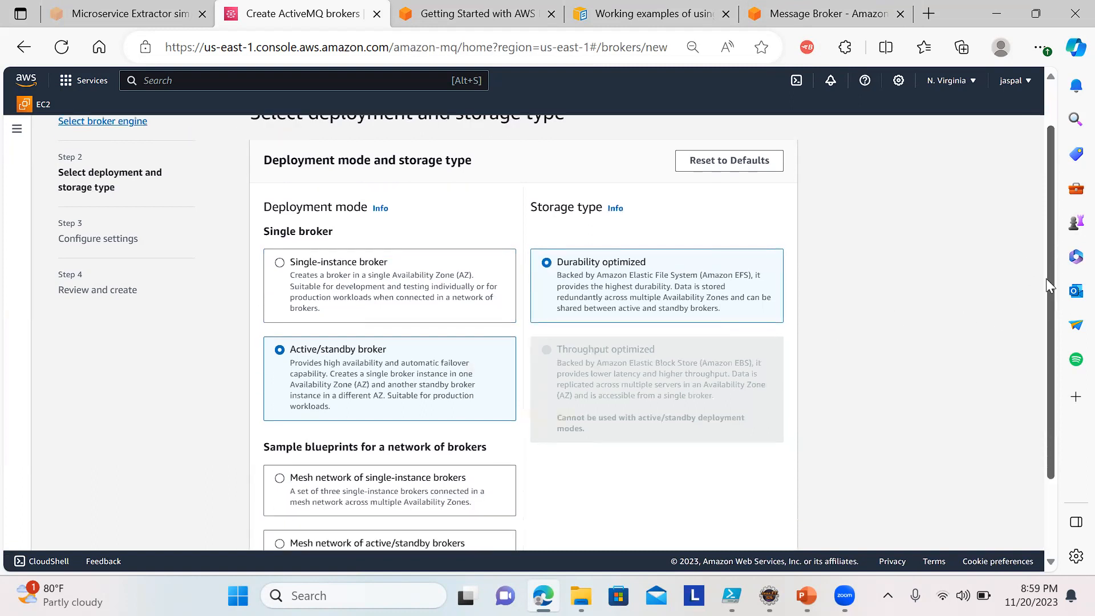
scroll(down, 3)
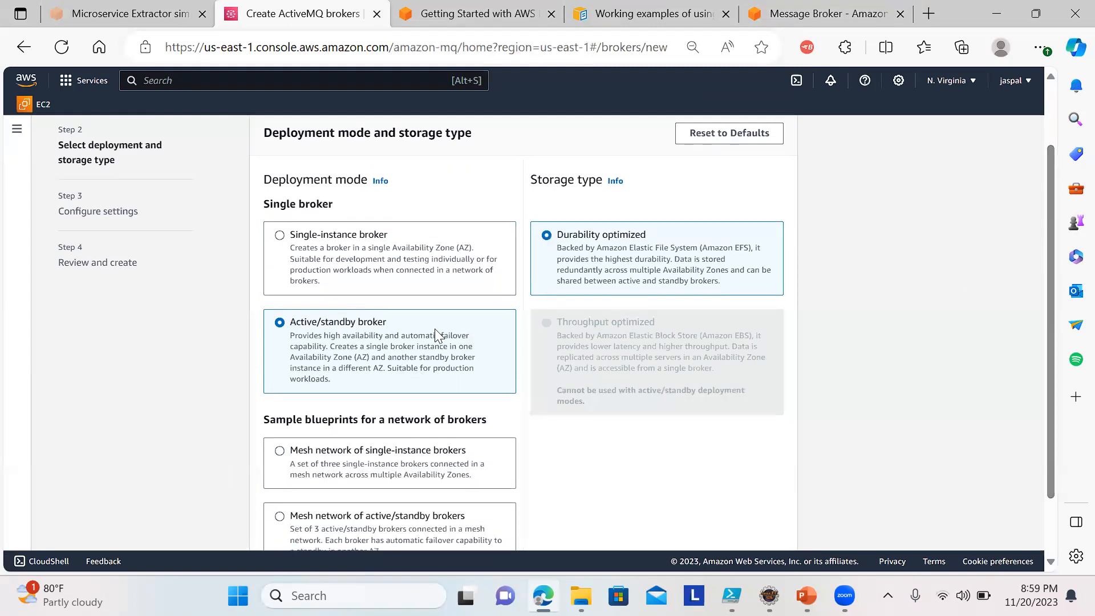
mouse_move(356, 369)
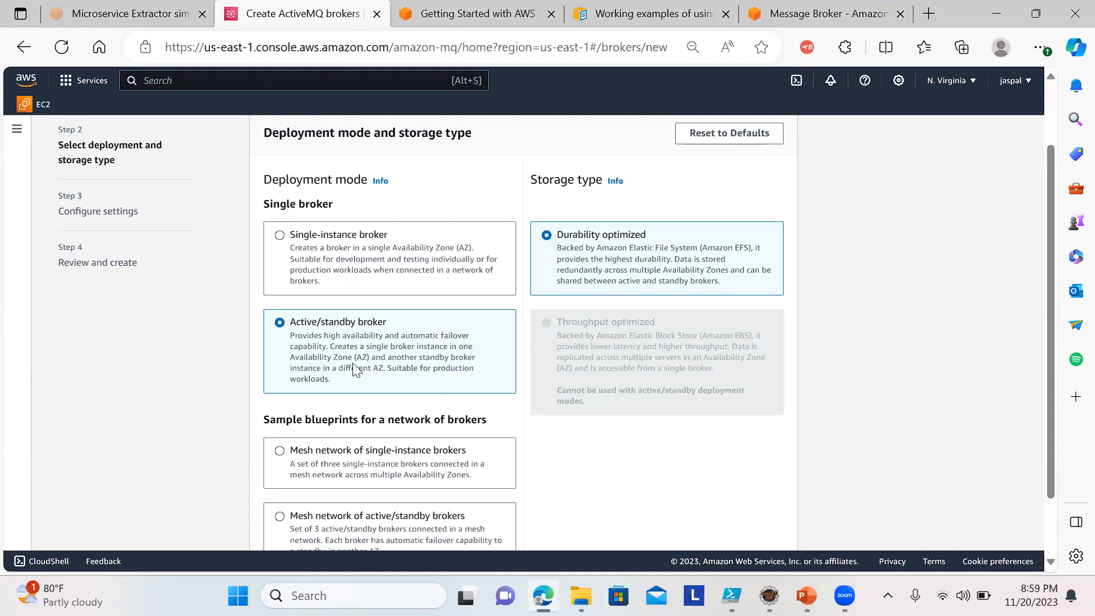
mouse_move(411, 363)
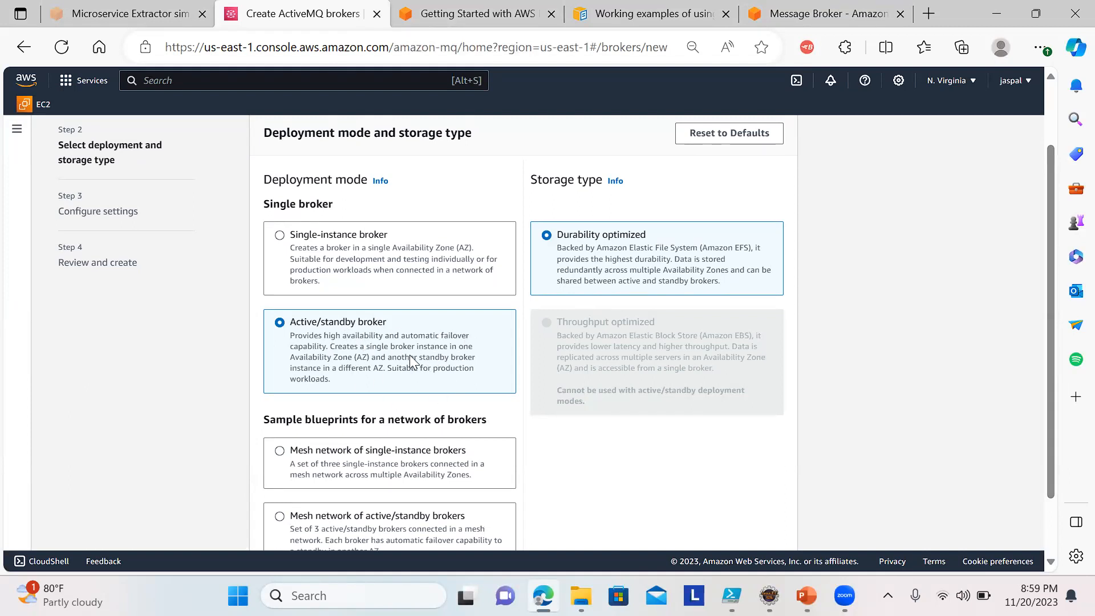
mouse_move(435, 409)
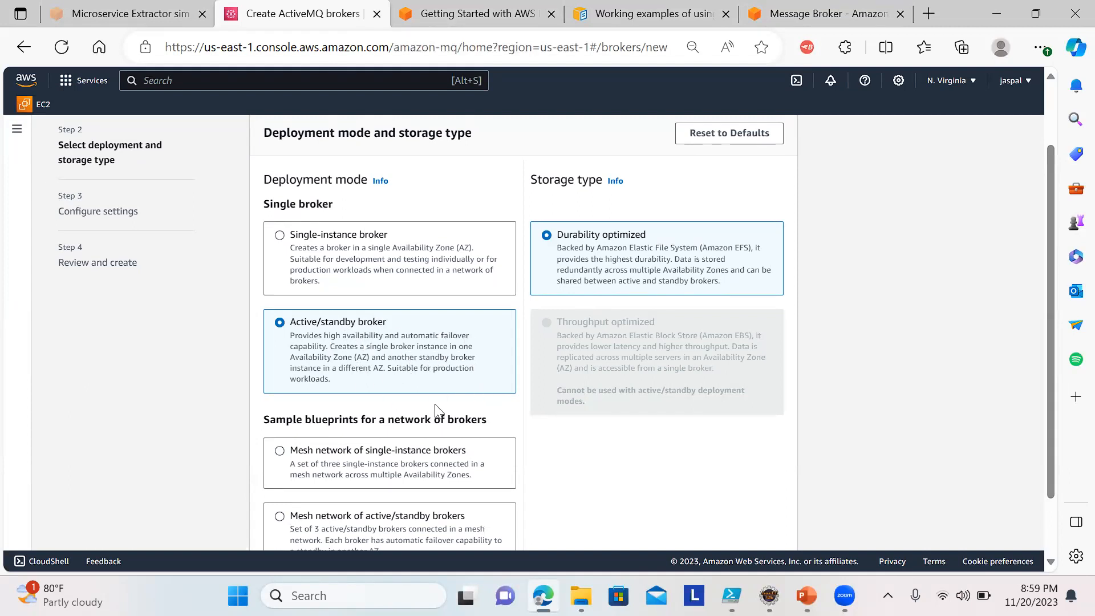
mouse_move(281, 253)
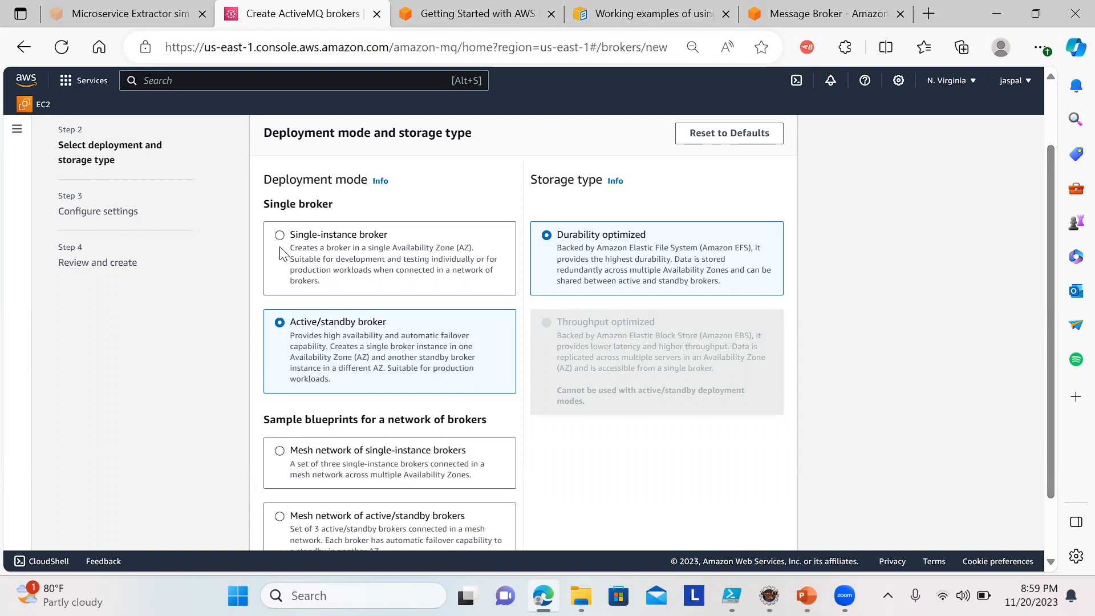
click(280, 235)
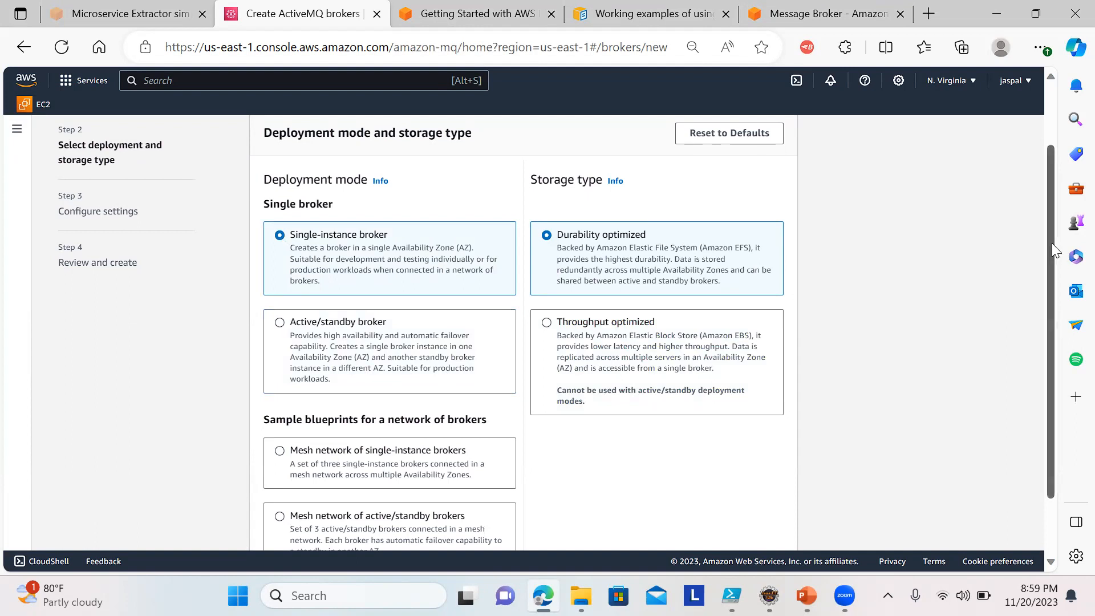
scroll(down, 3)
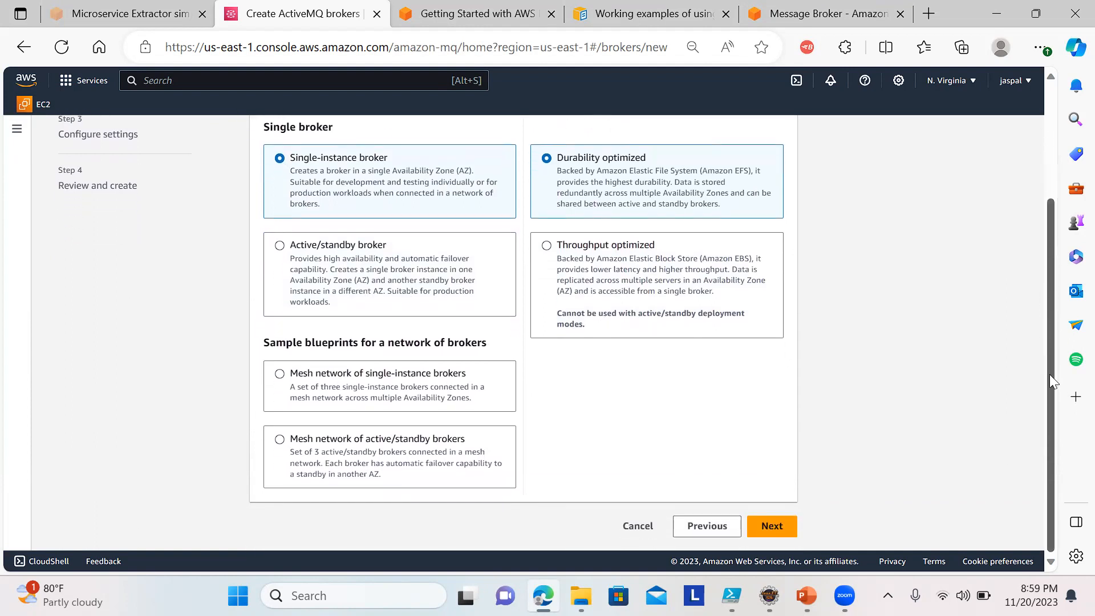
mouse_move(916, 387)
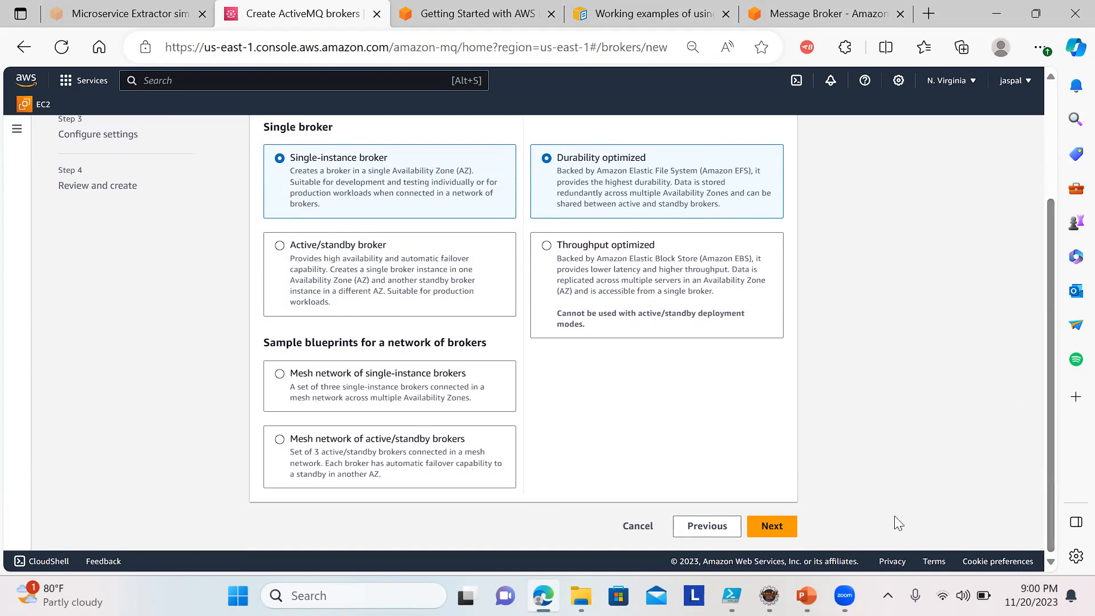
mouse_move(826, 176)
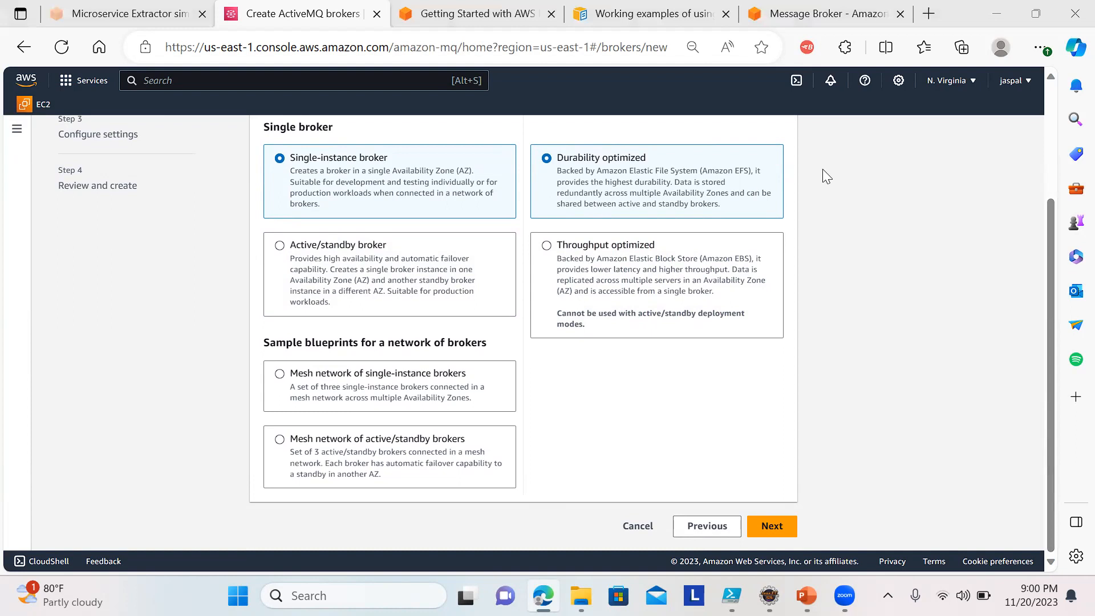
- Name the broker mybrokerjas and select the mq.t2.micro instance type
click(771, 526)
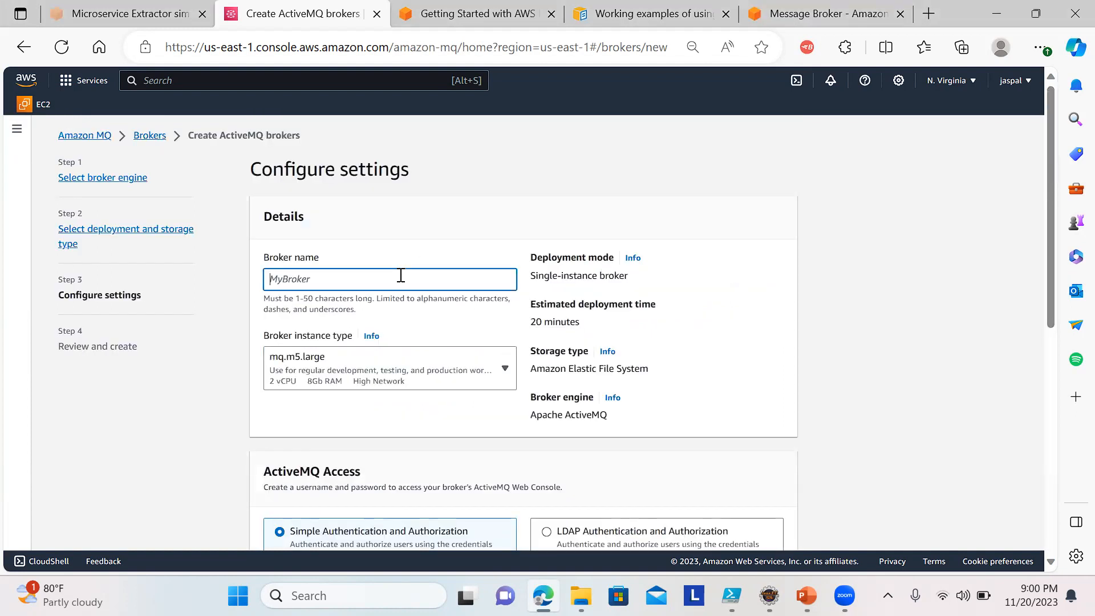
text(mybro)
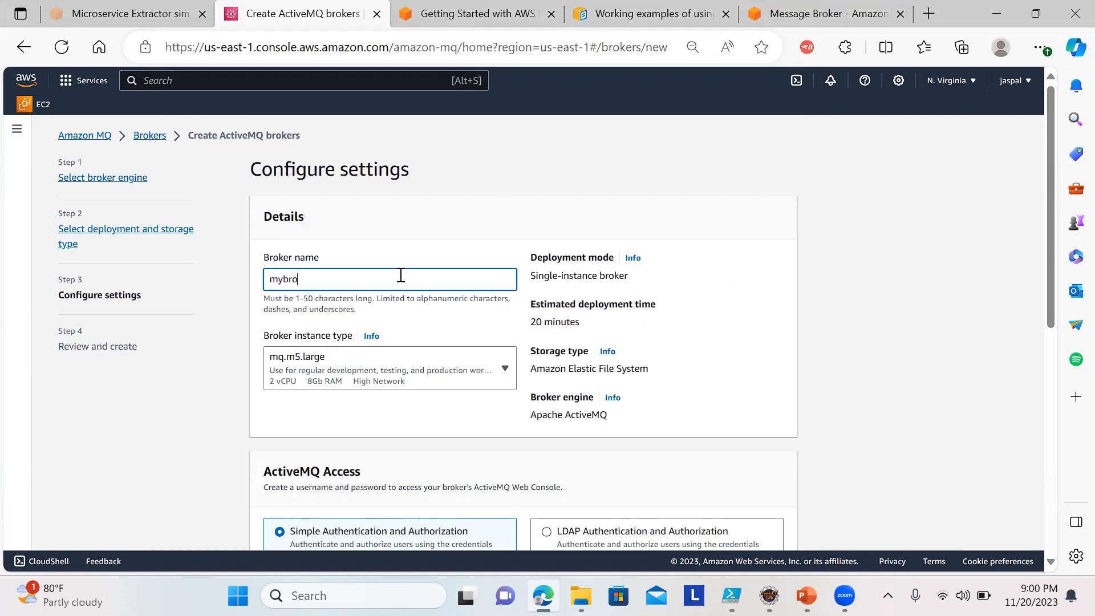
text(kerjas)
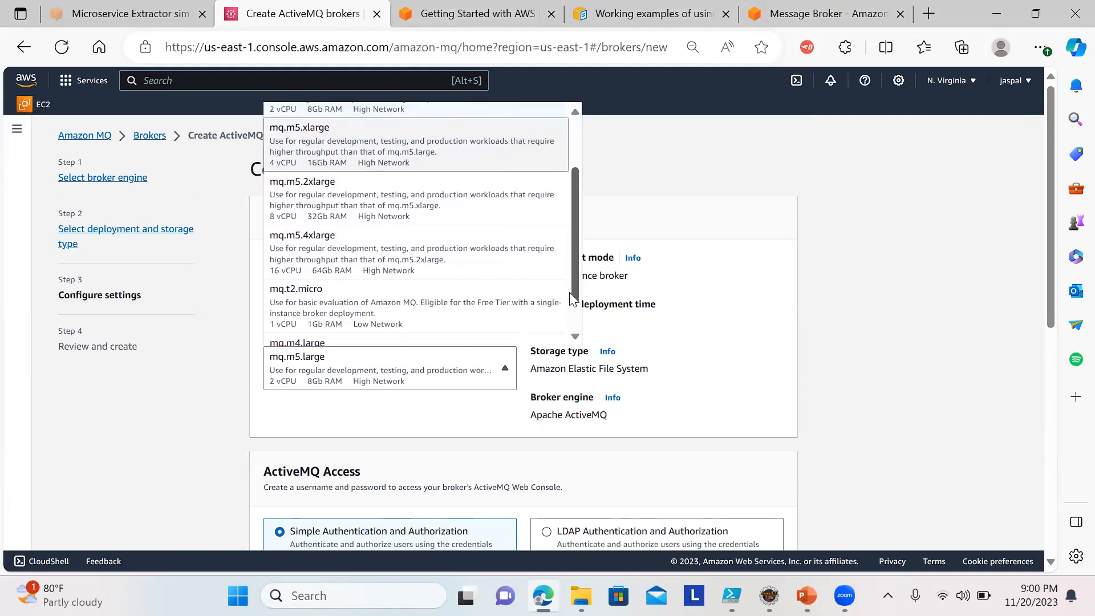
scroll(down, 3)
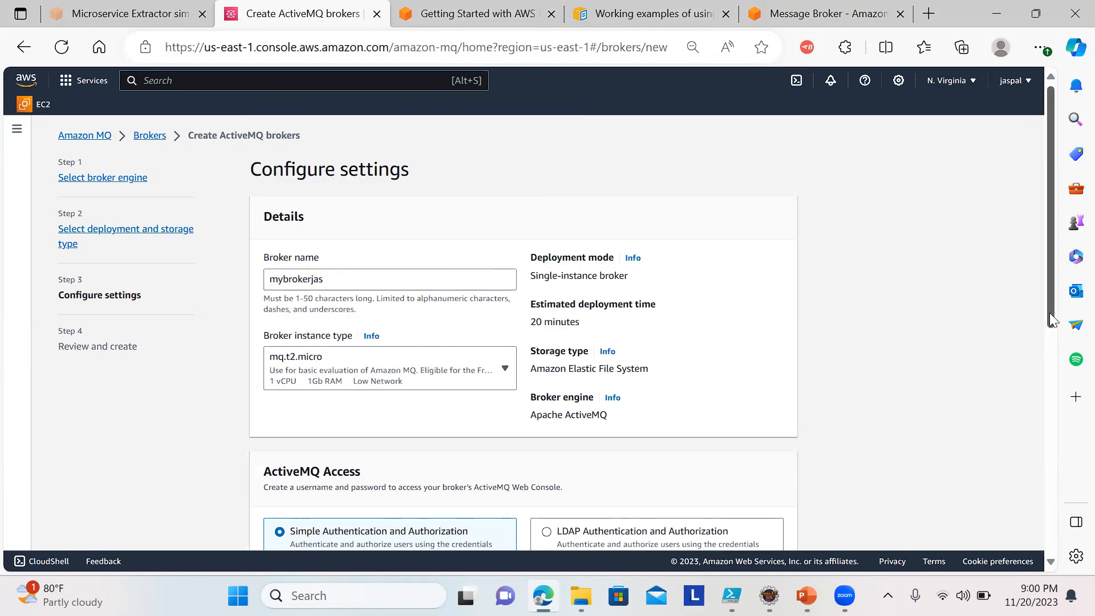
scroll(down, 3)
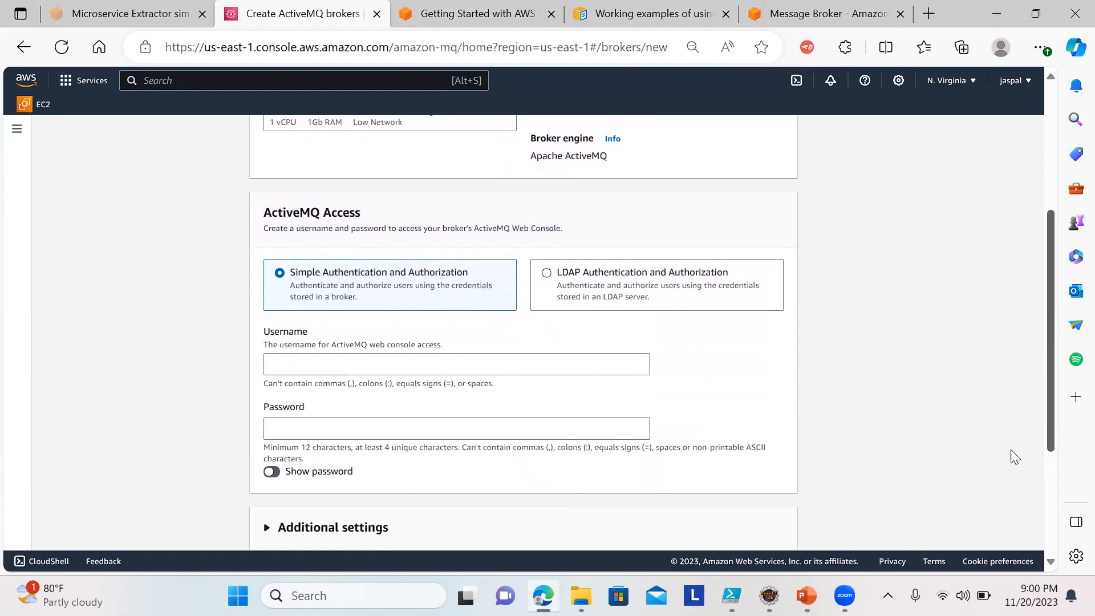
- Enter web console username jaspa and a first password under ActiveMQ Access
scroll(down, 3)
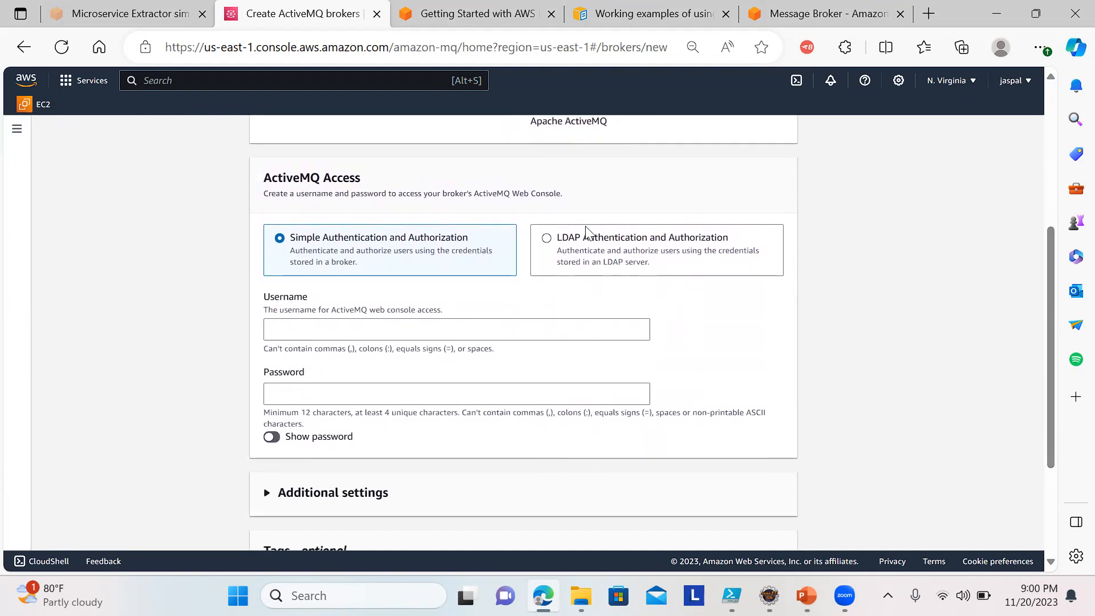
mouse_move(475, 328)
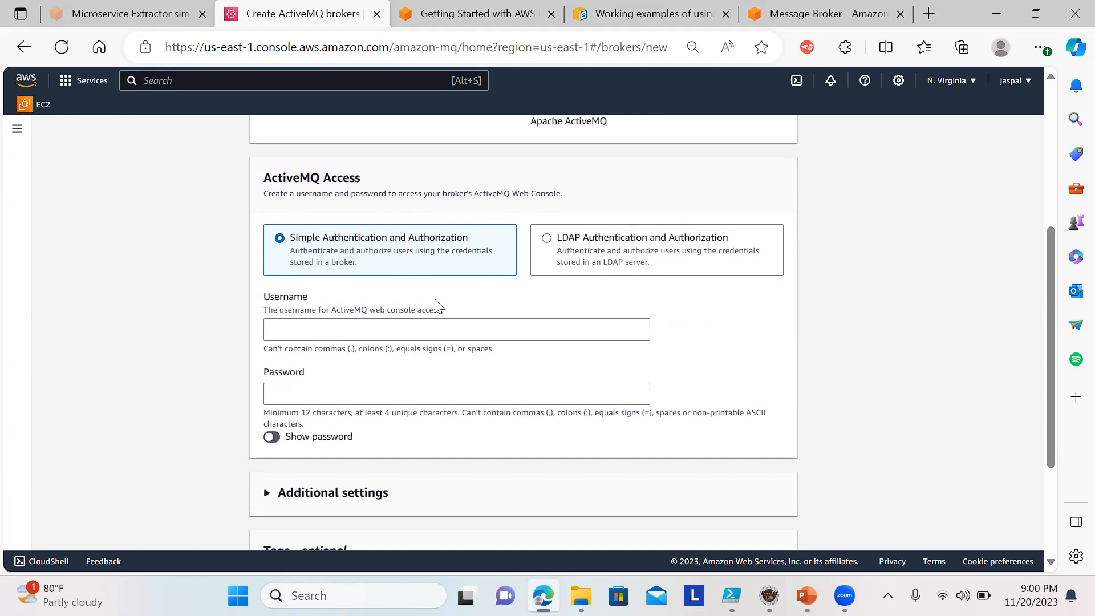
click(455, 329)
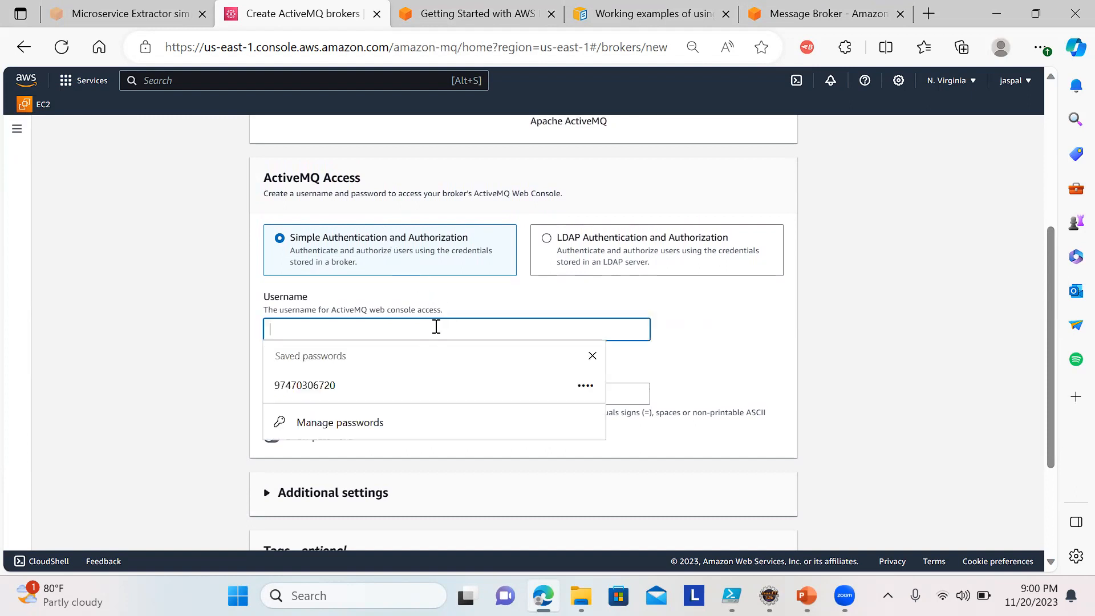
mouse_move(520, 333)
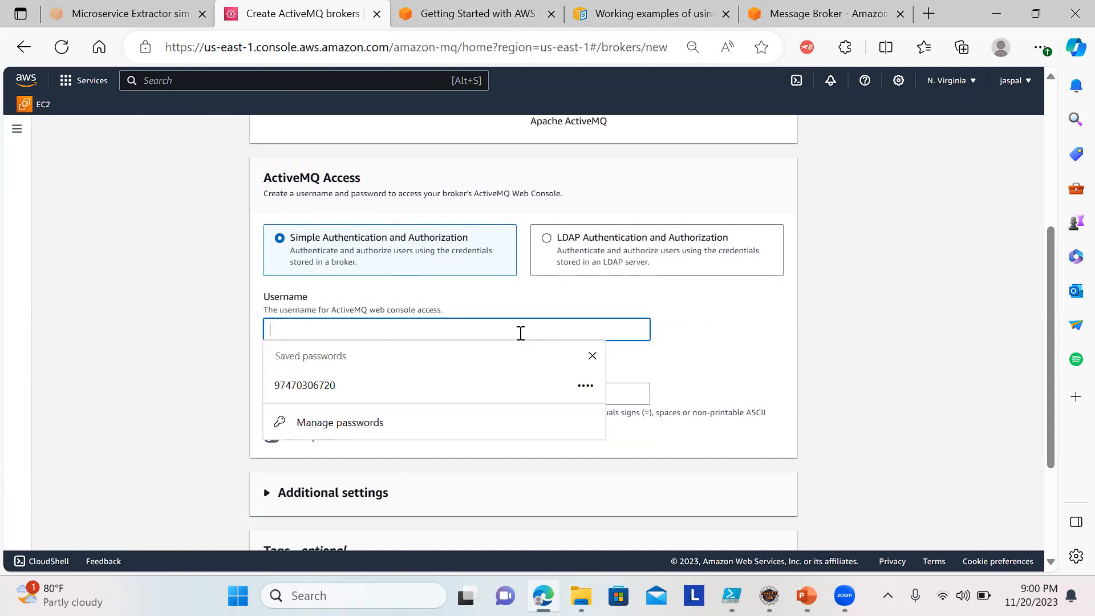
text(jaspa)
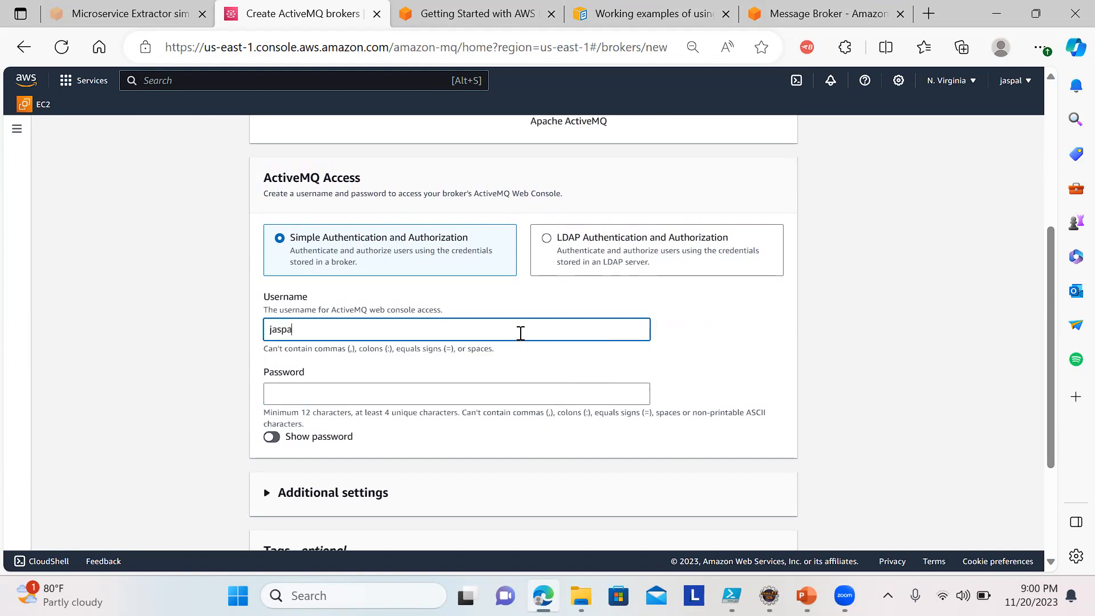
click(456, 394)
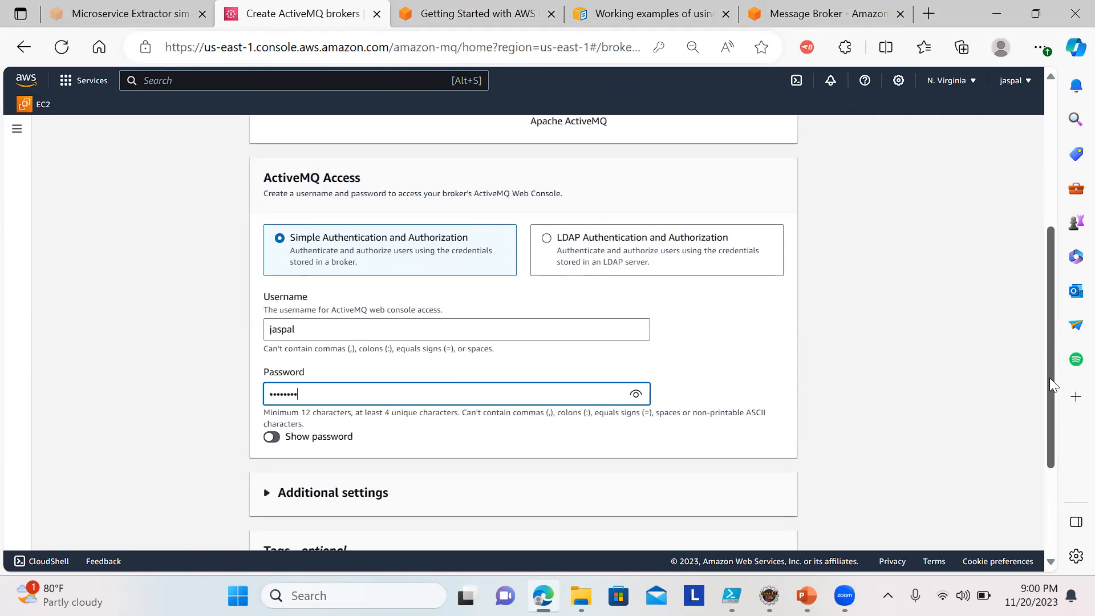
scroll(down, 3)
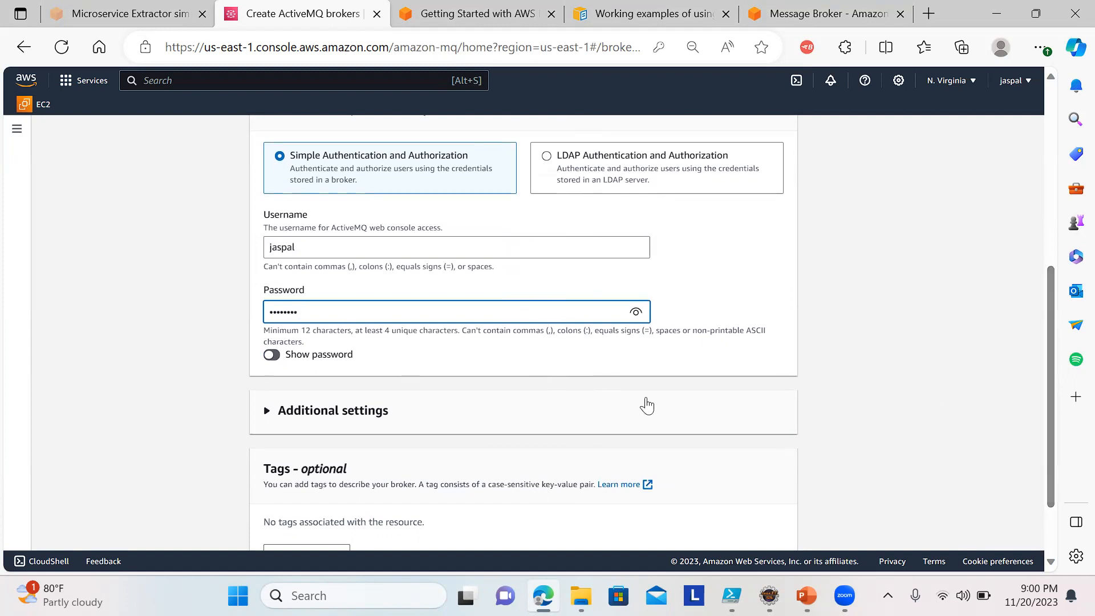
scroll(down, 3)
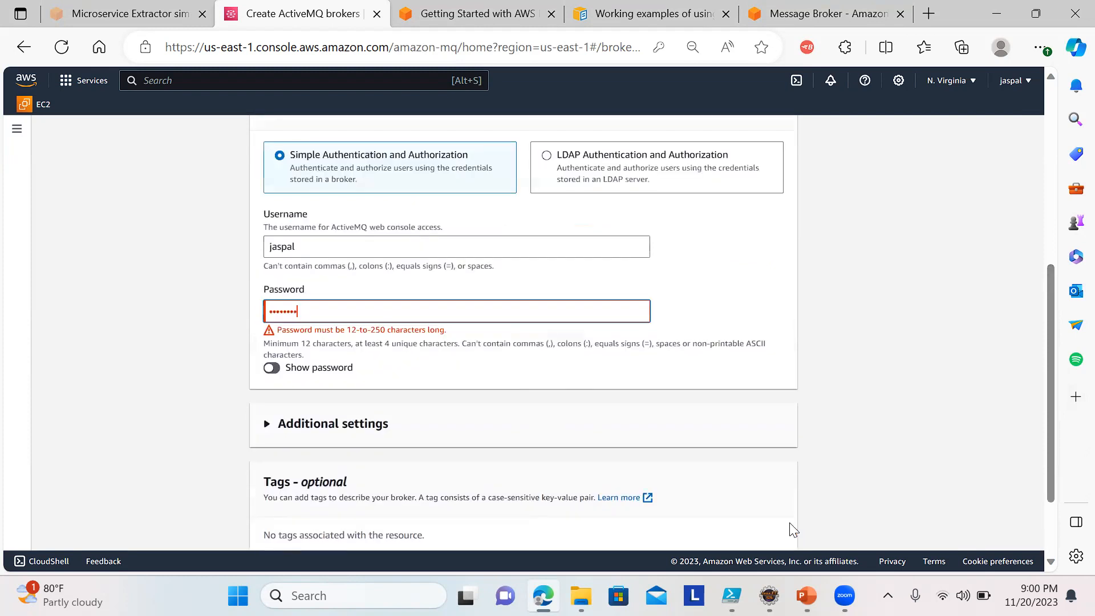
scroll(up, 3)
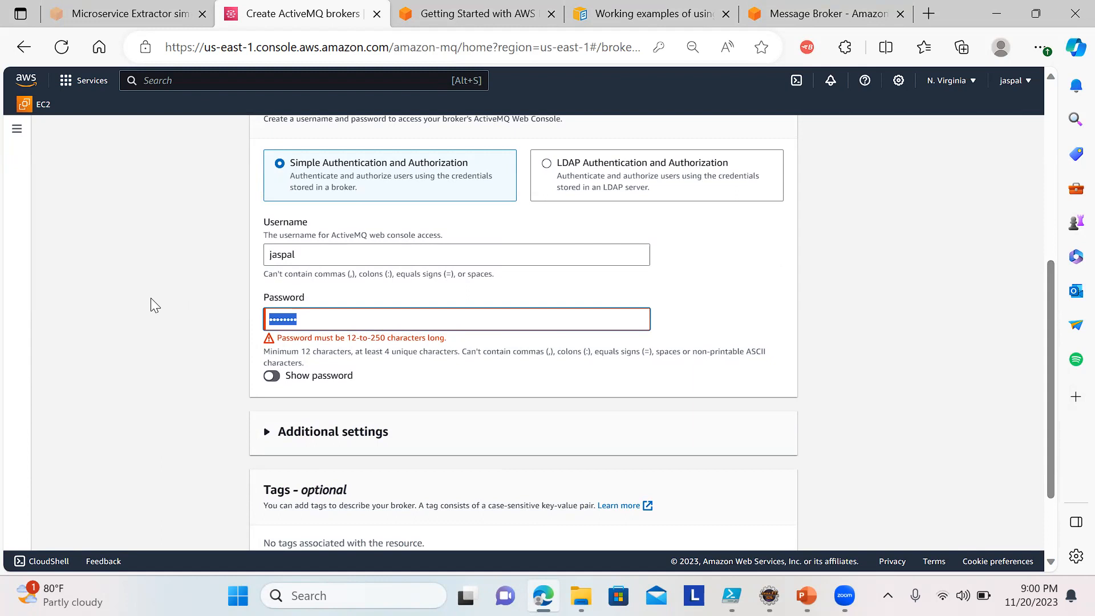
- Replace the too-short password with a valid one, revealing it to check and hiding it again
key(Backspace)
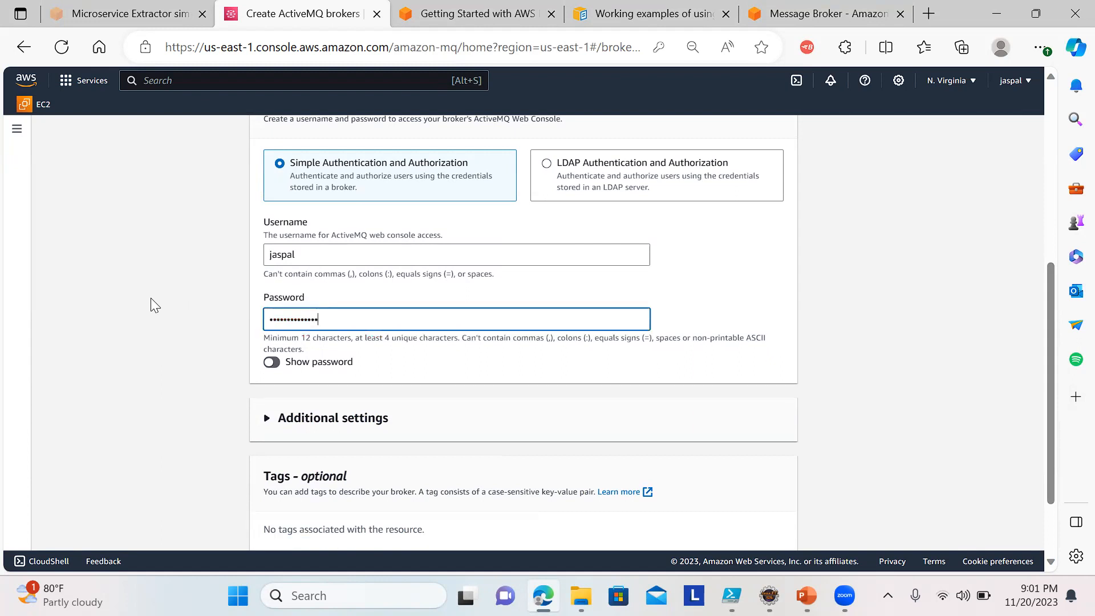
mouse_move(546, 456)
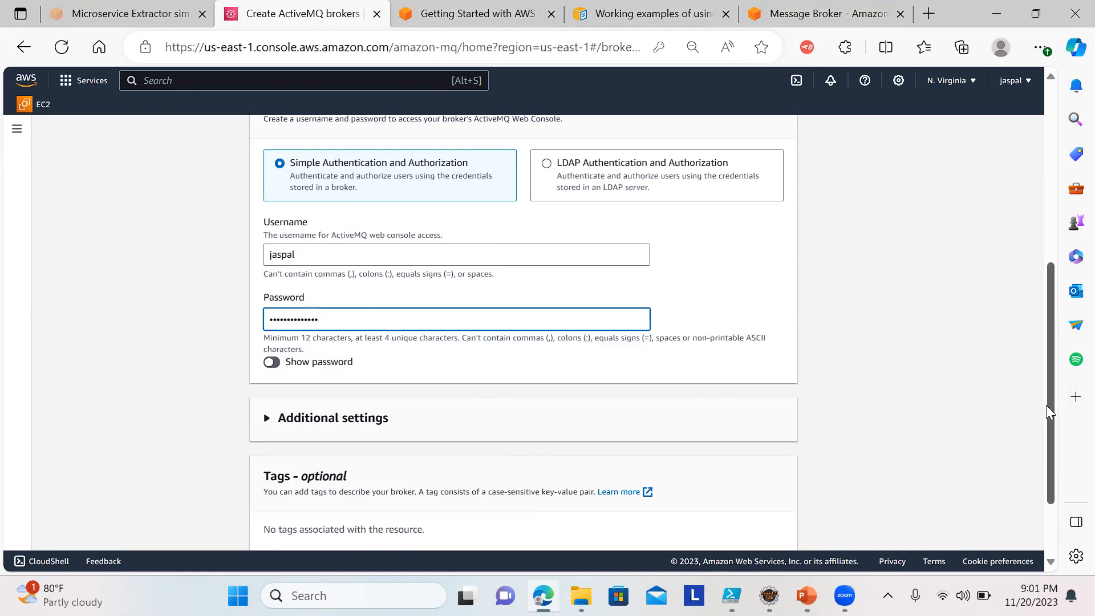
scroll(down, 3)
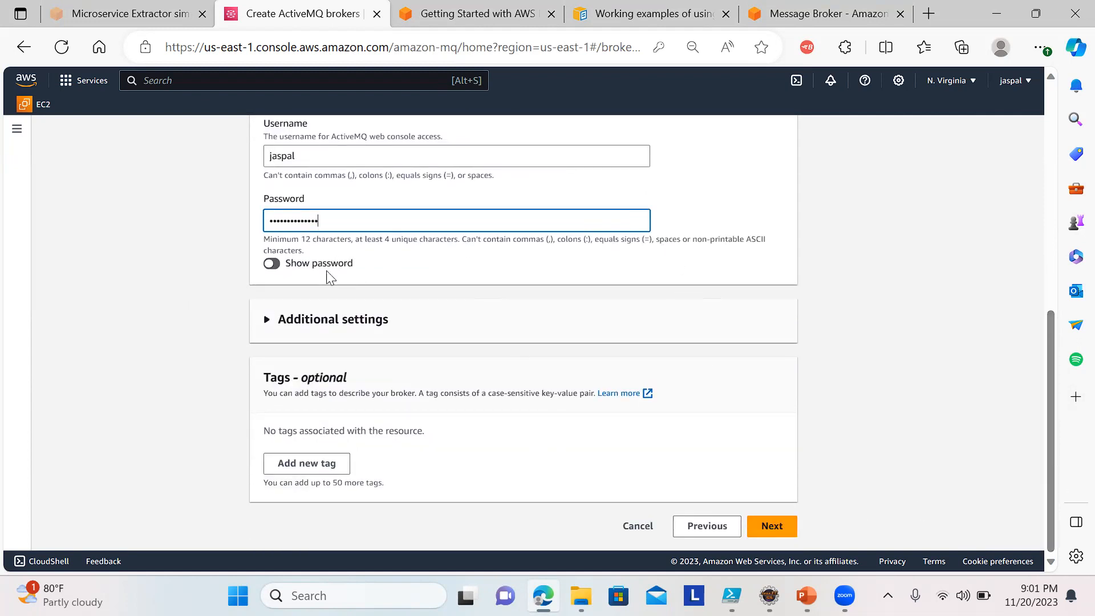
click(272, 263)
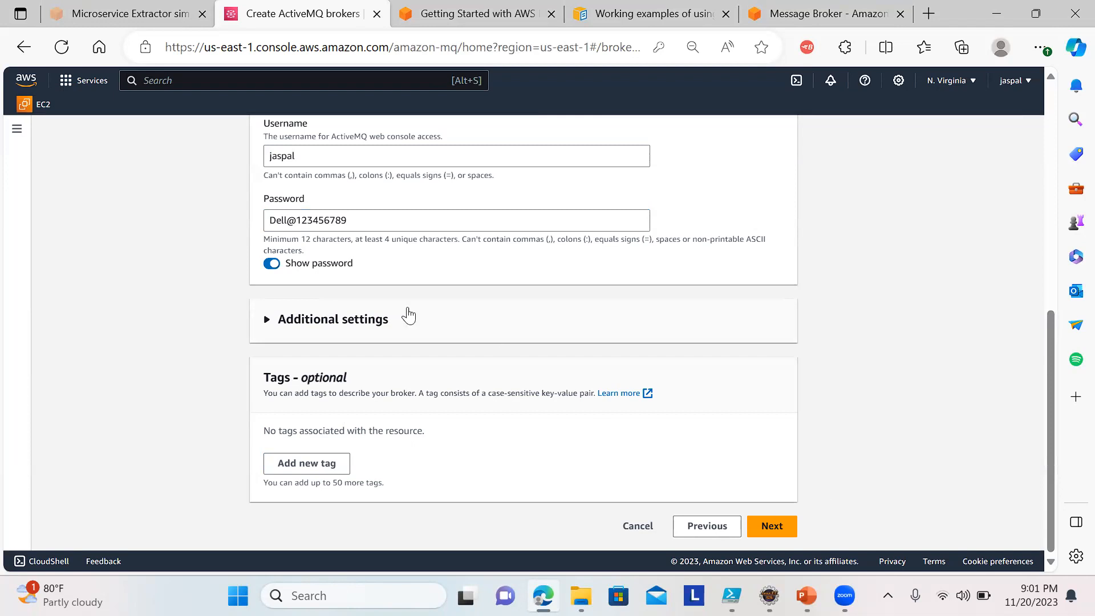
click(271, 263)
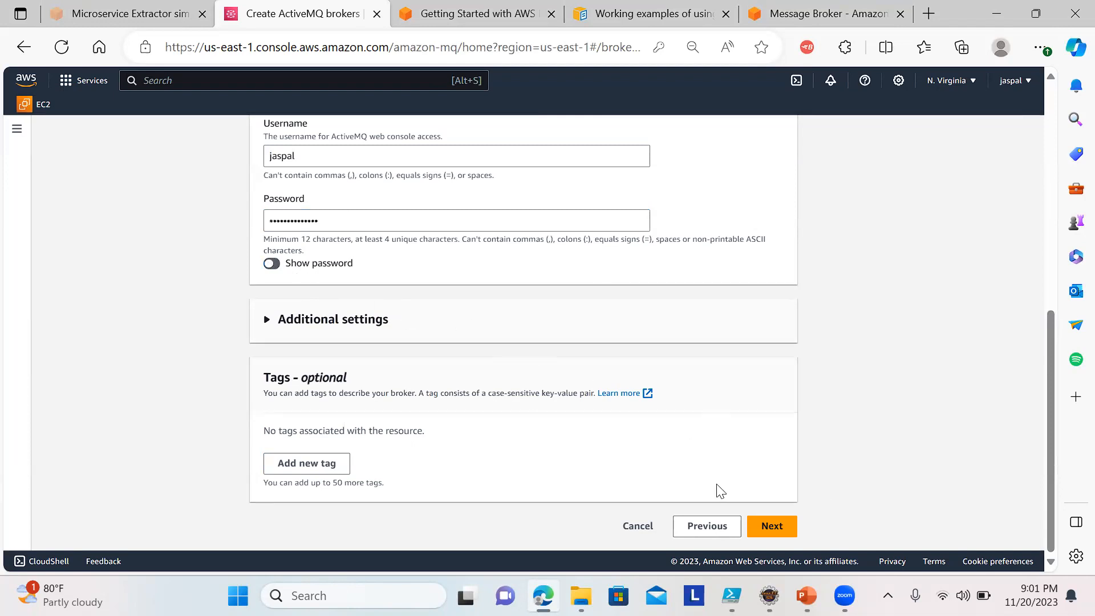
- Review the broker settings and submit Create broker for mybrokerjas
click(771, 526)
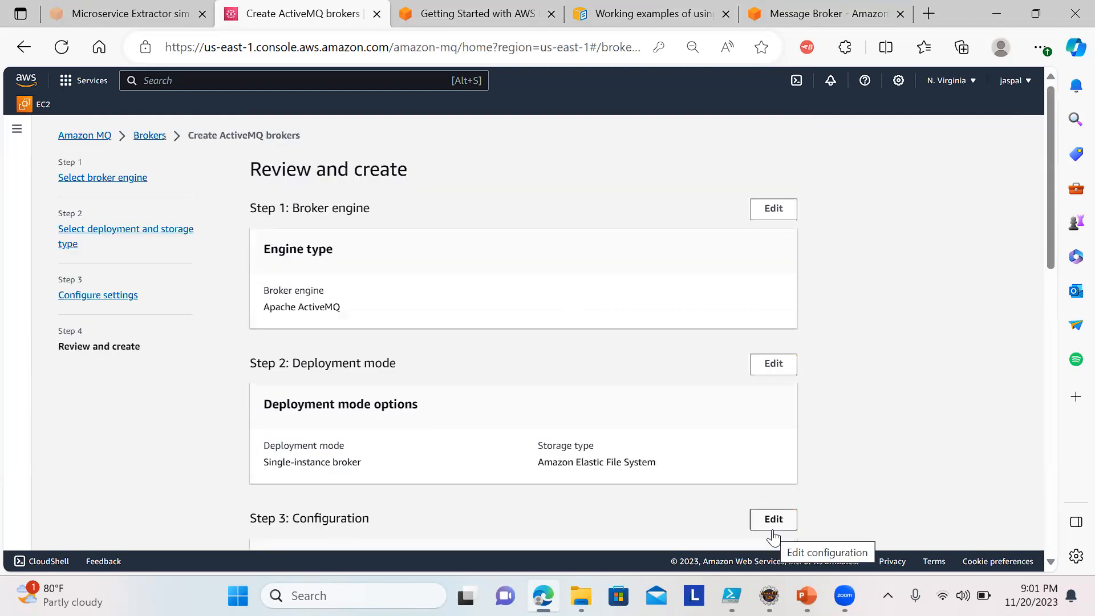
scroll(down, 3)
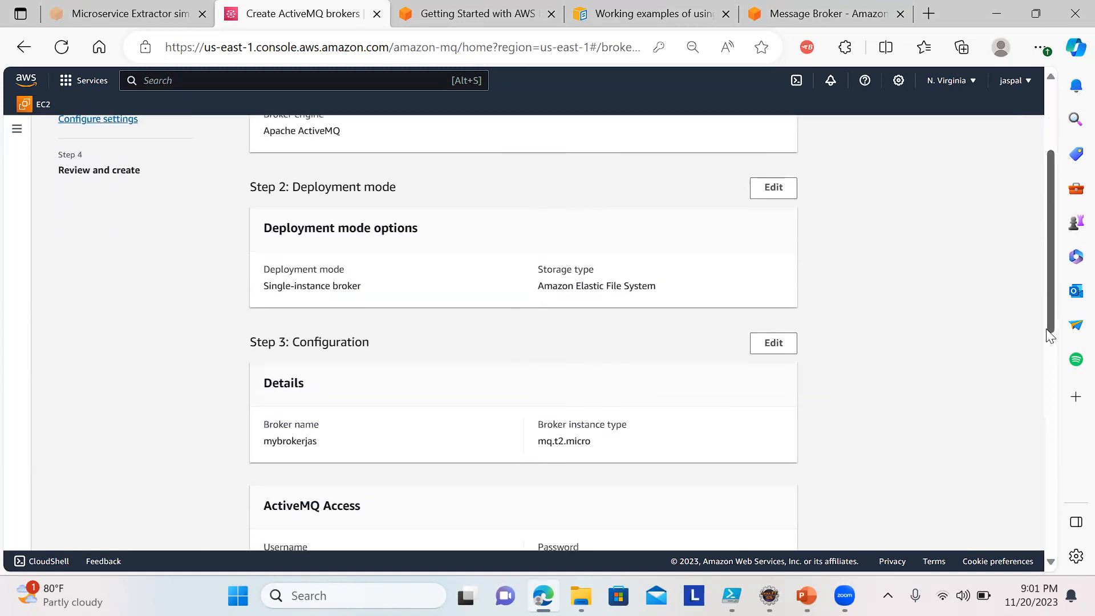
scroll(down, 3)
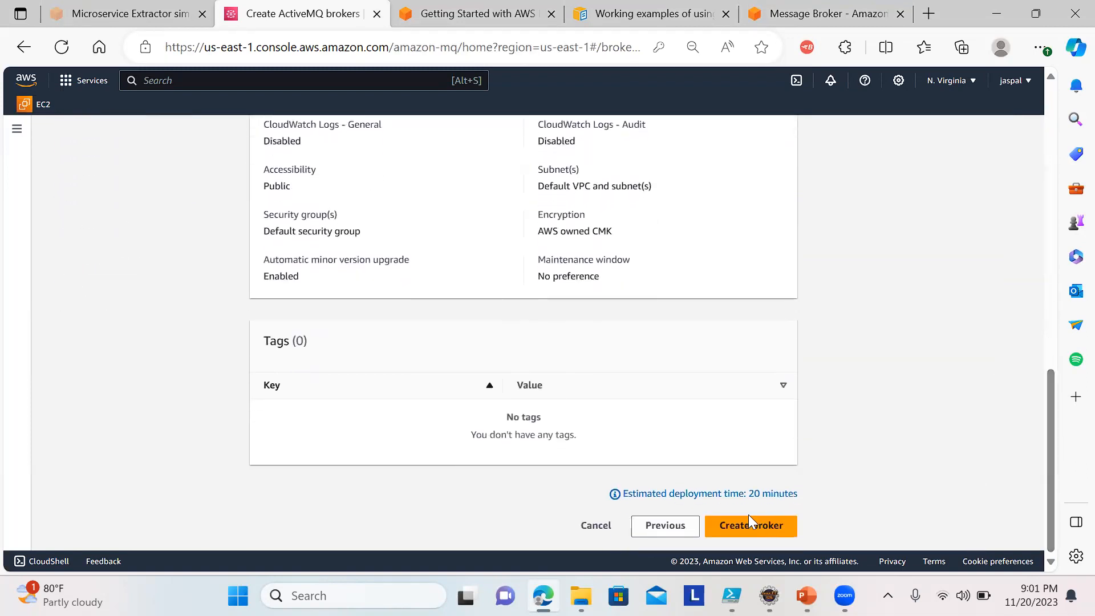
click(750, 525)
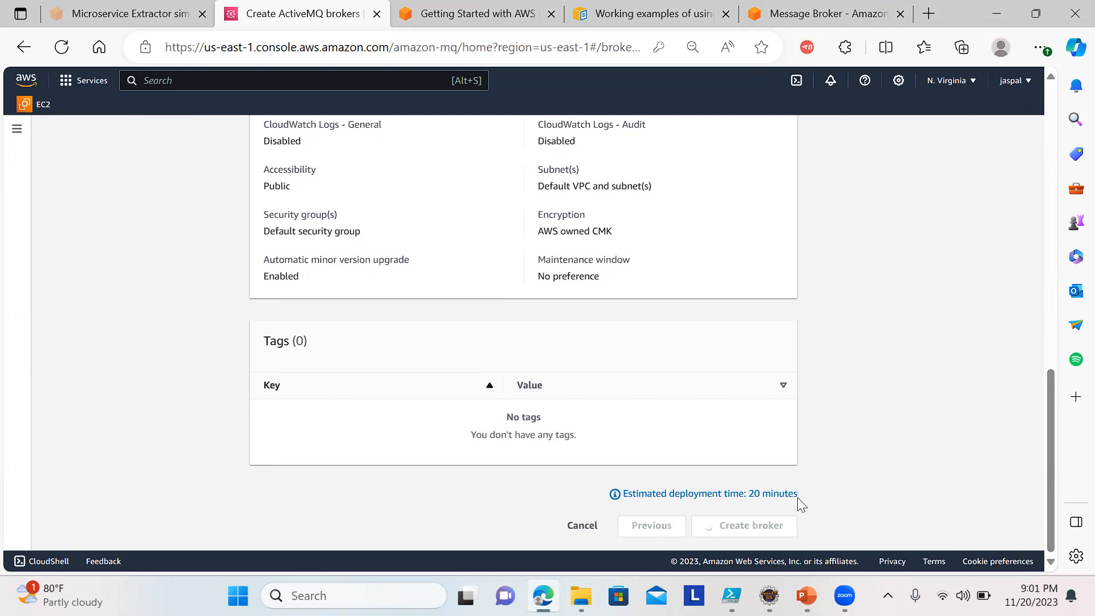
click(742, 525)
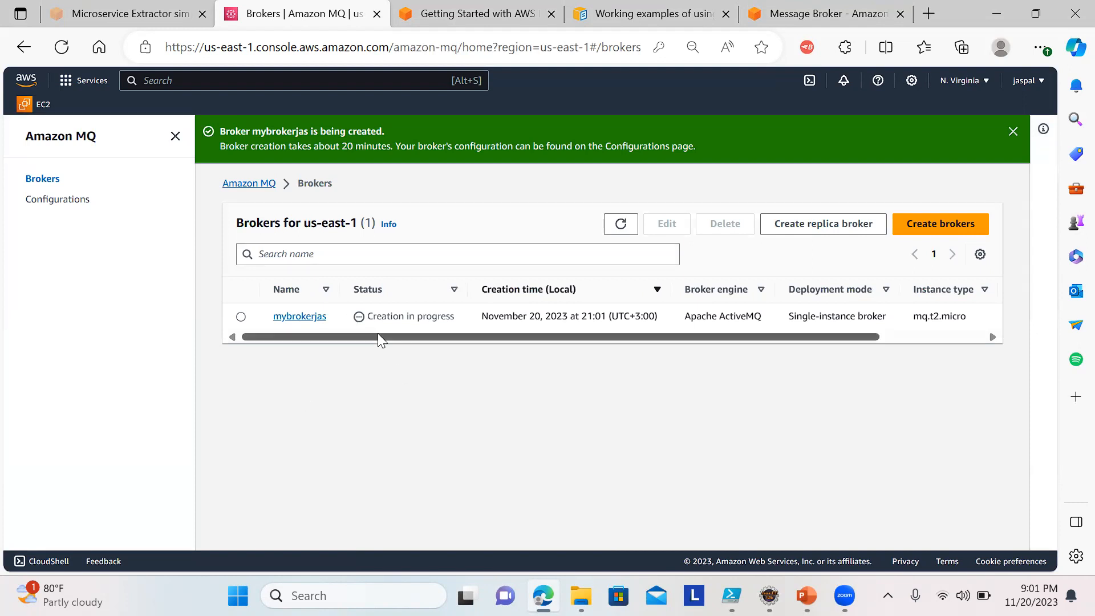
mouse_move(440, 427)
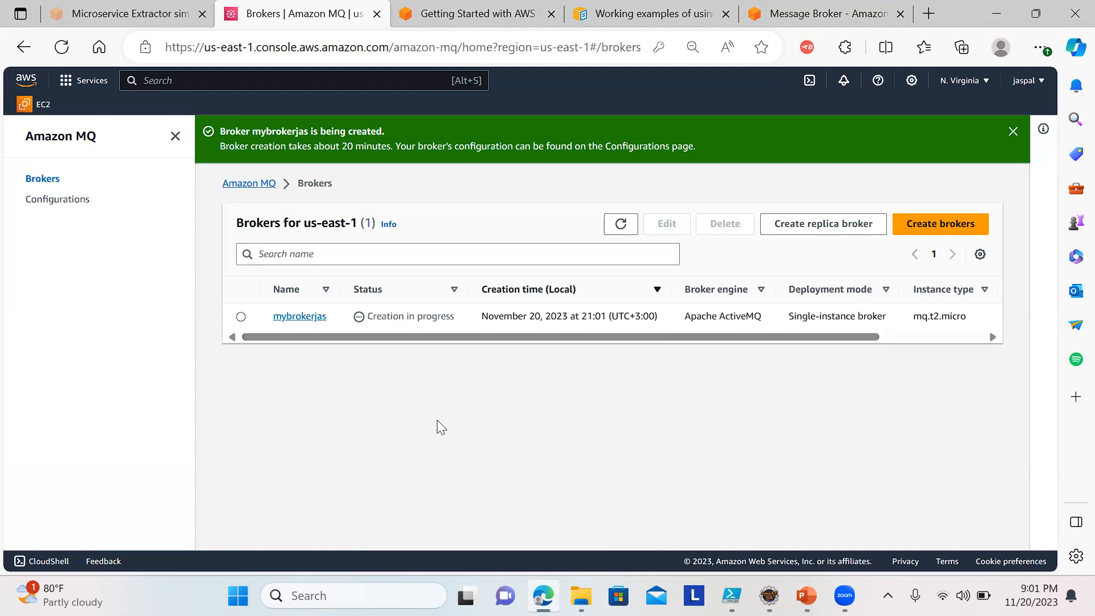
mouse_move(912, 213)
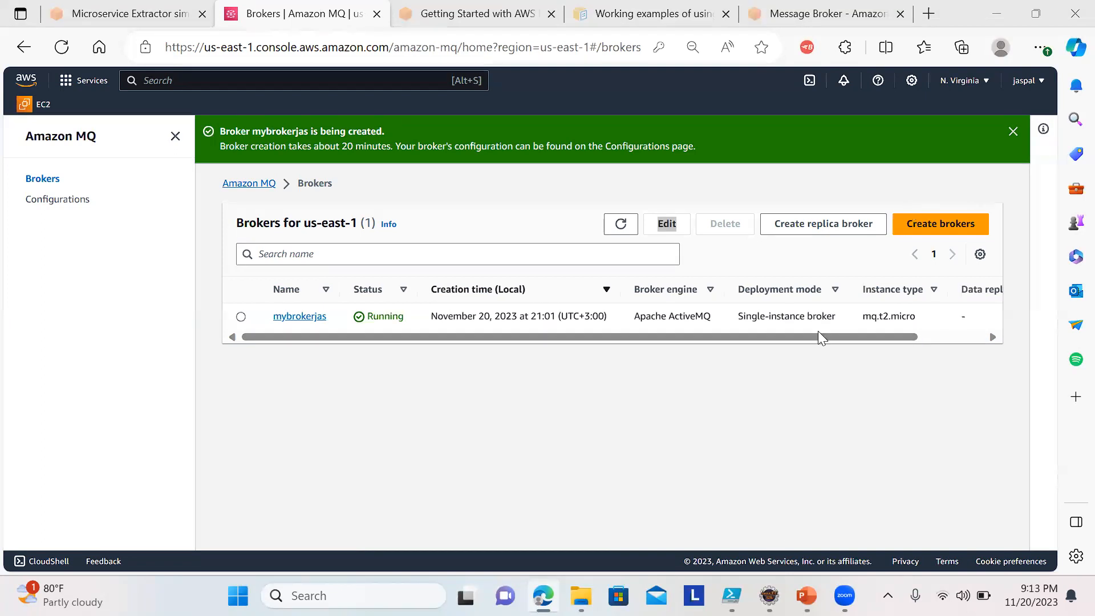
mouse_move(587, 420)
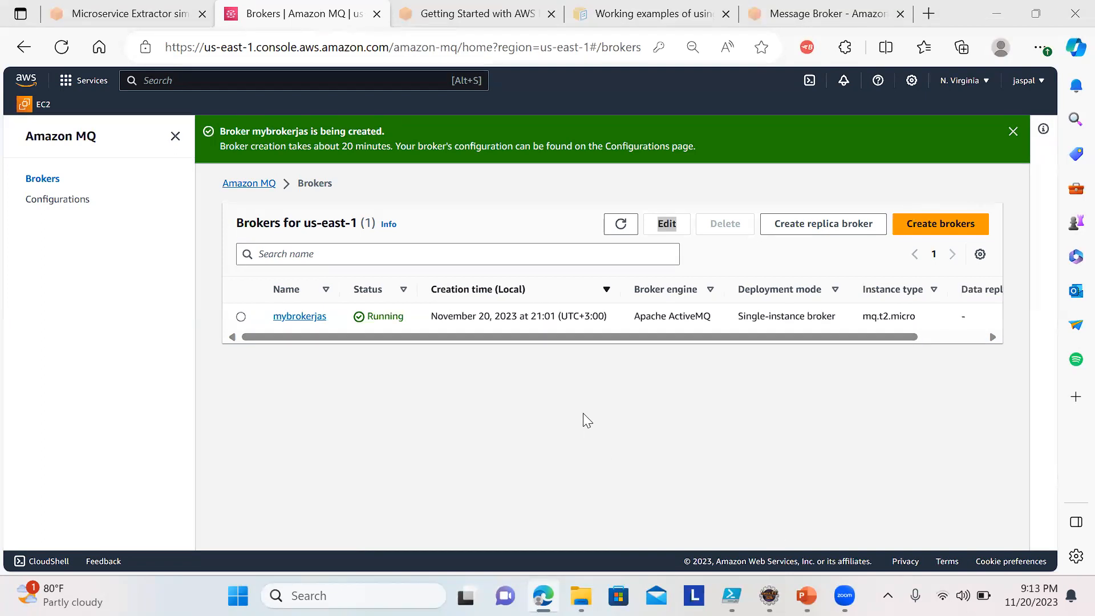
mouse_move(460, 359)
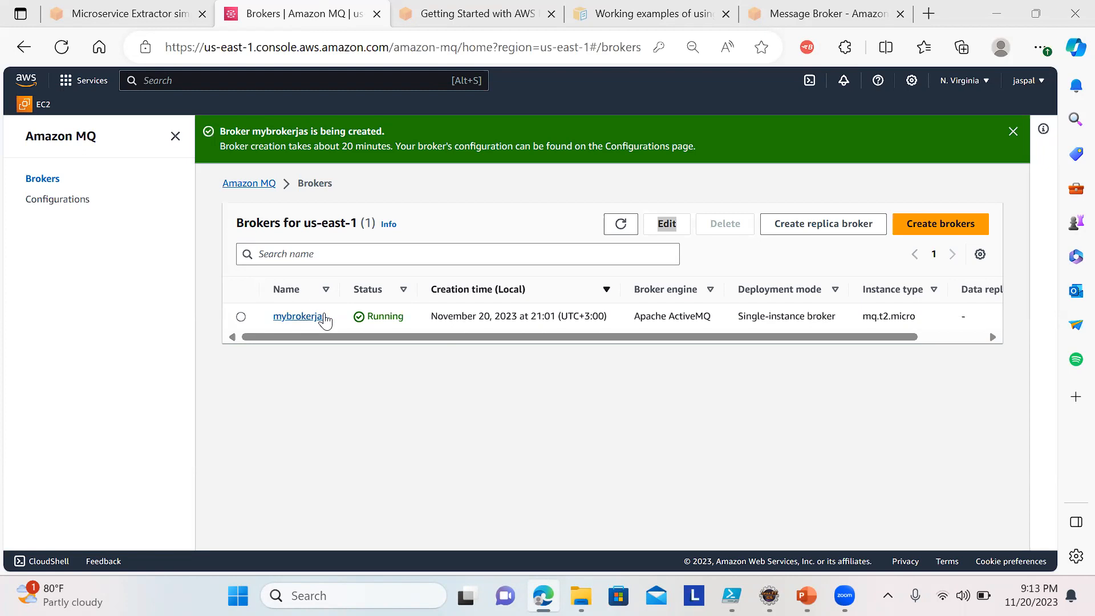
- Open mybrokerjas details and select the broker's IP address
click(299, 316)
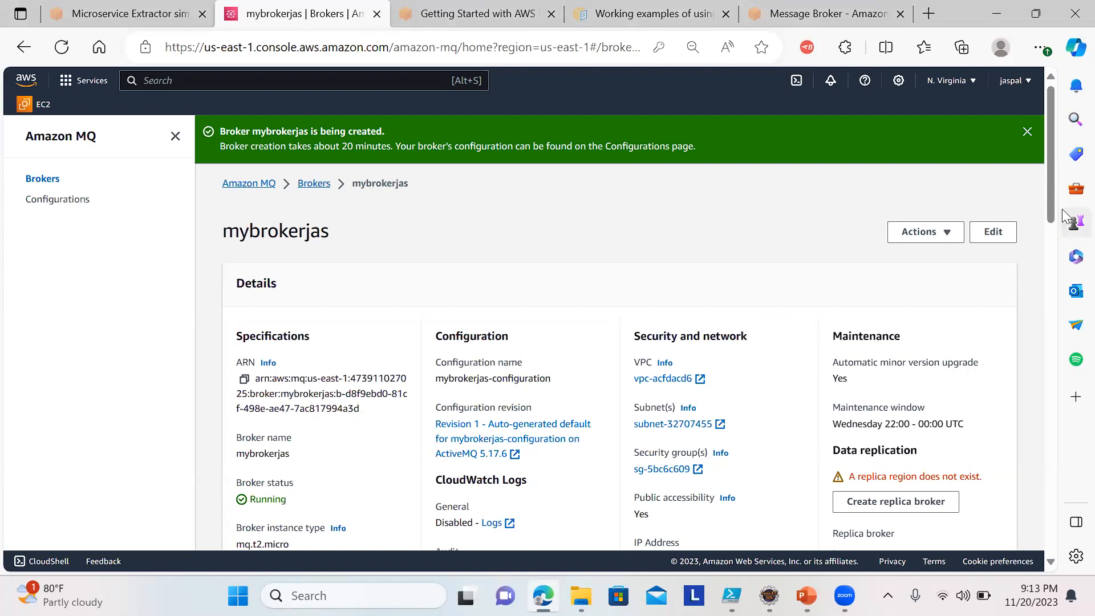
scroll(down, 3)
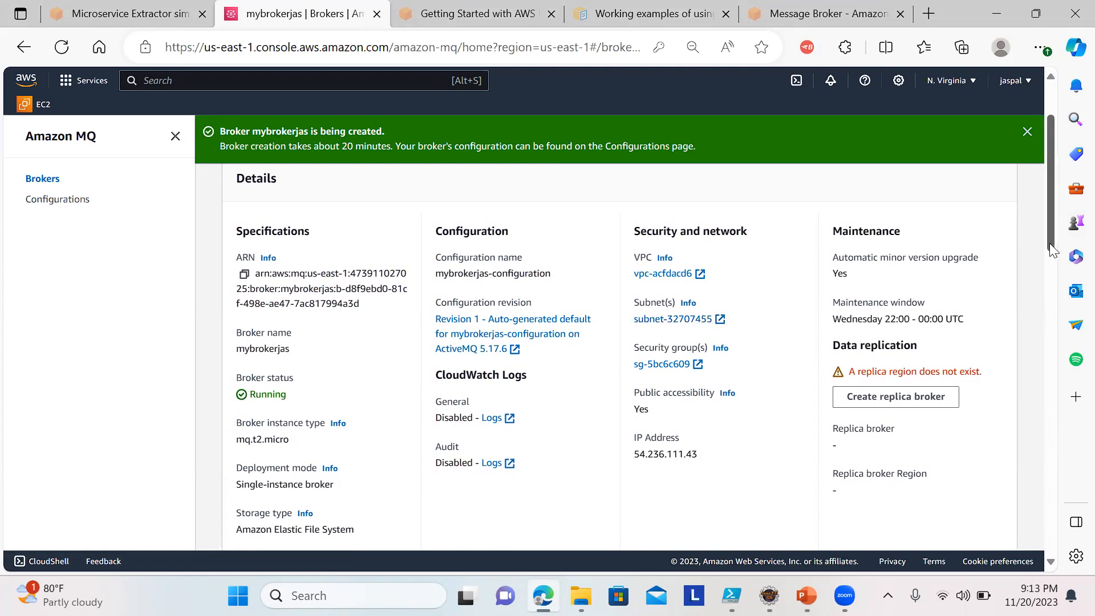
scroll(down, 3)
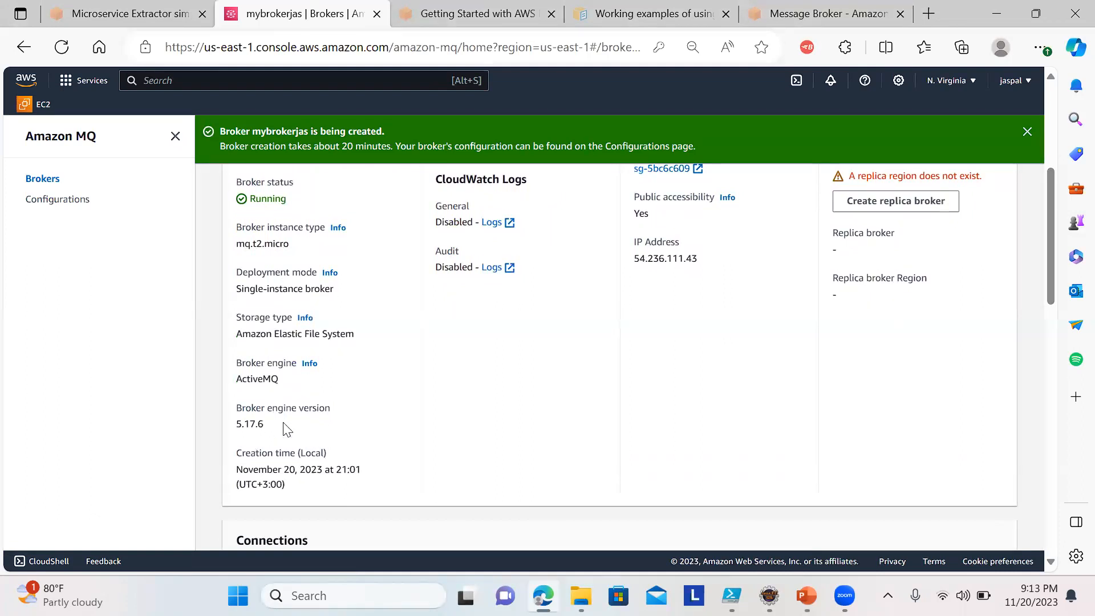
mouse_move(1051, 294)
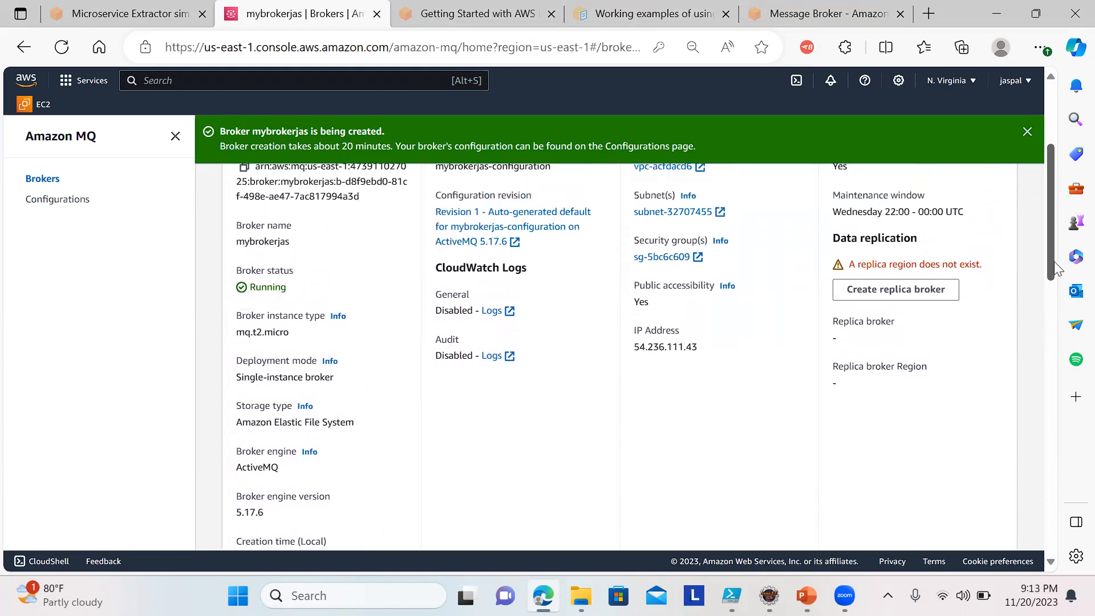
scroll(up, 3)
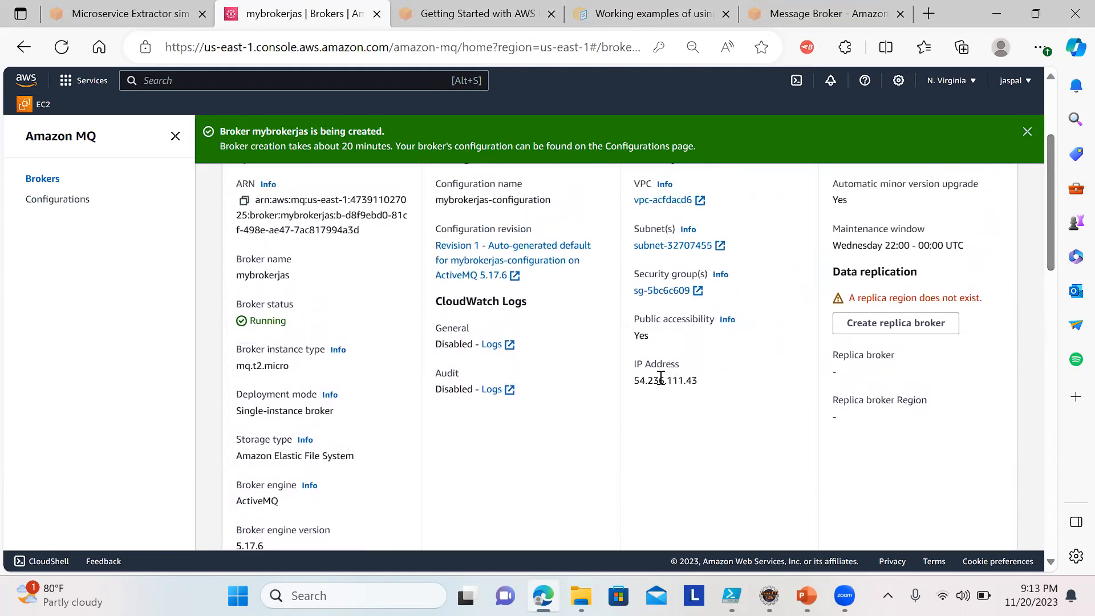
double_click(664, 381)
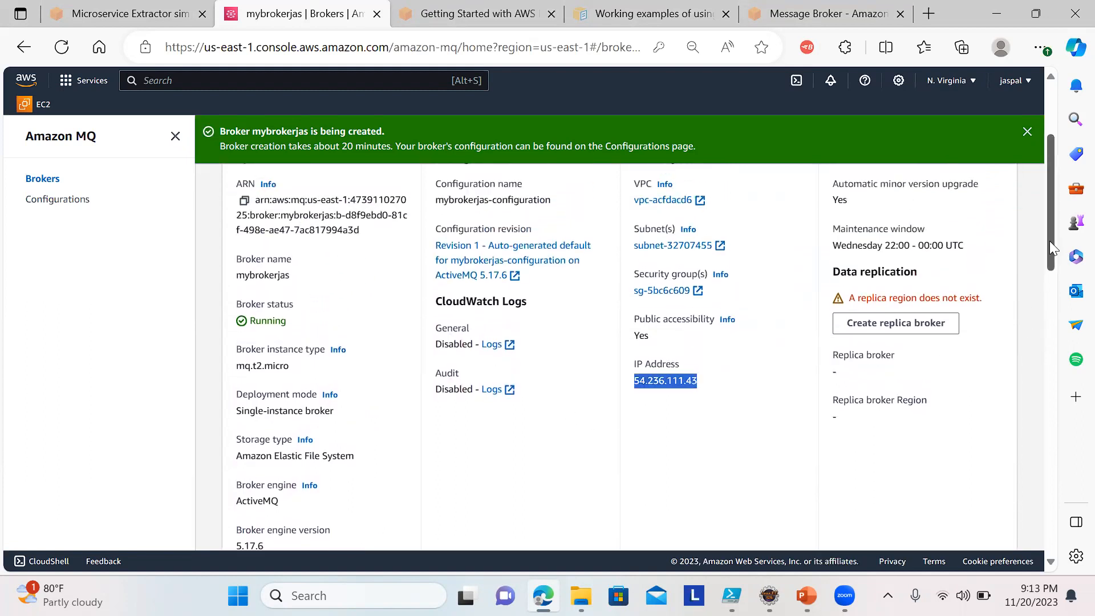
- Scroll to Connections > Endpoints and copy the OpenWire endpoint address
scroll(down, 3)
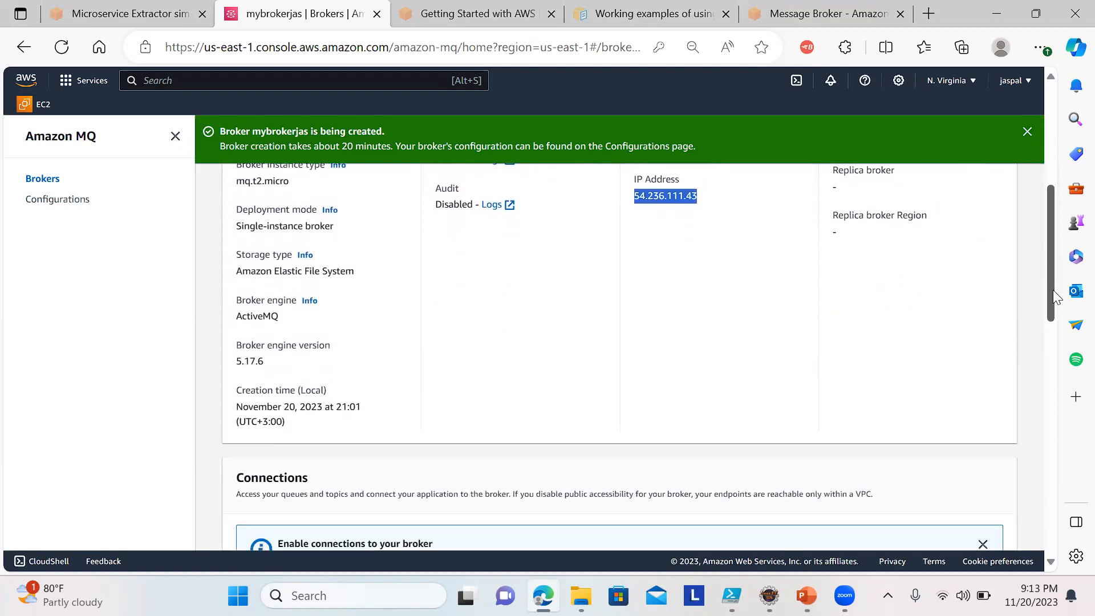
scroll(down, 3)
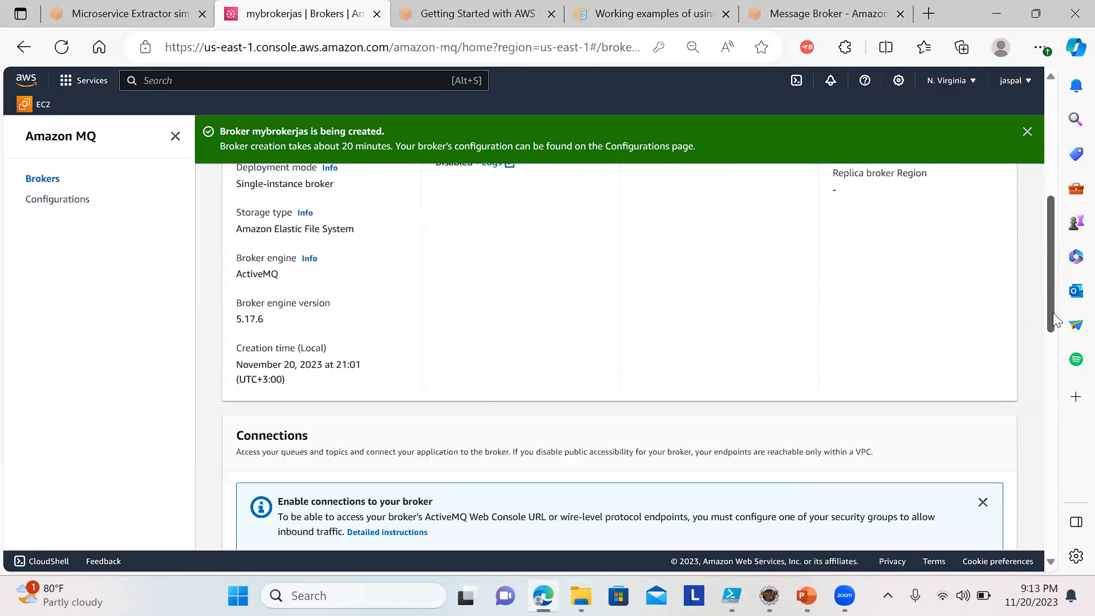
scroll(down, 3)
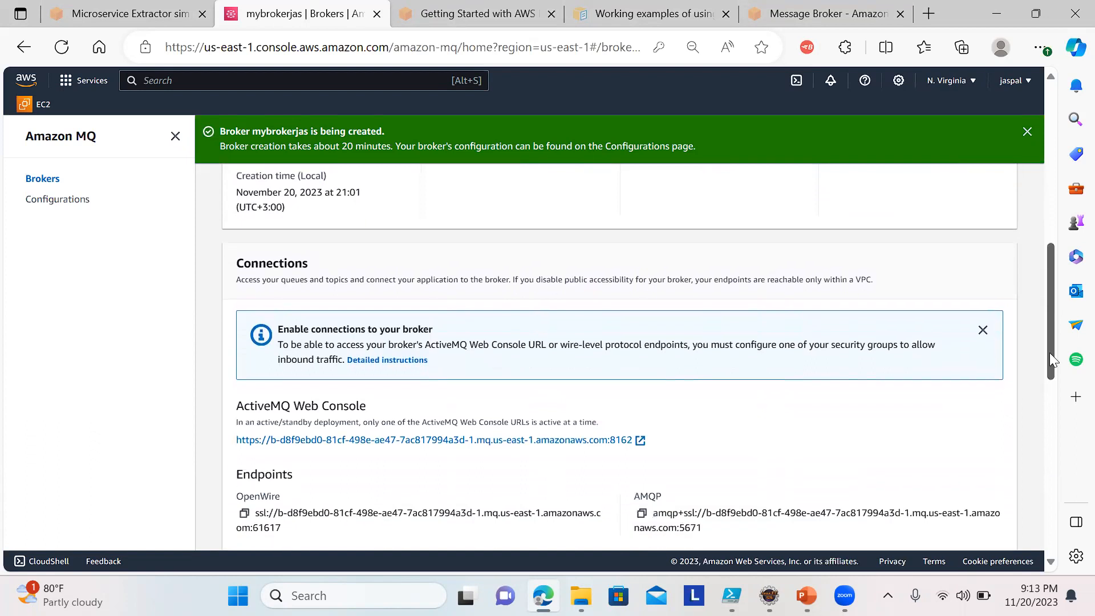
scroll(down, 3)
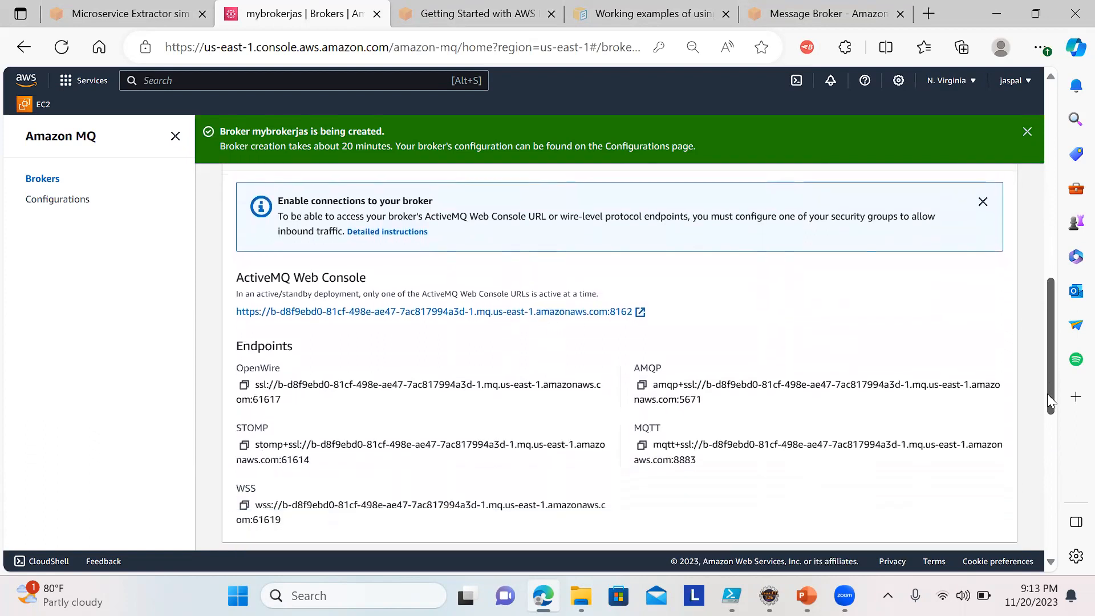
scroll(down, 3)
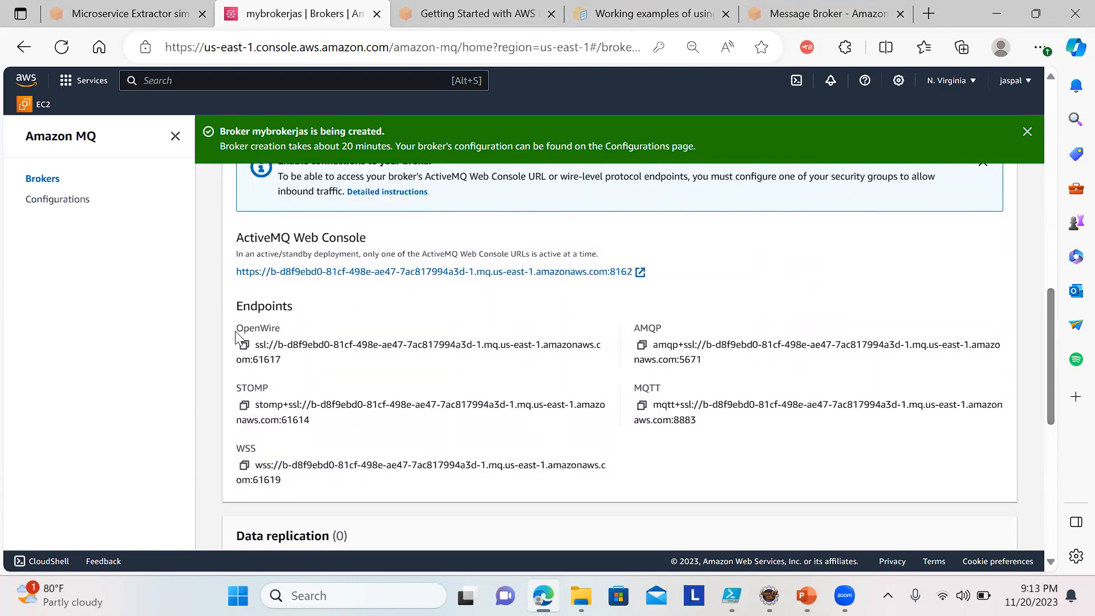
double_click(256, 329)
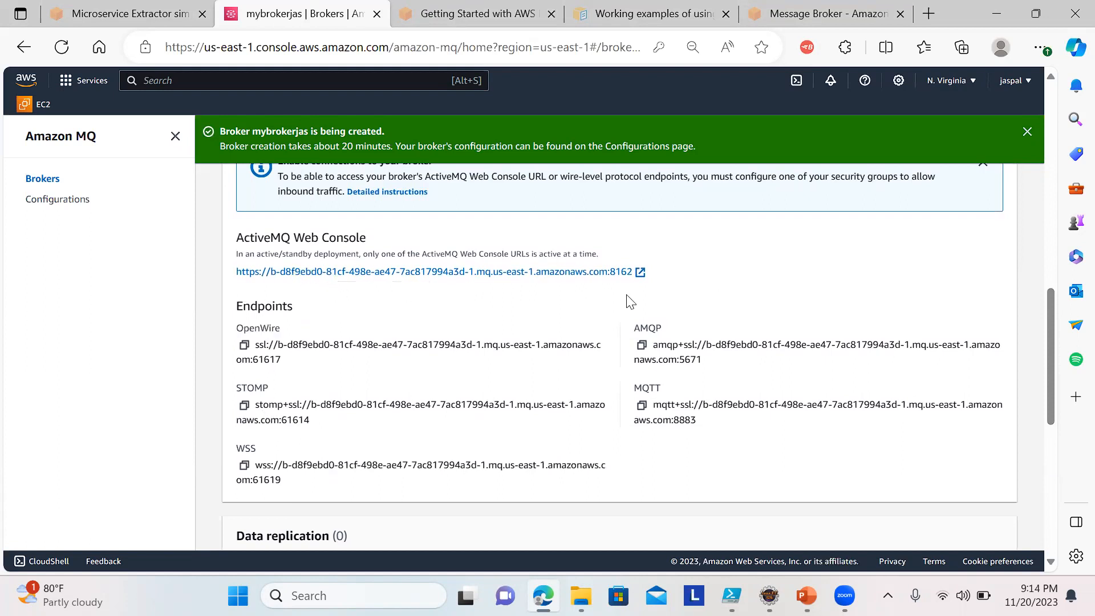
mouse_move(339, 250)
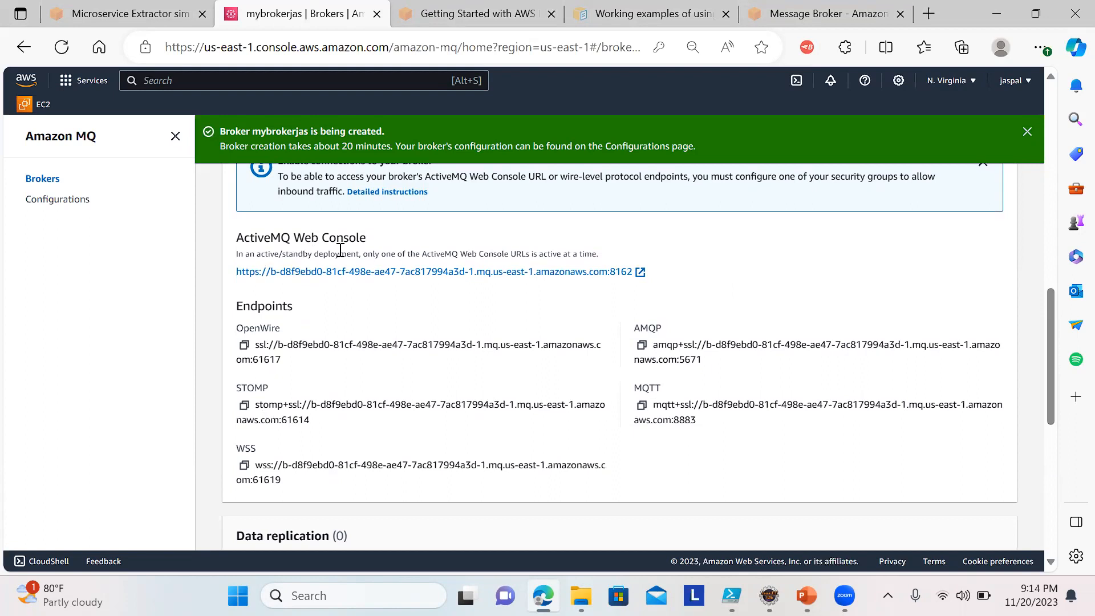
mouse_move(283, 366)
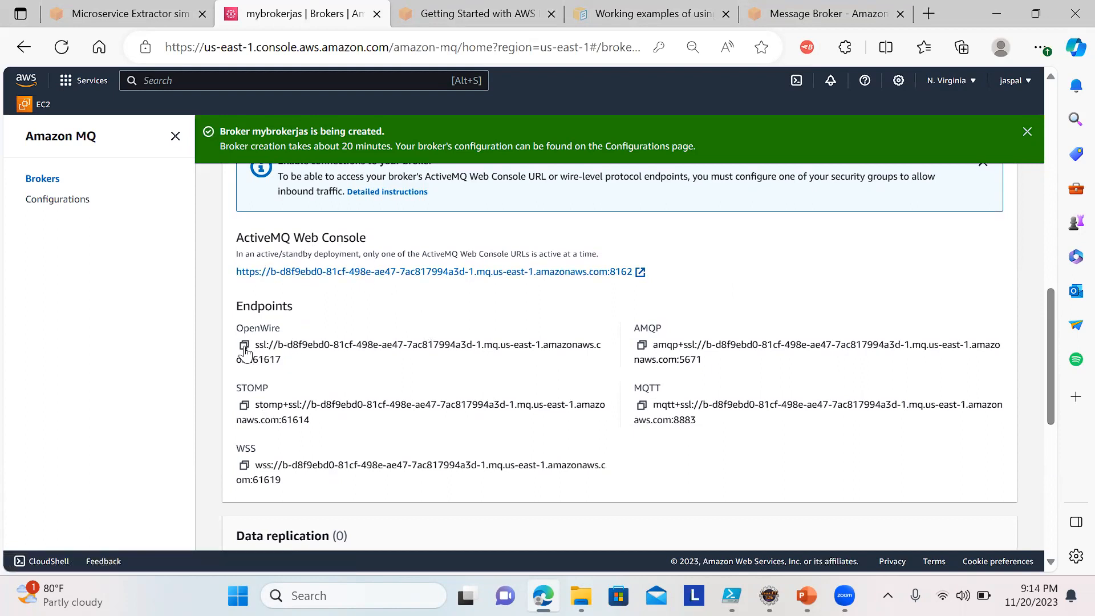
click(244, 345)
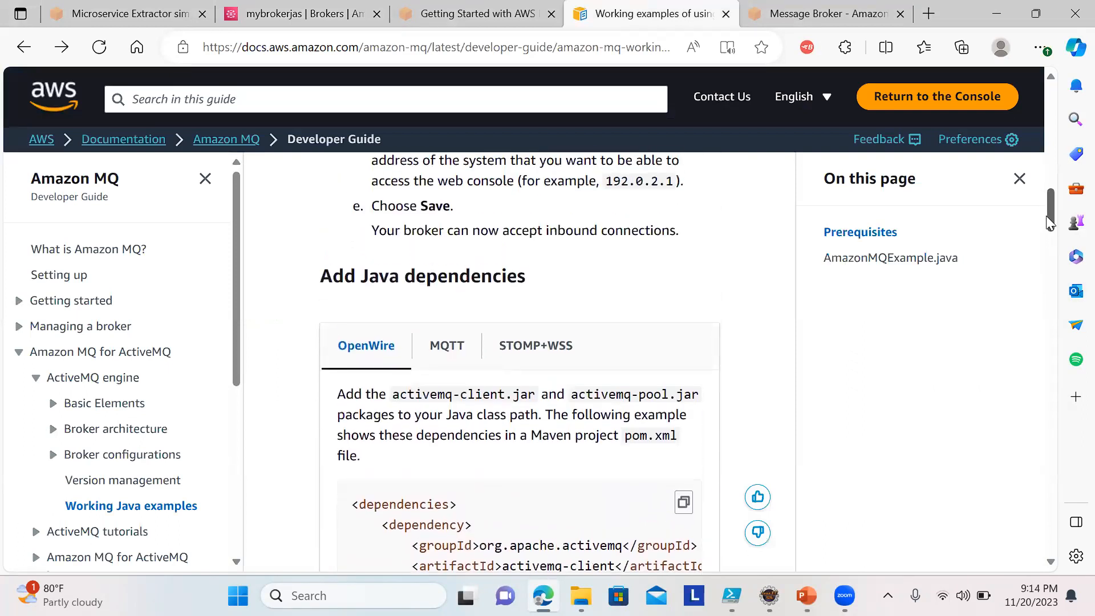
- Read through the Java dependencies section down to the AmazonMQExample.java sample code
scroll(down, 3)
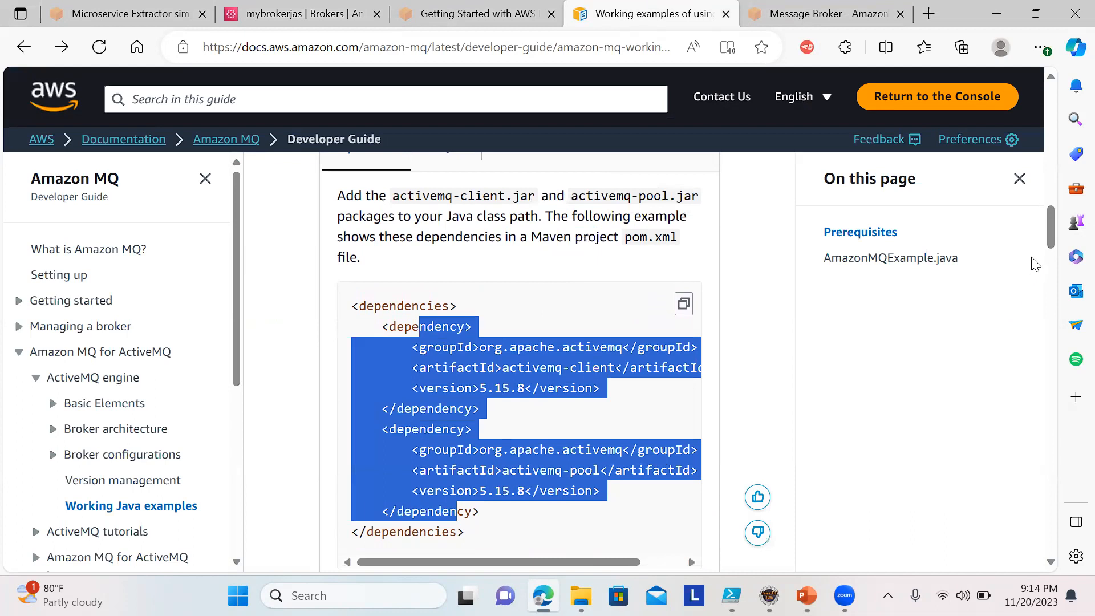
scroll(down, 3)
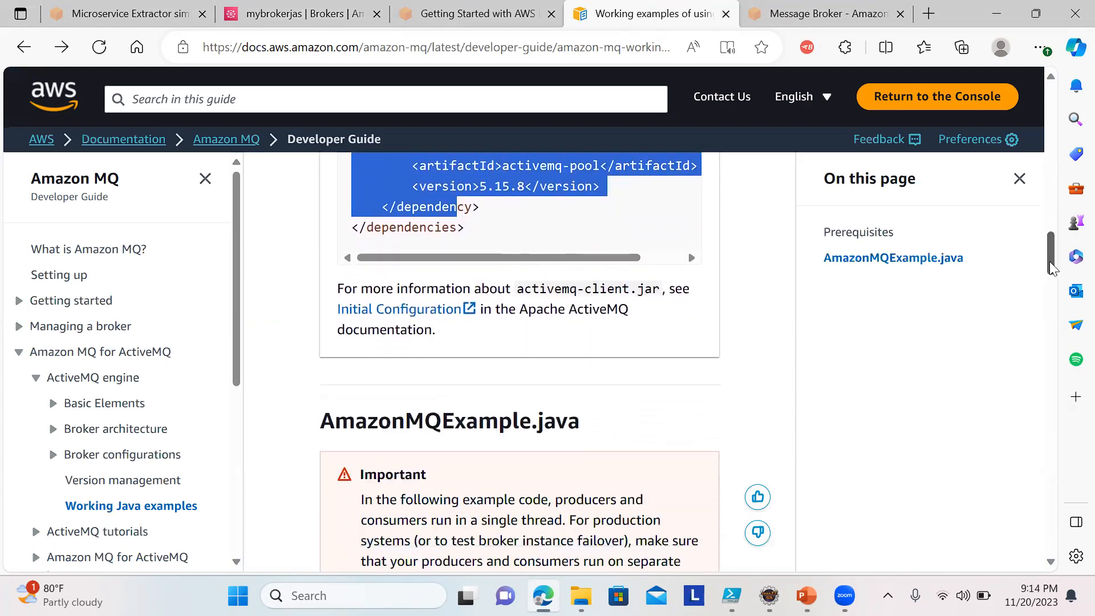
scroll(down, 3)
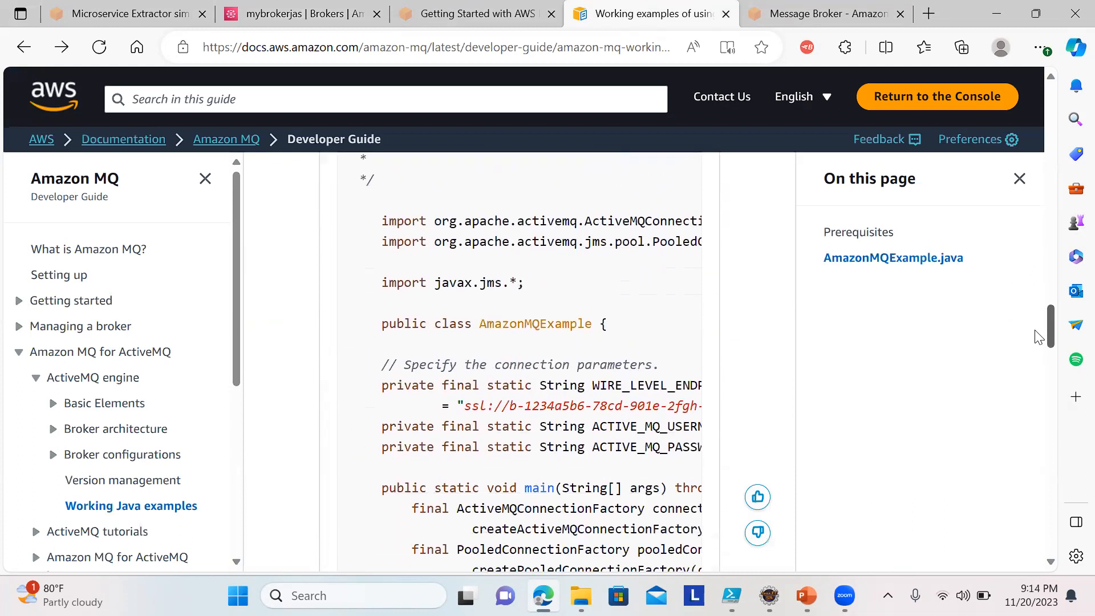
scroll(down, 3)
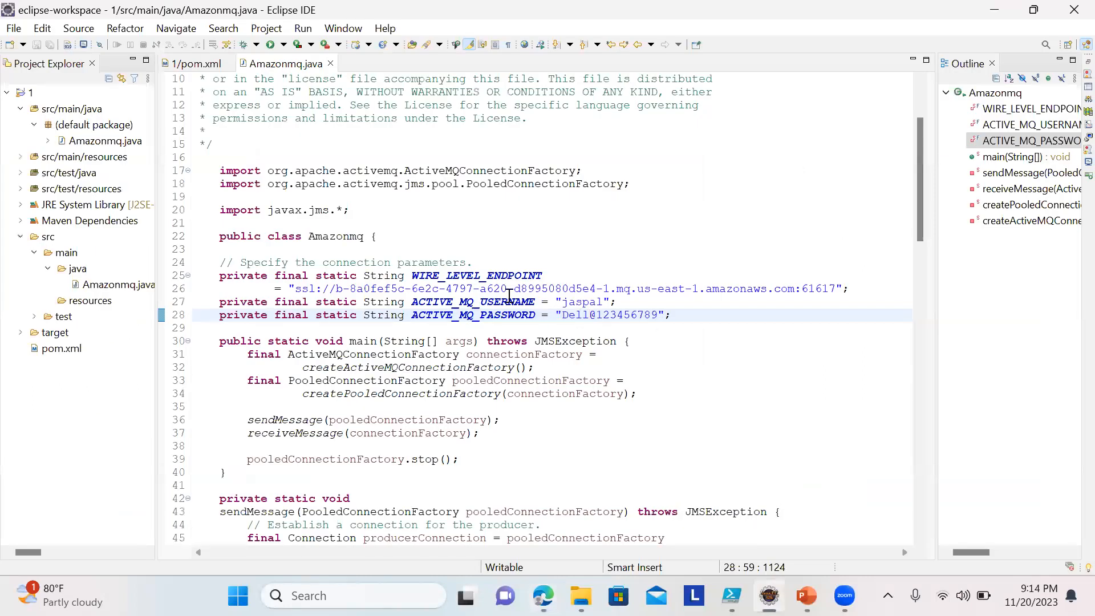
mouse_move(332, 300)
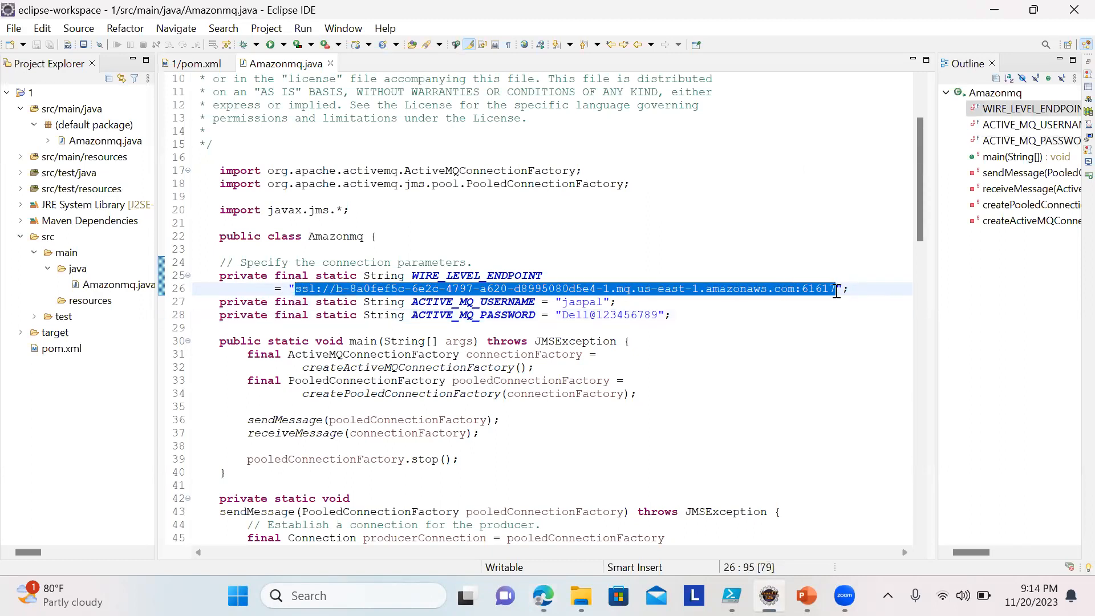
- Set WIRE_LEVEL_ENDPOINT to ssl://b-d8f9ebd0-...-1.mq.us-east-1.amazonaws.com:61617 in Amazonmq.java
text(ssl://b-d8f9ebd0-81cf-498e-ae47-7ac817994a3d-1.mq.us-east-1.amazonaws.com:61617)
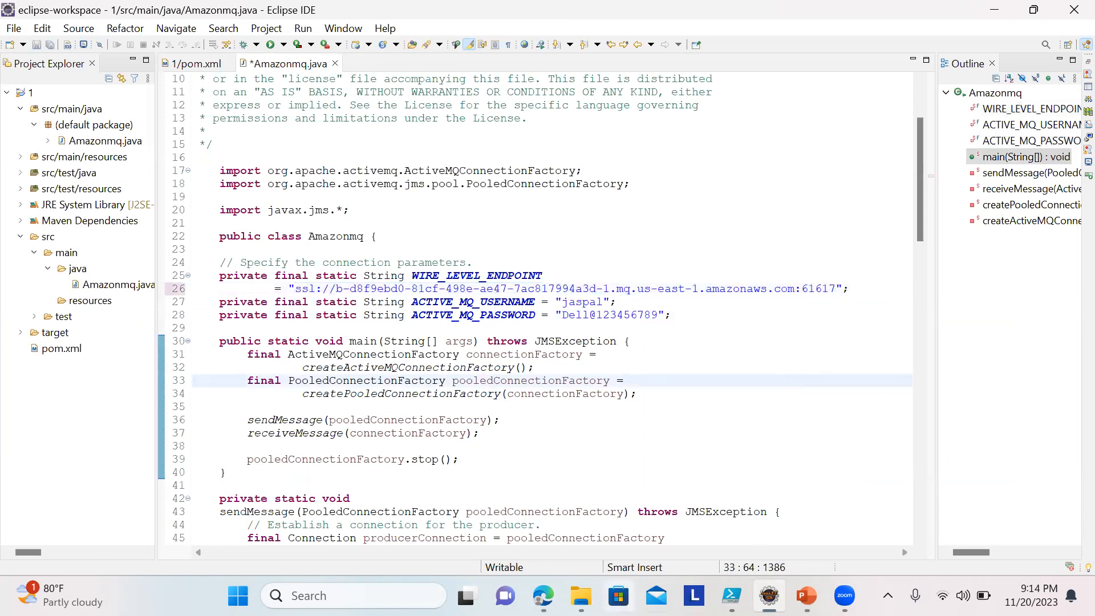
click(534, 367)
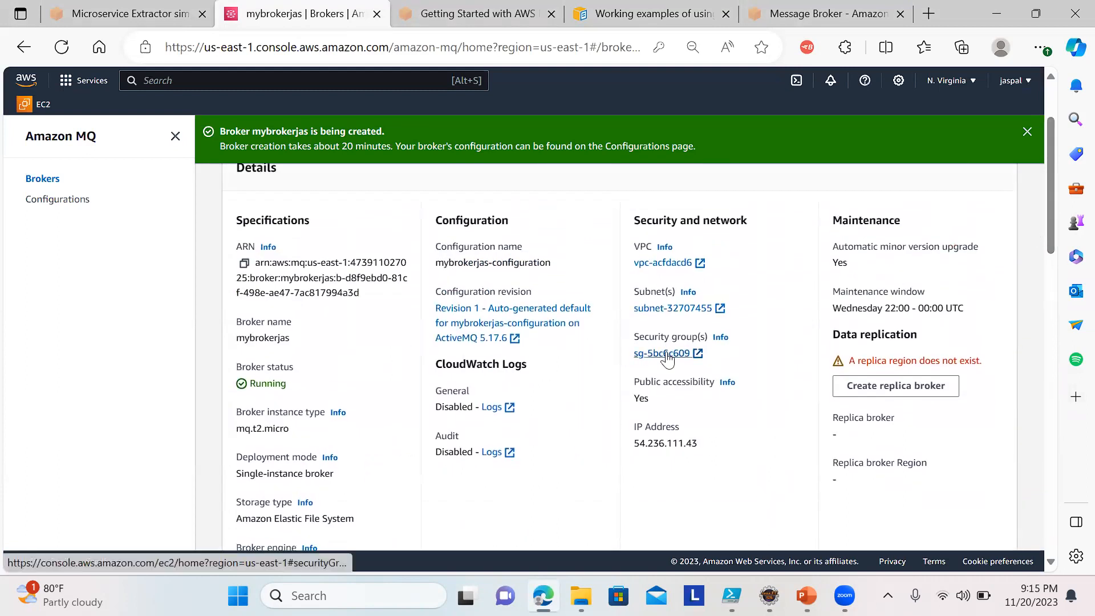
- Reach security group sg-5bc6c609, select its port 61617 rule and start editing inbound rules
click(664, 352)
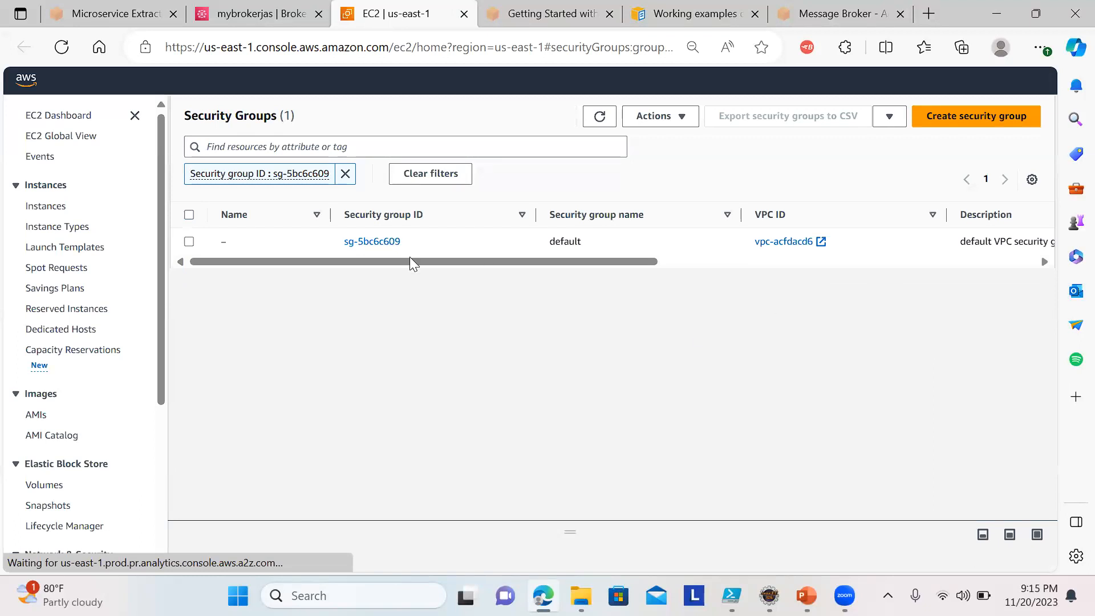
click(372, 241)
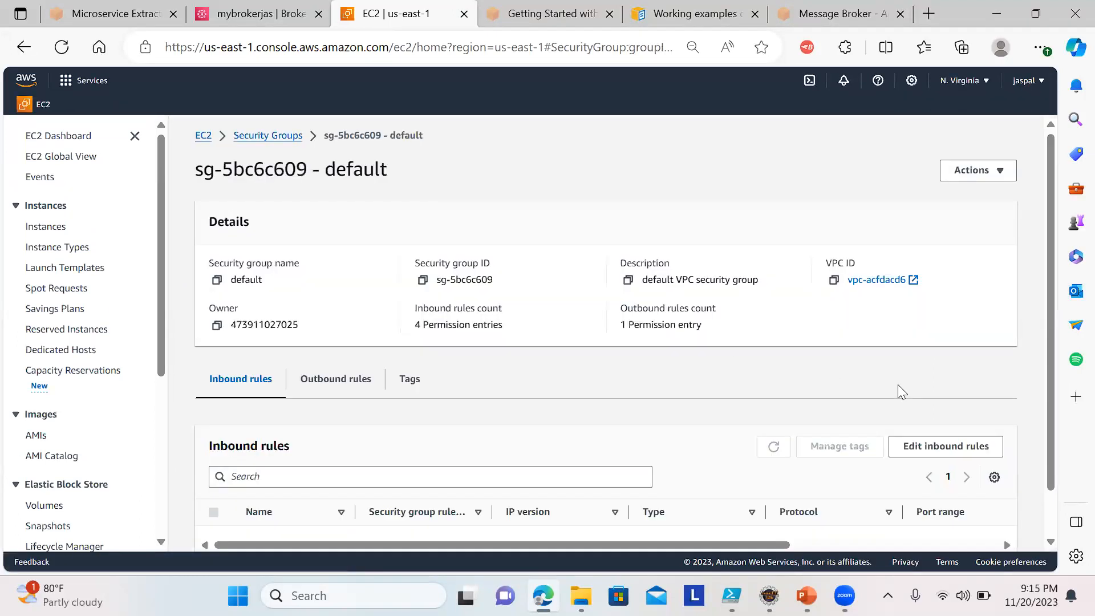
scroll(down, 3)
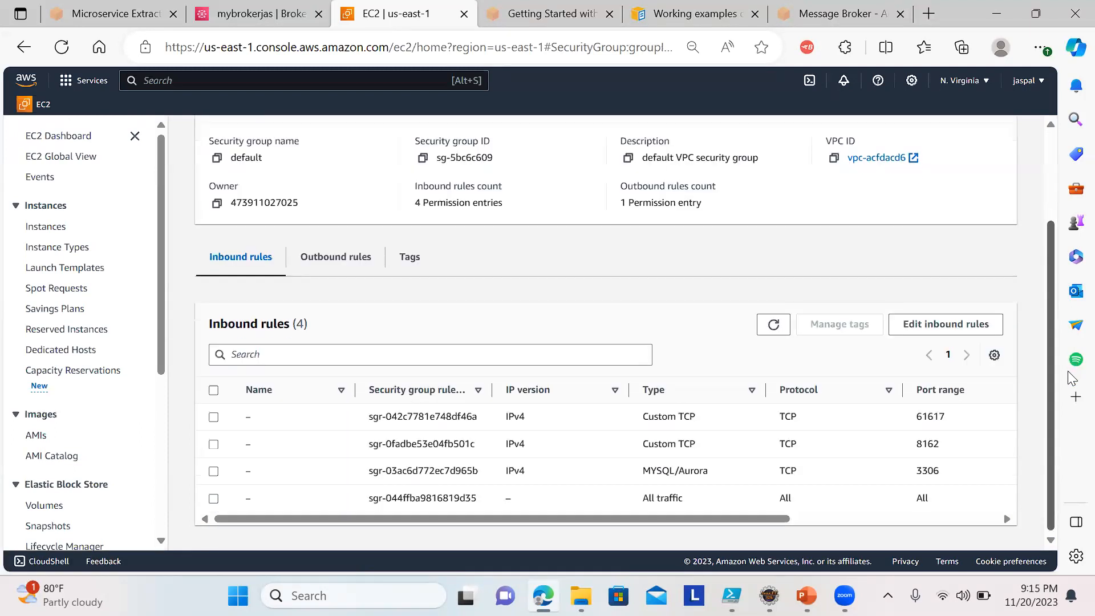
mouse_move(910, 419)
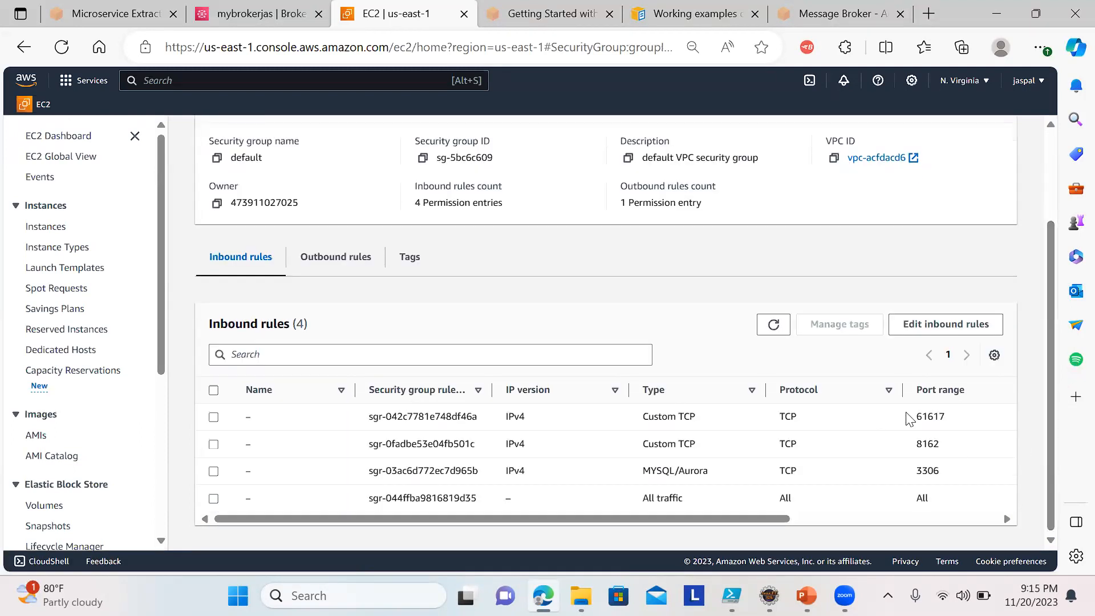
click(214, 417)
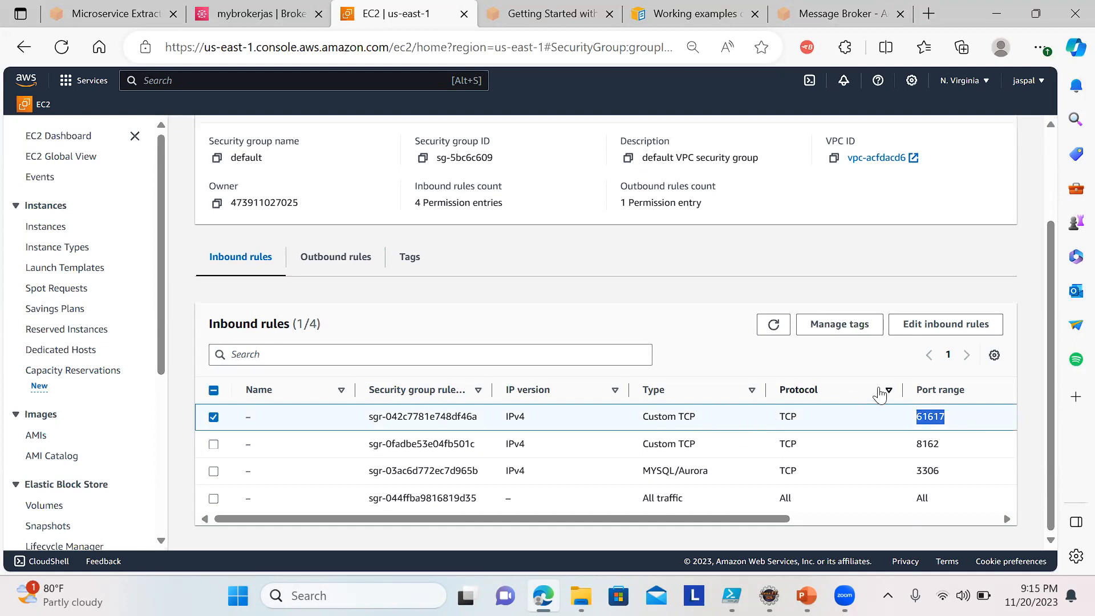
click(946, 324)
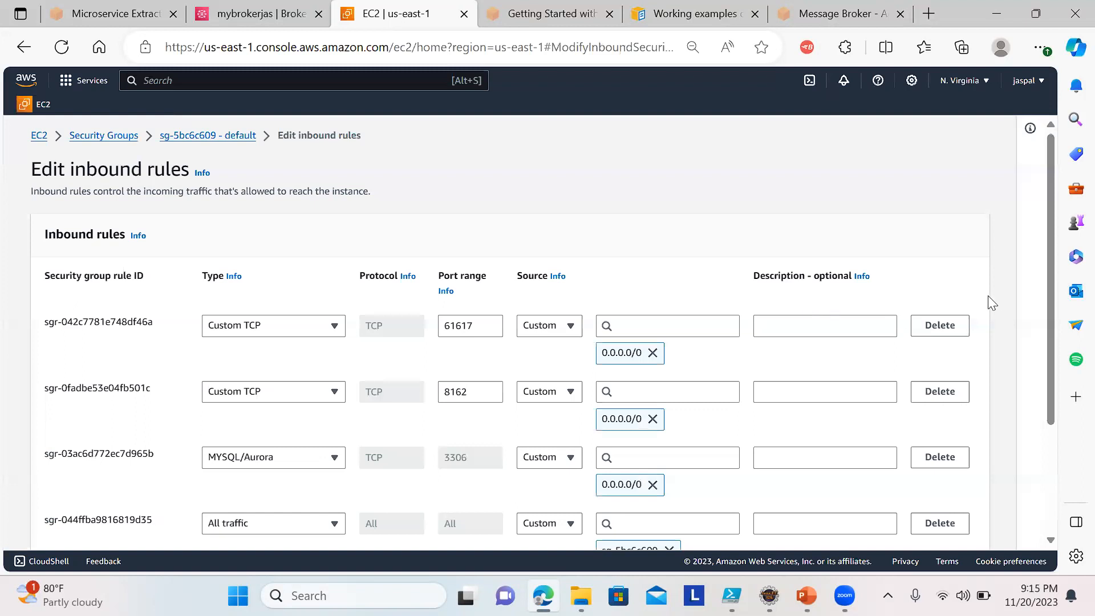
scroll(down, 3)
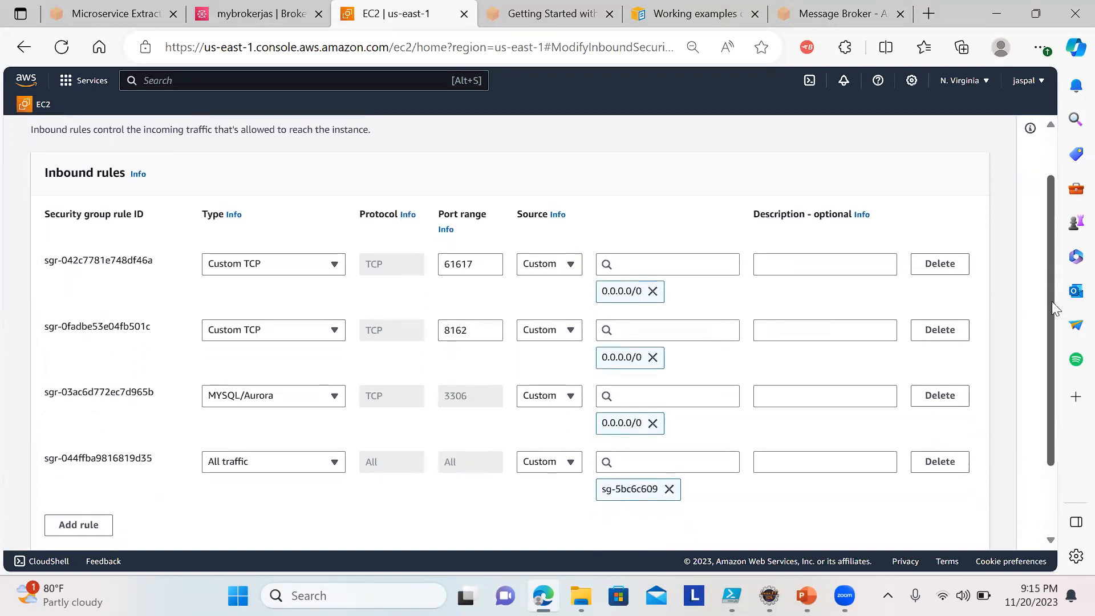
scroll(down, 3)
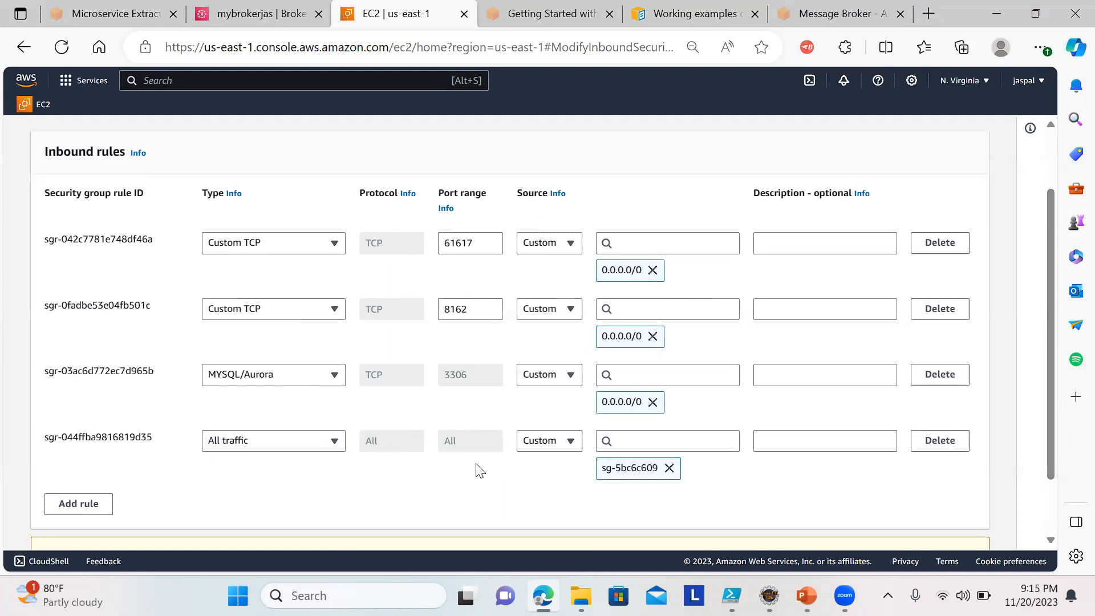
mouse_move(351, 275)
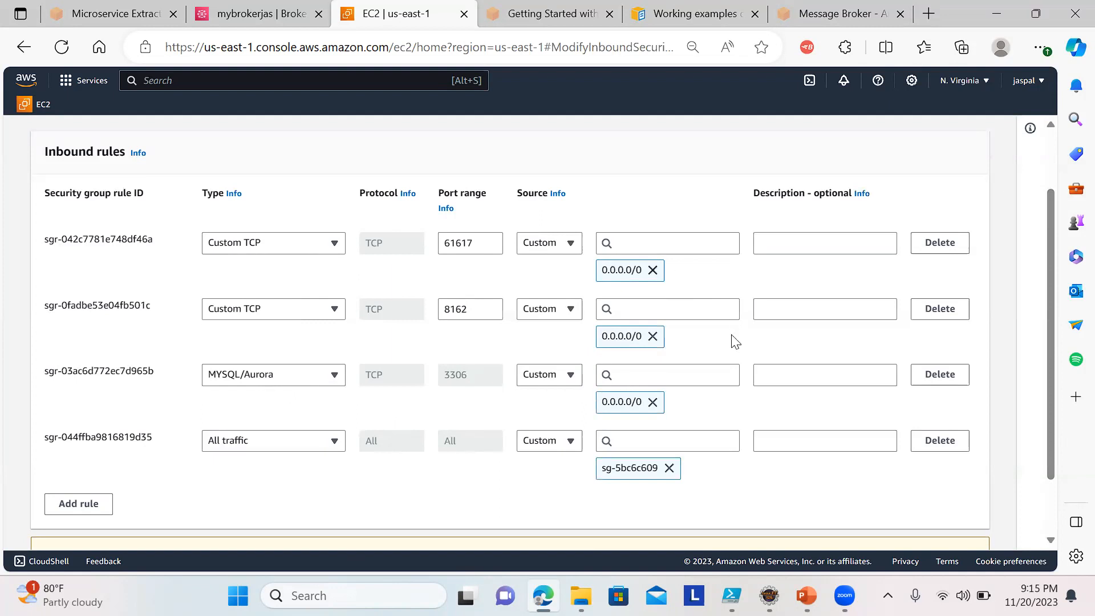
click(470, 243)
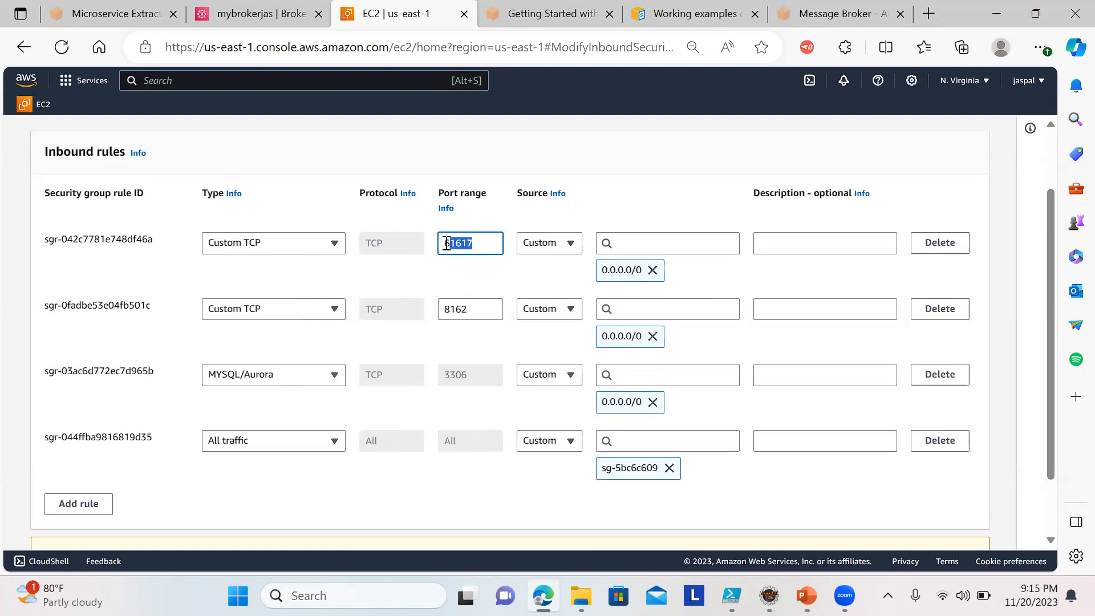
click(470, 310)
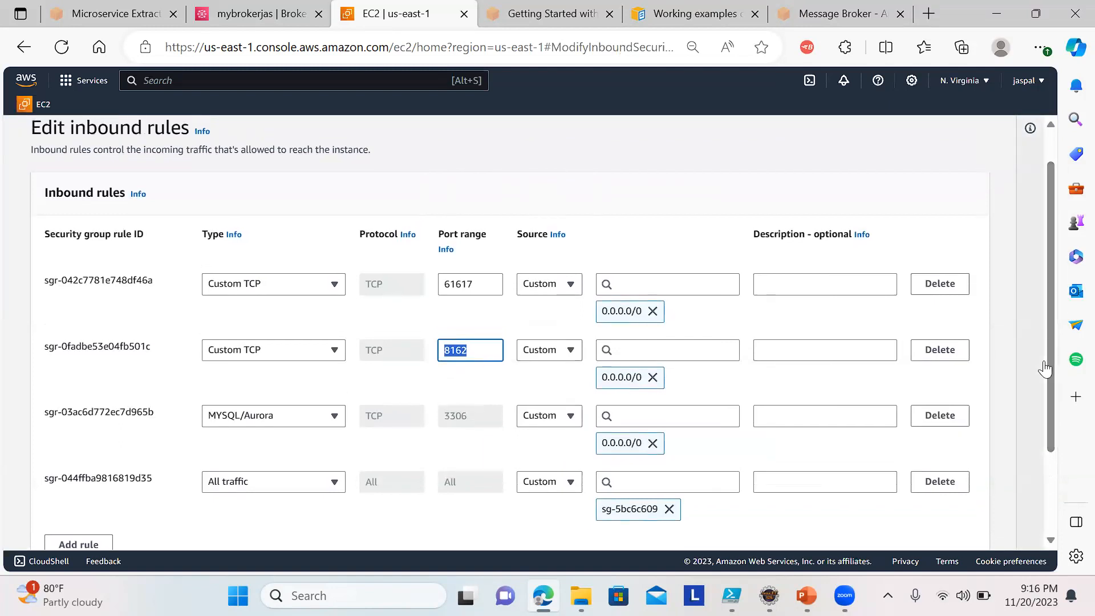
mouse_move(1054, 262)
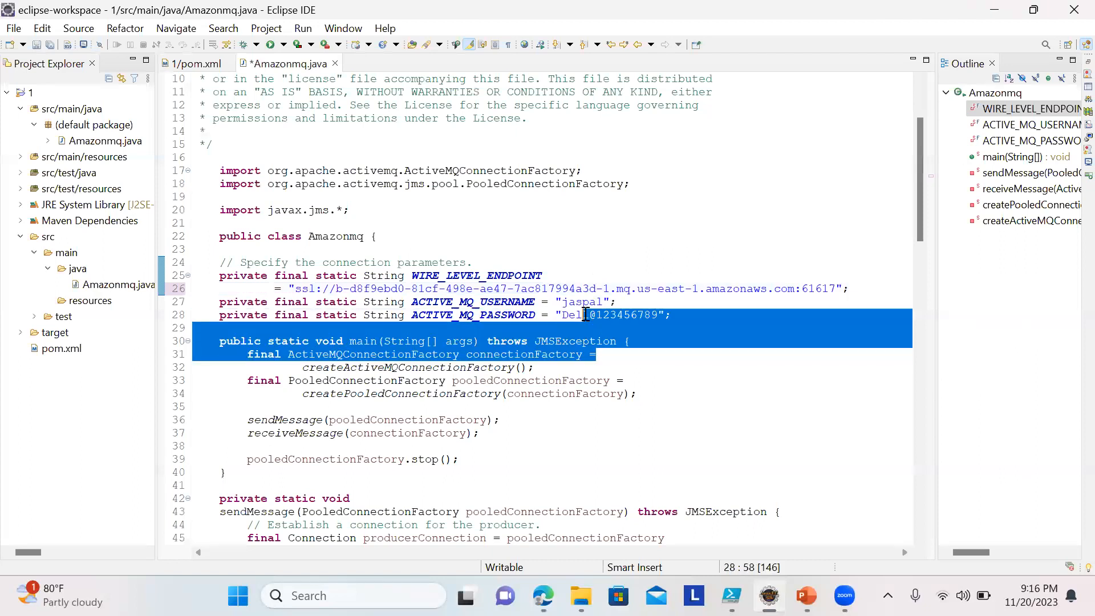
click(582, 315)
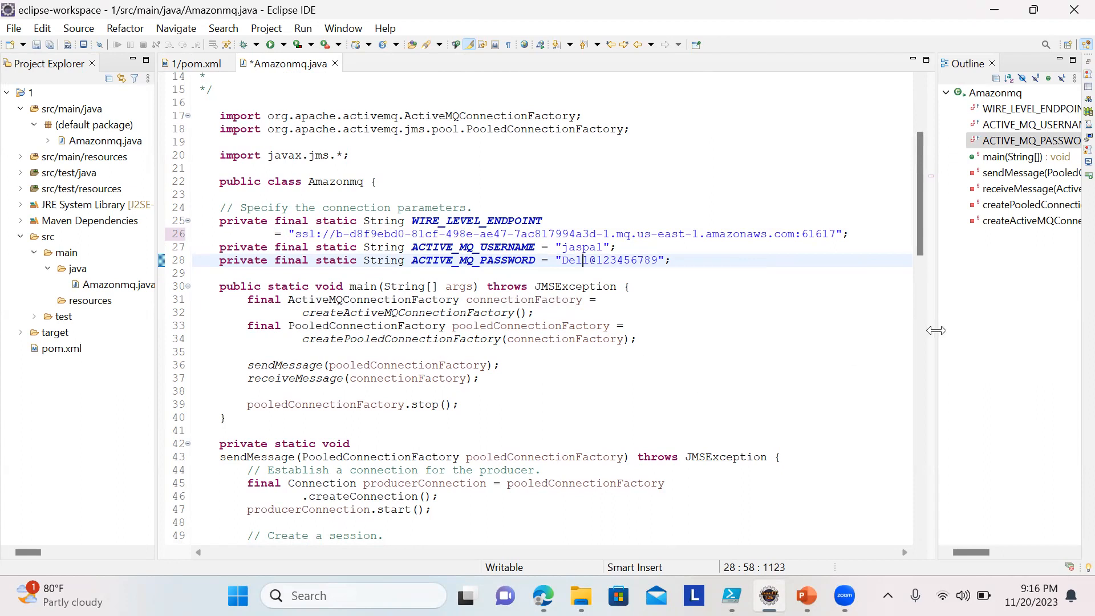
scroll(down, 3)
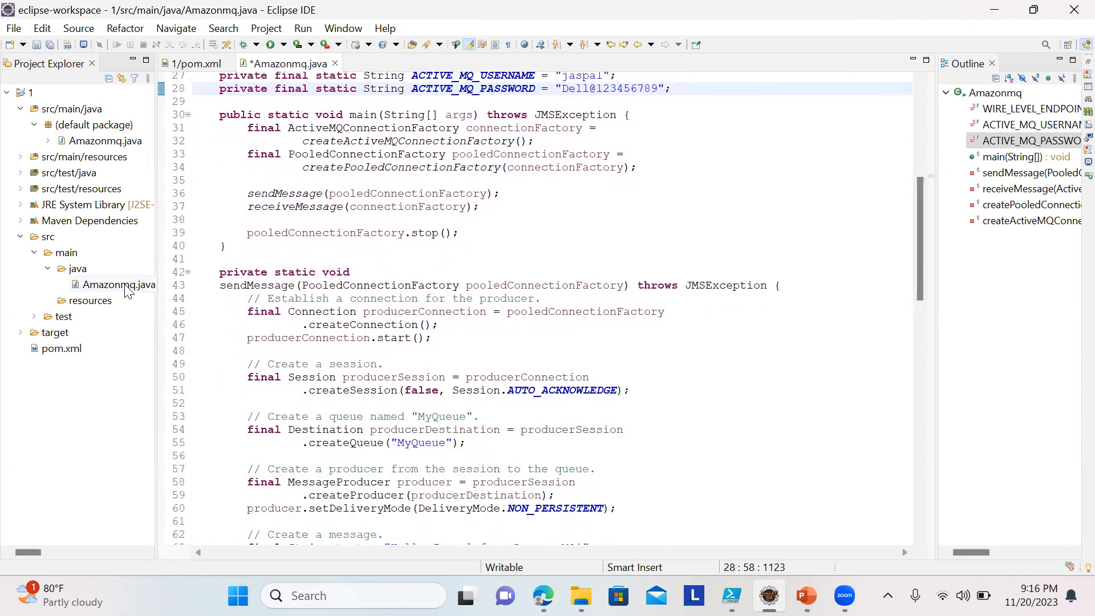
right_click(118, 284)
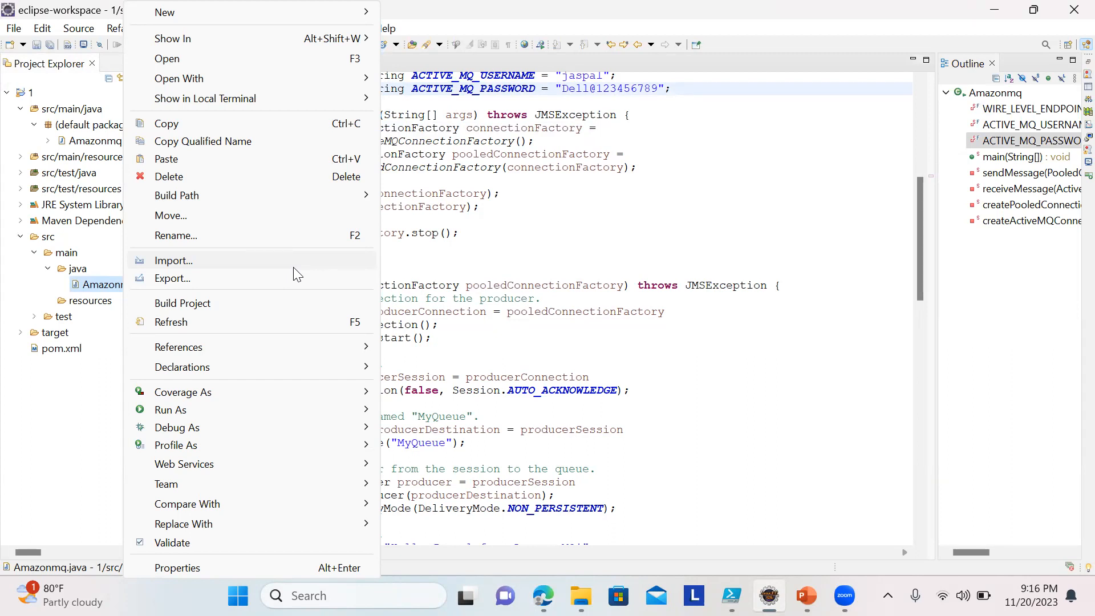
mouse_move(322, 400)
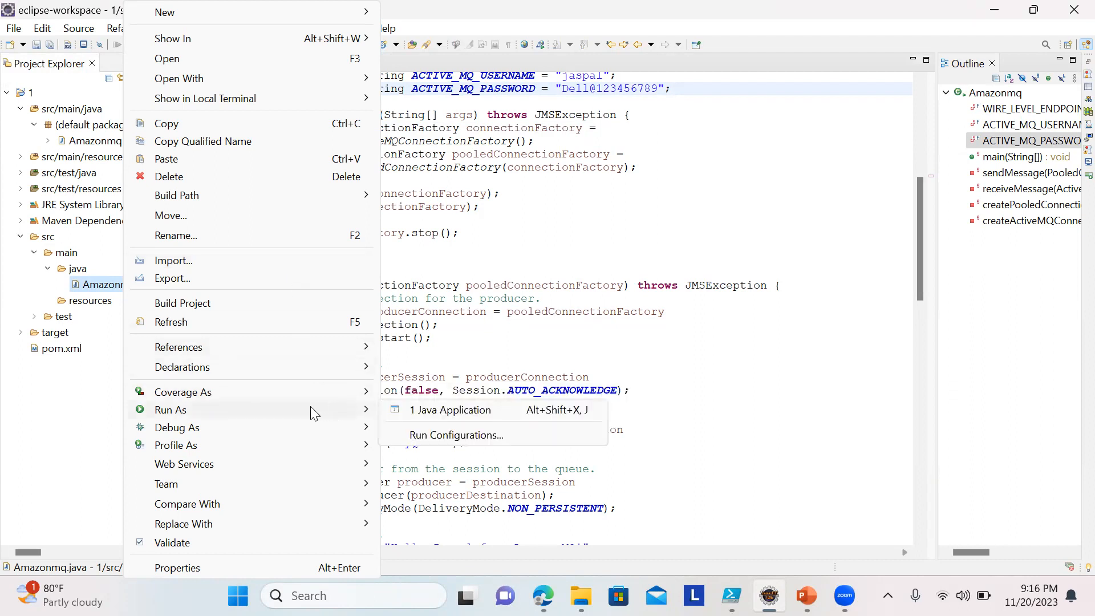
mouse_move(444, 417)
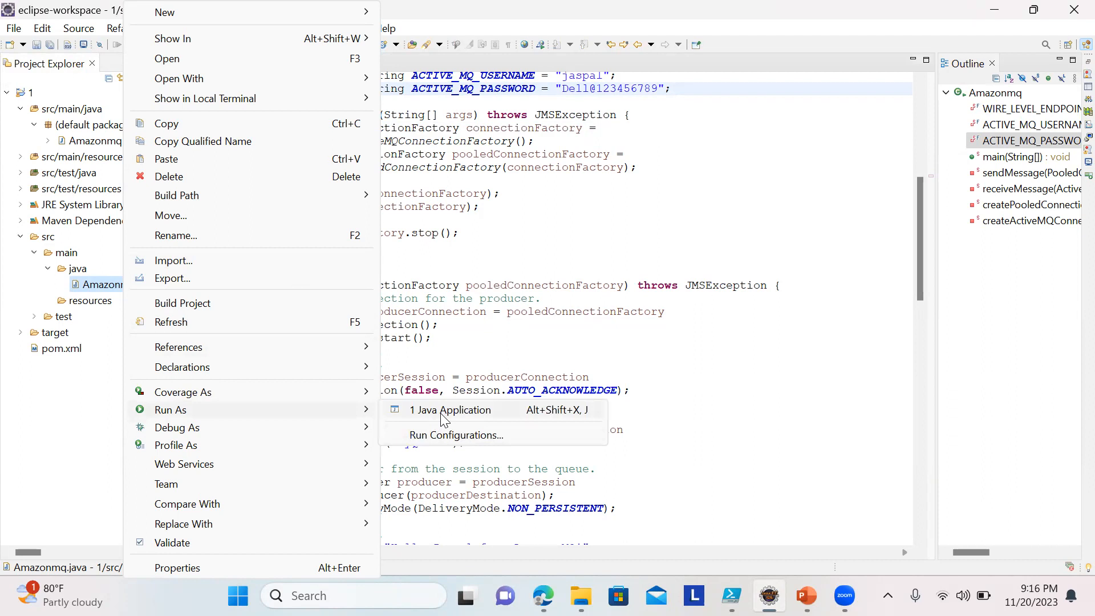
- Run Amazonmq.java as a Java application, confirming Save and Launch
click(451, 410)
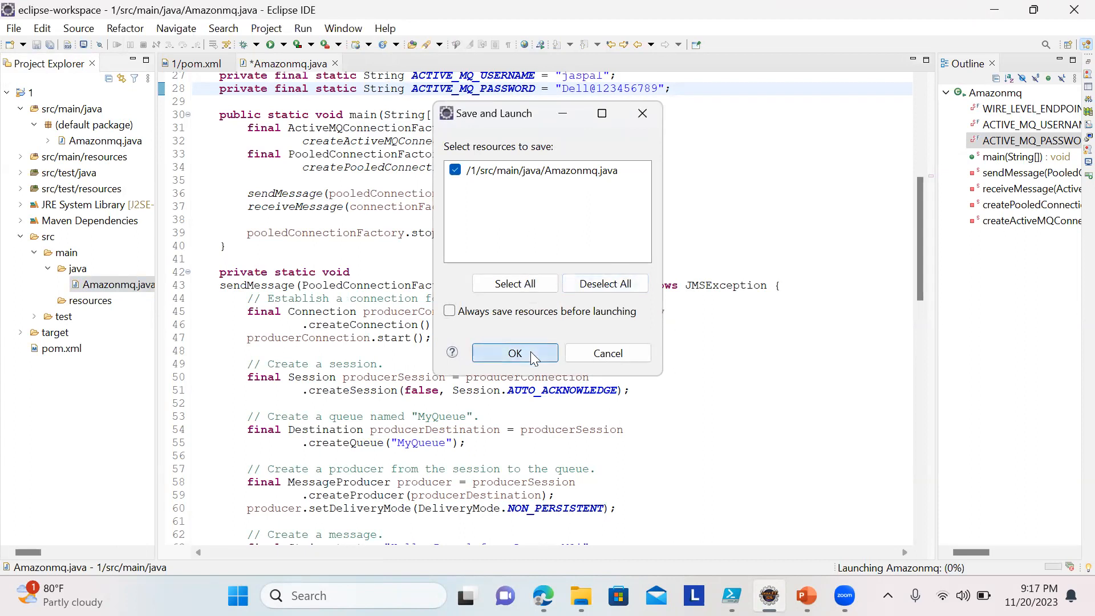
click(514, 353)
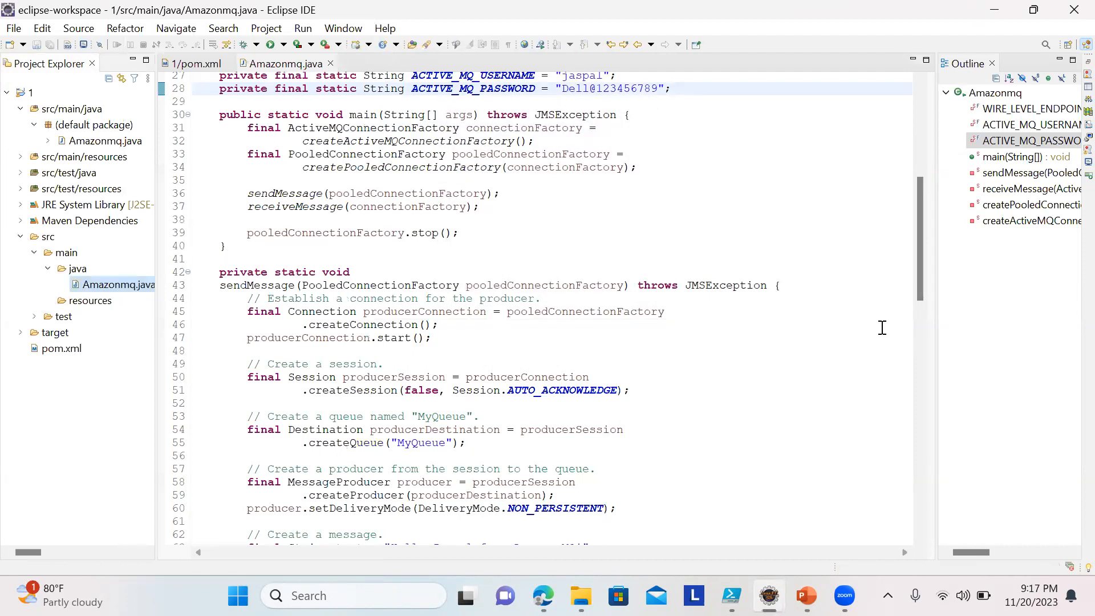
- Watch the Console output and highlight the 'Message received' line after the run terminates
click(302, 28)
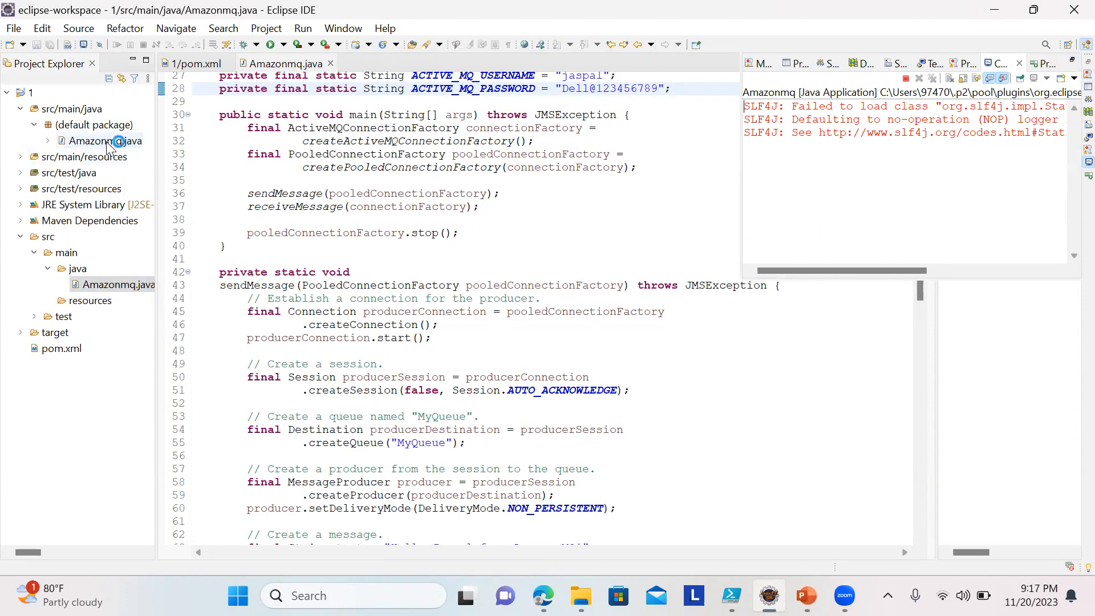
right_click(112, 141)
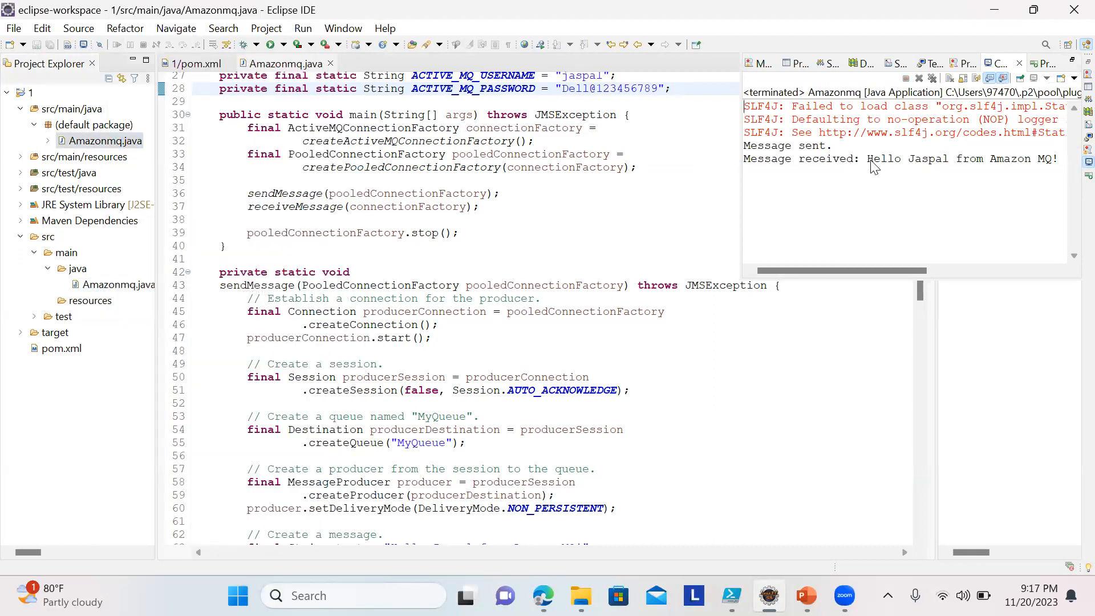
drag(866, 159, 1047, 158)
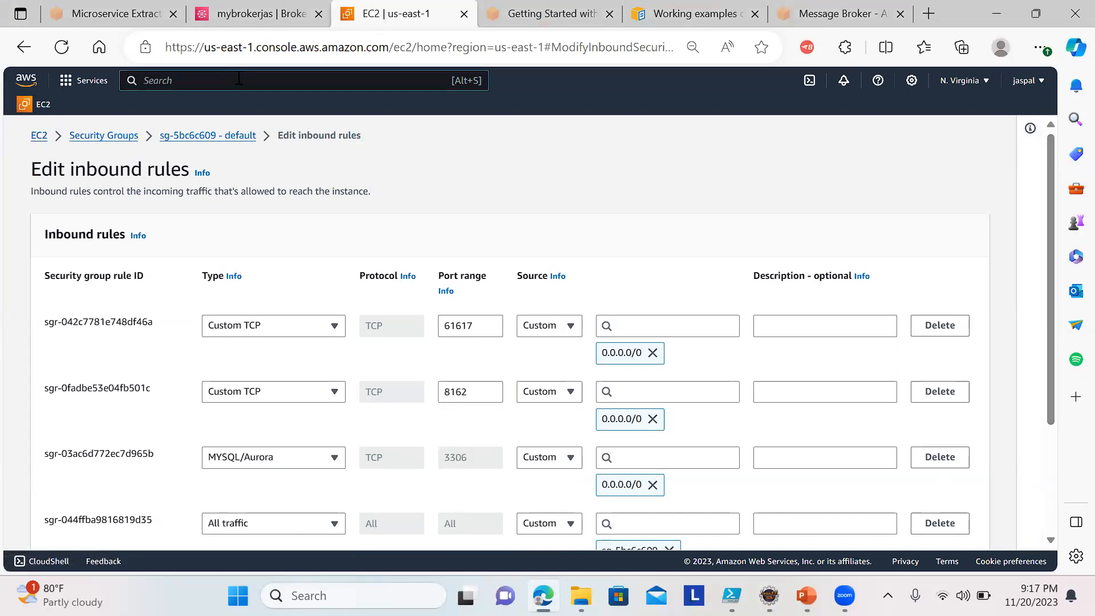
- Search 'mq', reach the mybrokerjas details and follow its ActiveMQ Web Console URL
text(mq)
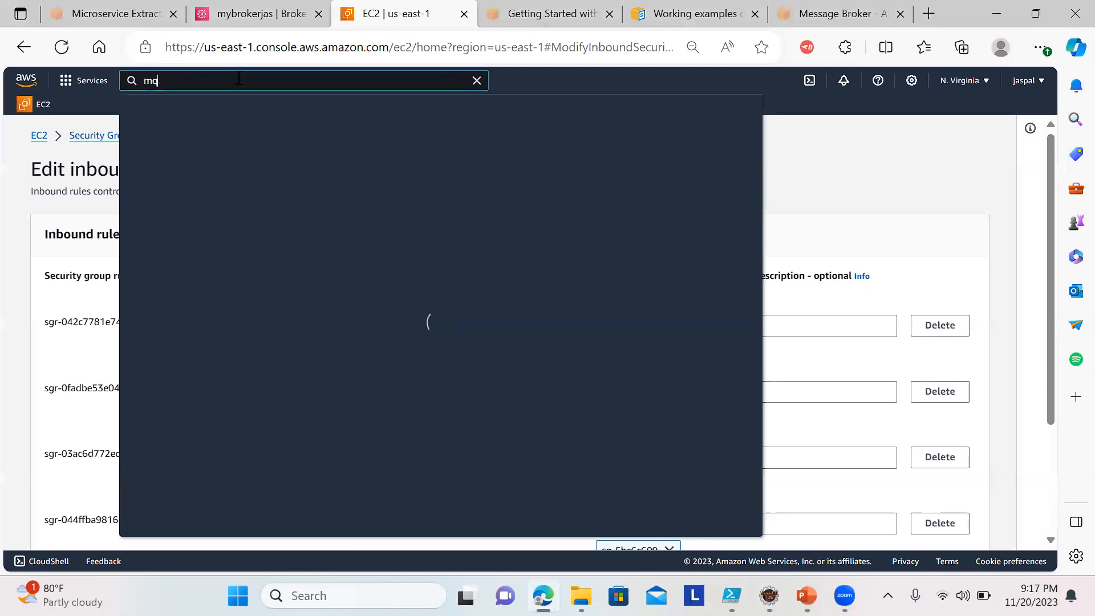
text(TT)
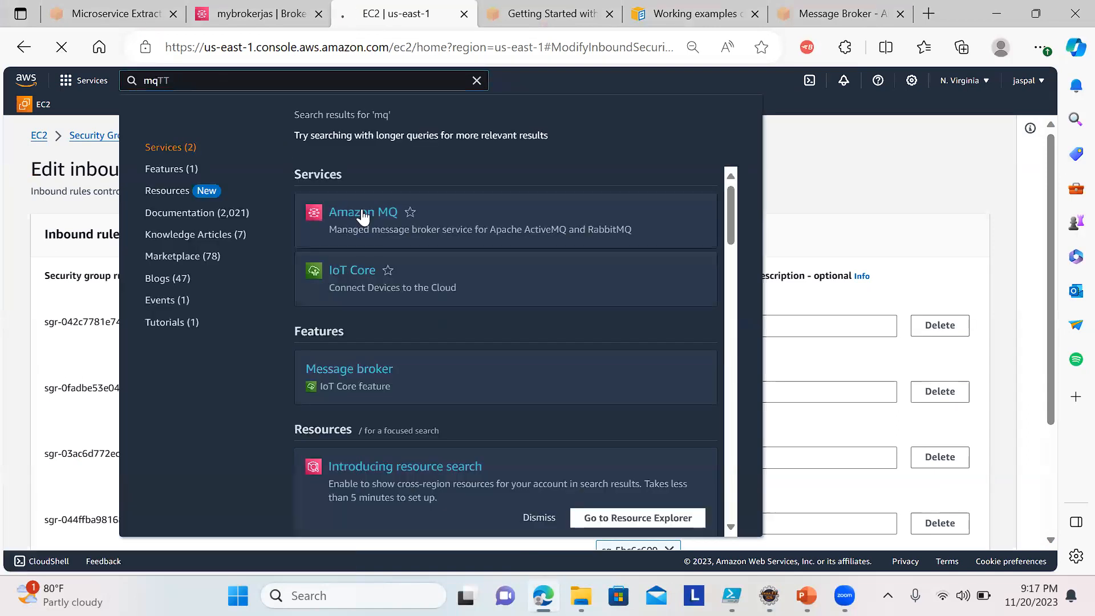
click(363, 212)
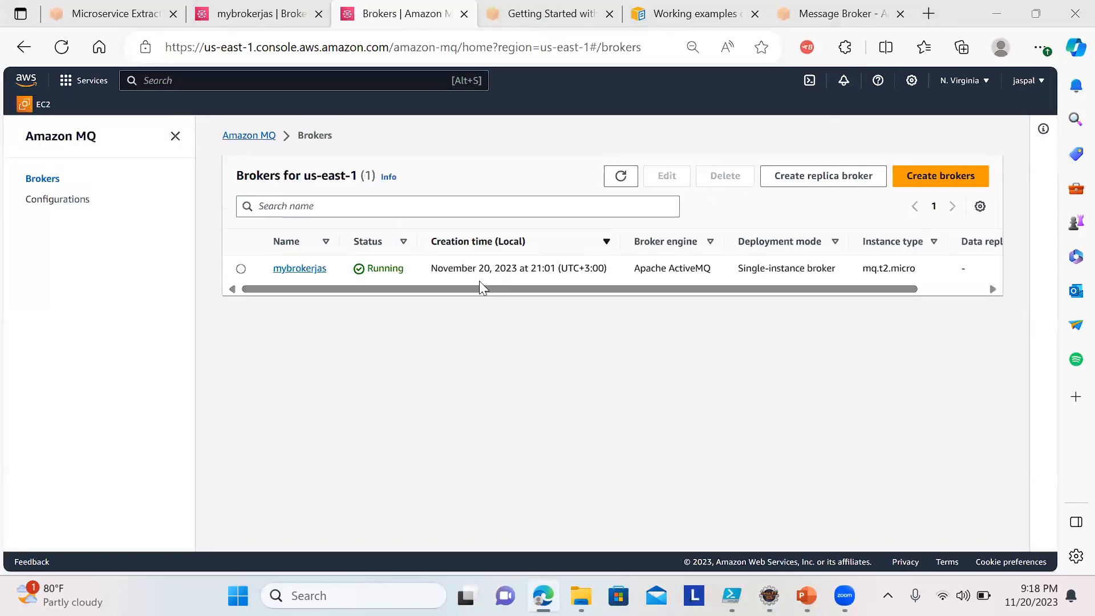
click(299, 268)
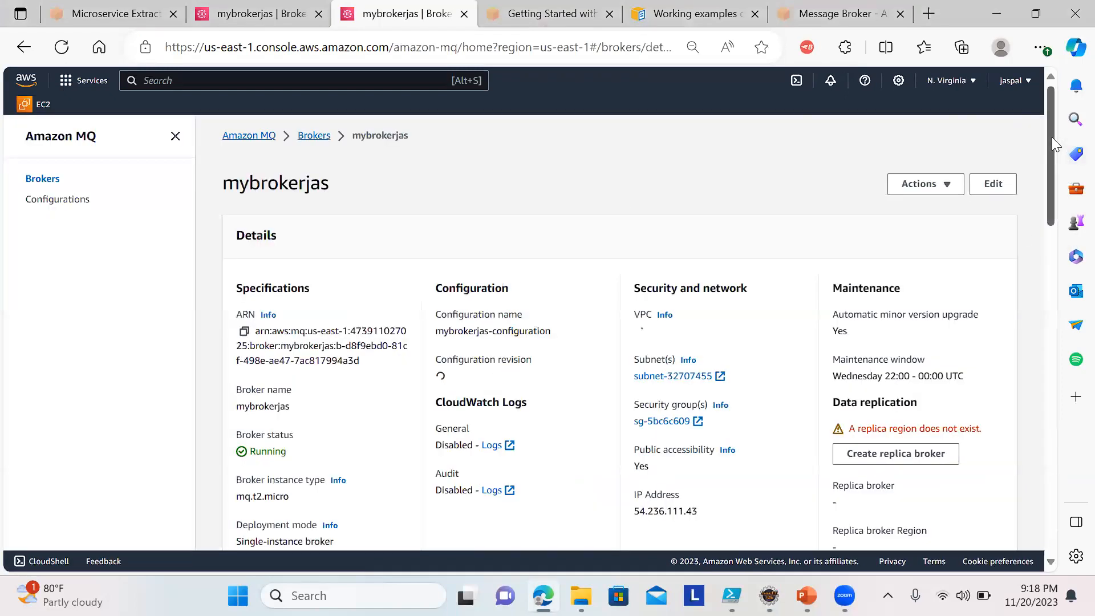
scroll(down, 3)
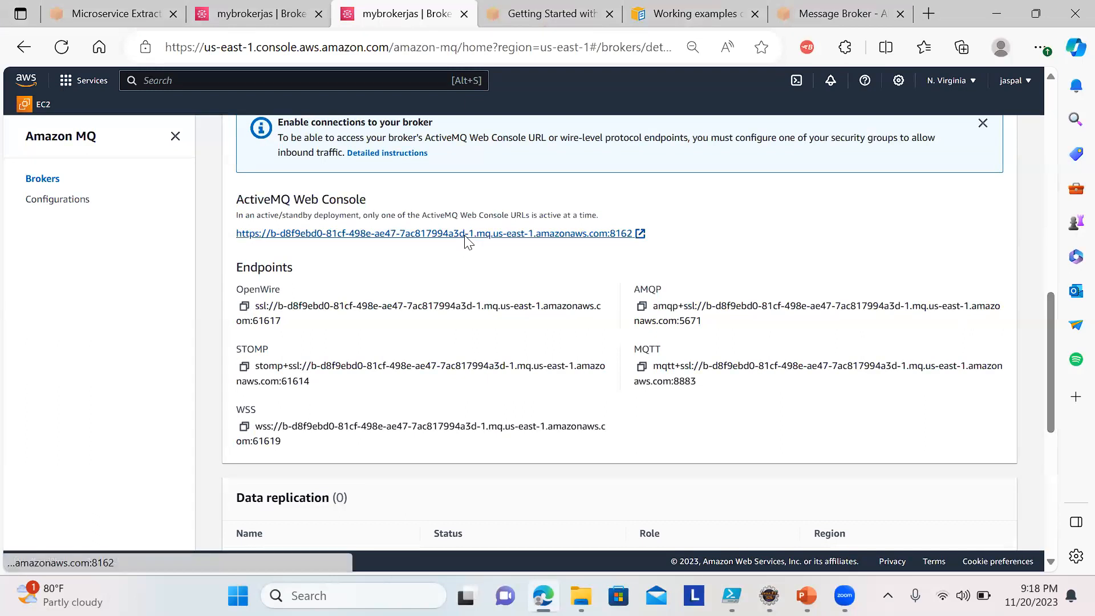
click(435, 233)
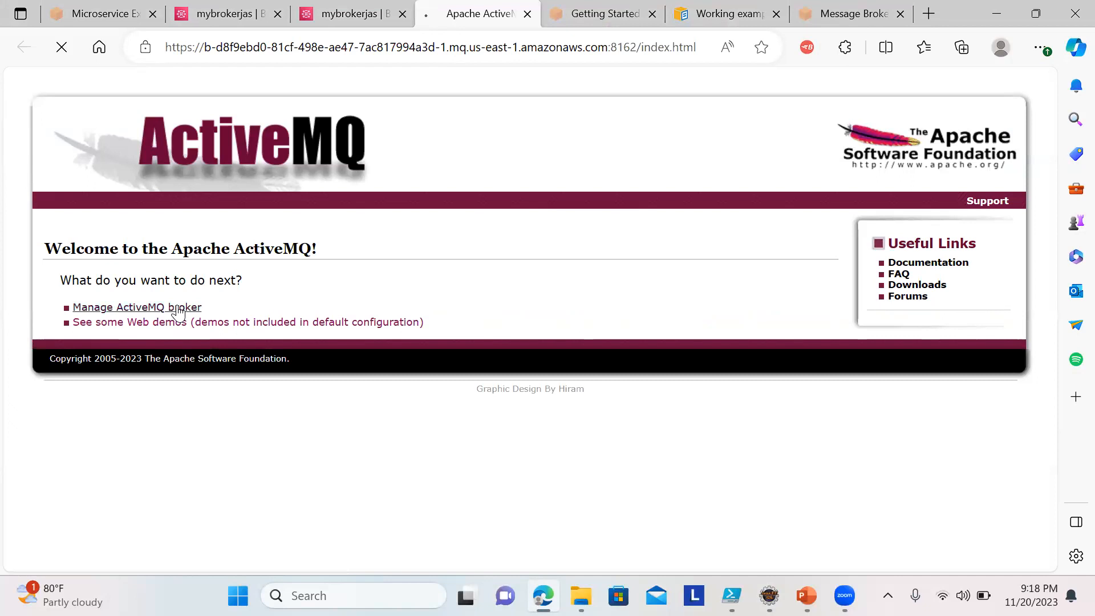
- Sign in to Manage ActiveMQ broker as user jaspal and dismiss Edge's save-password prompt
click(136, 307)
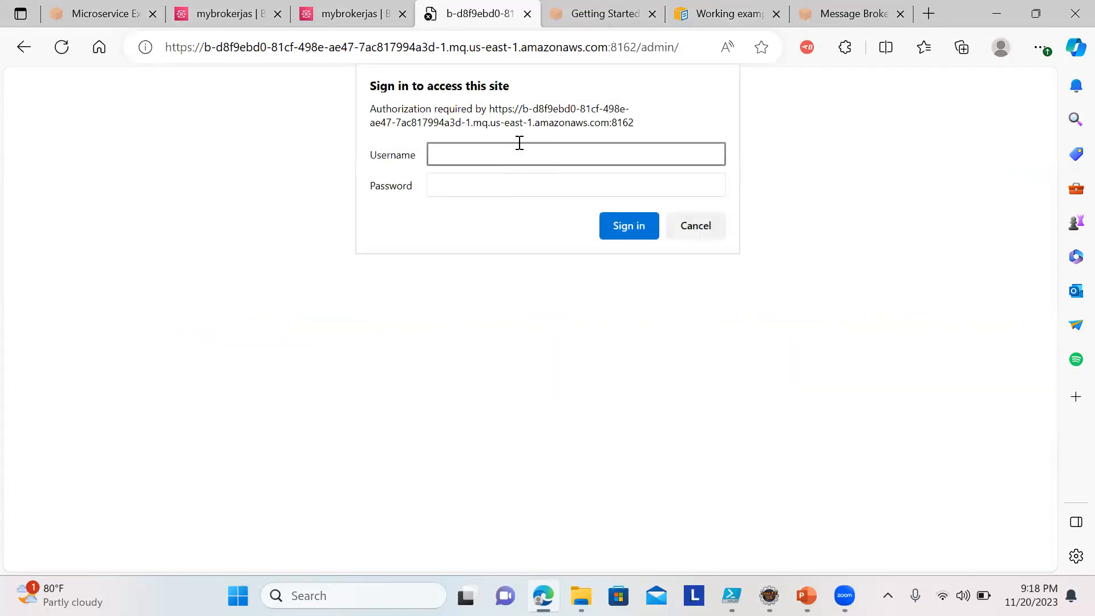
text(j)
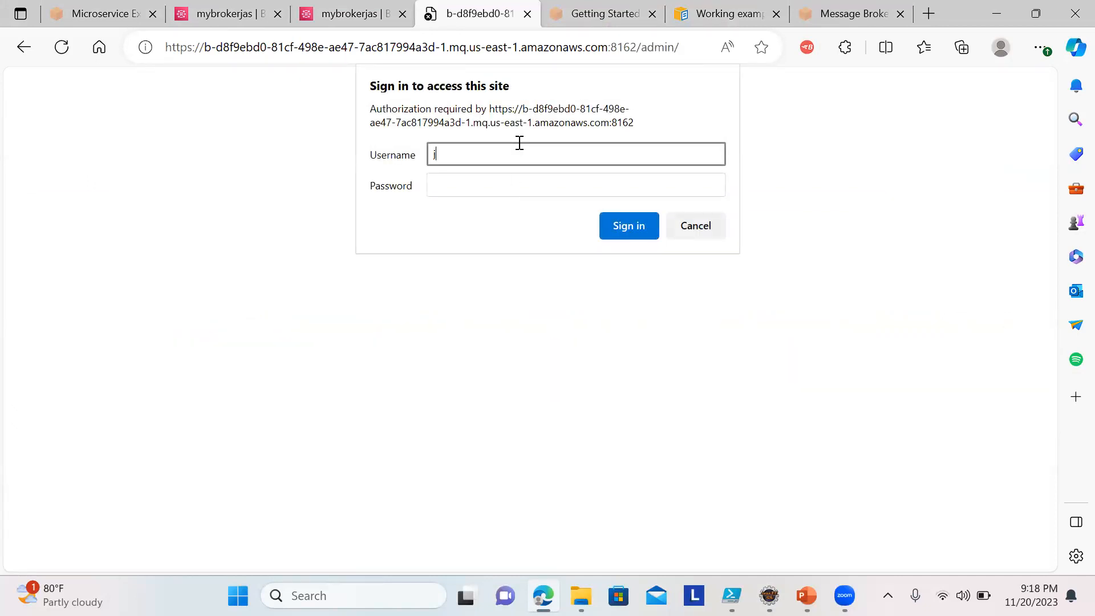
text(aspal)
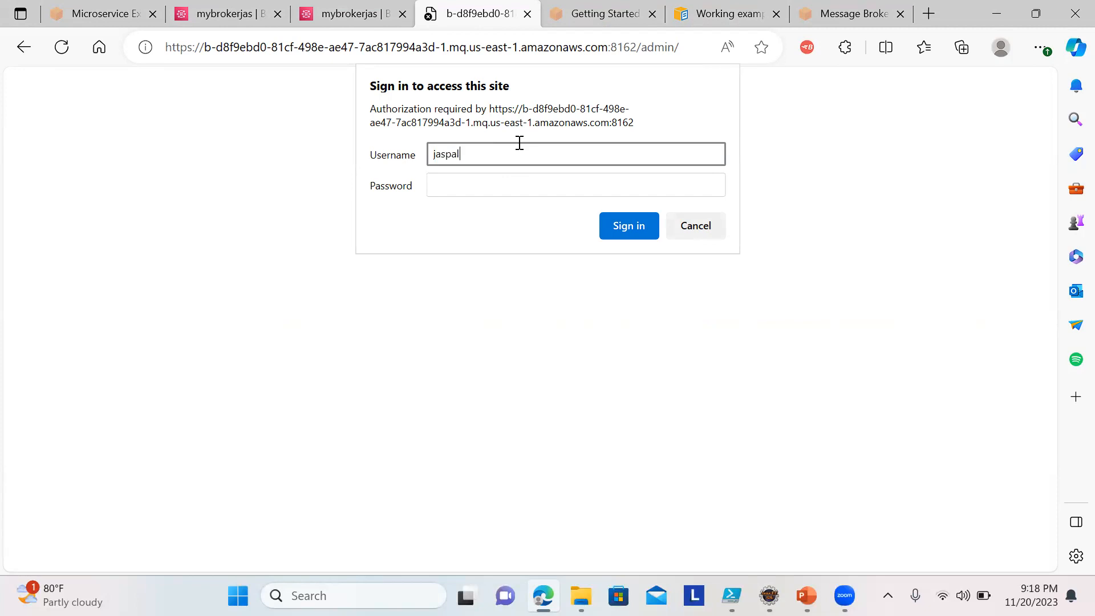
text(••)
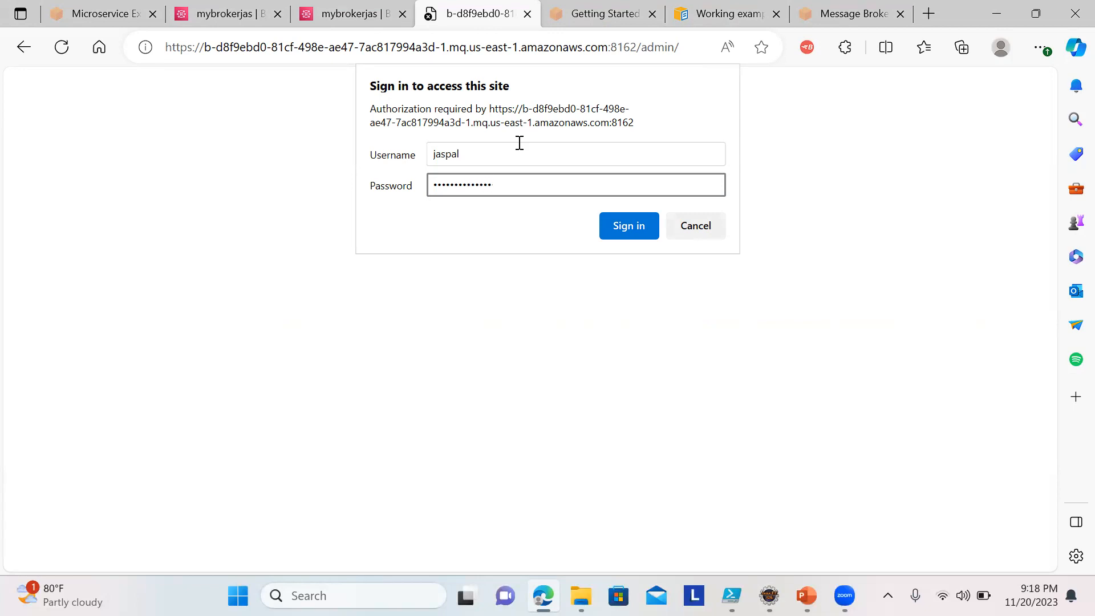
click(627, 226)
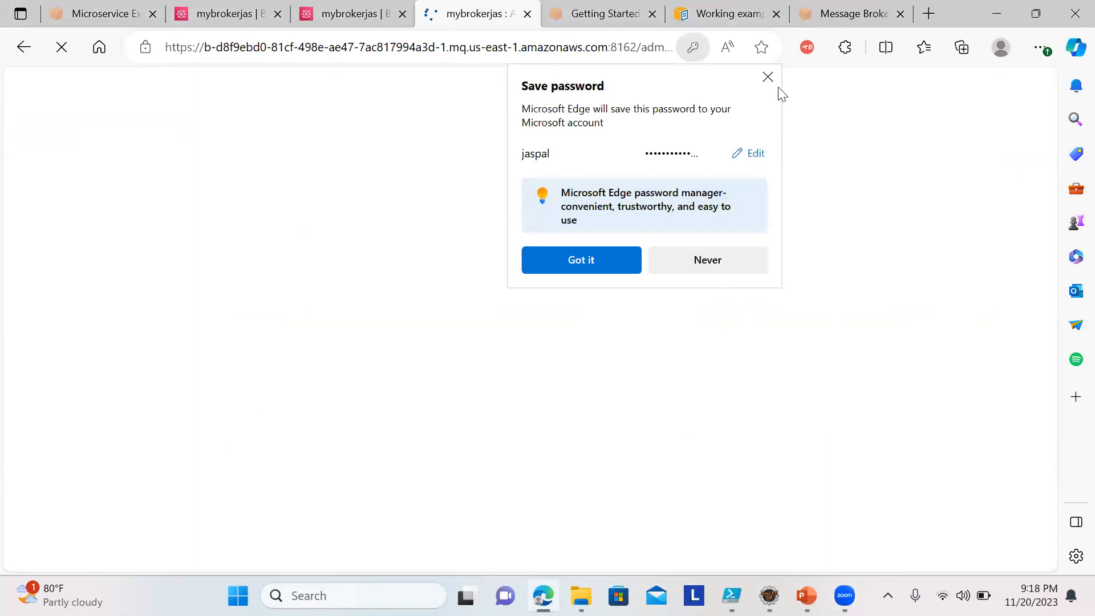
click(767, 76)
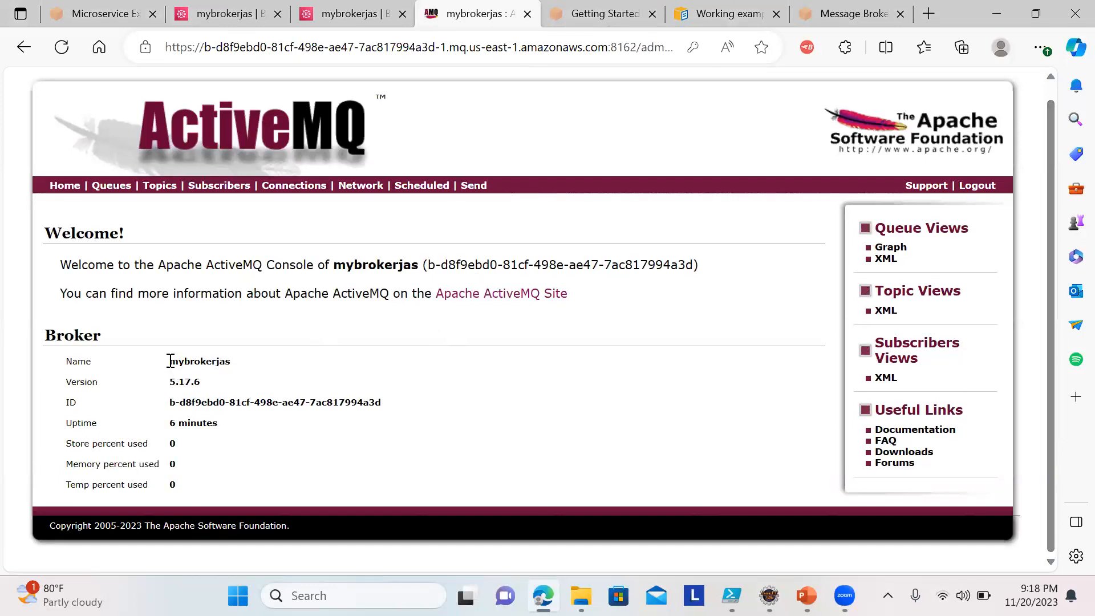
double_click(198, 361)
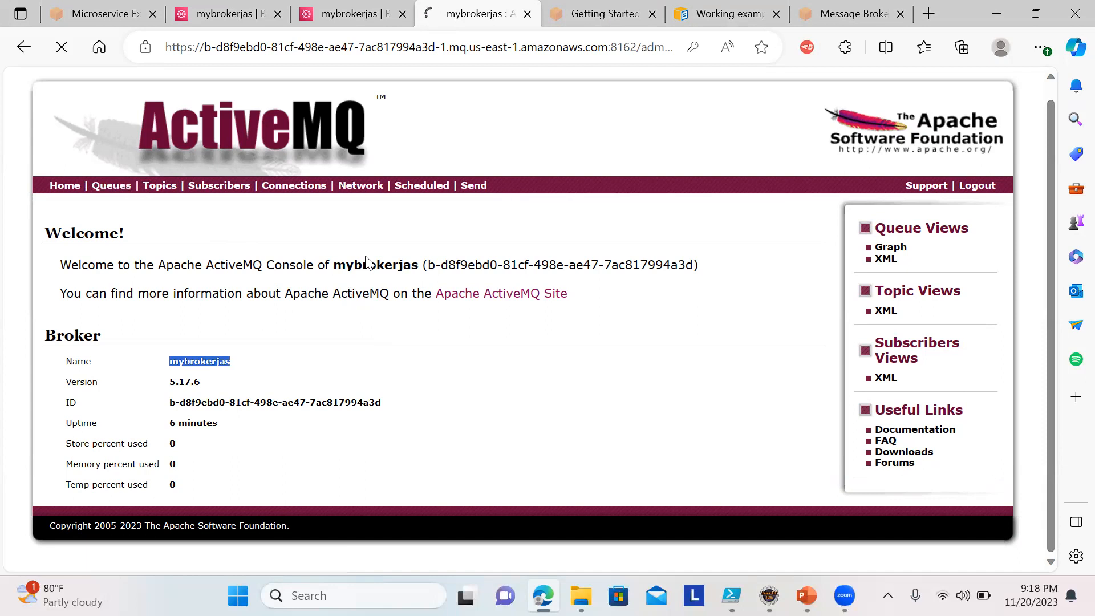
mouse_move(923, 310)
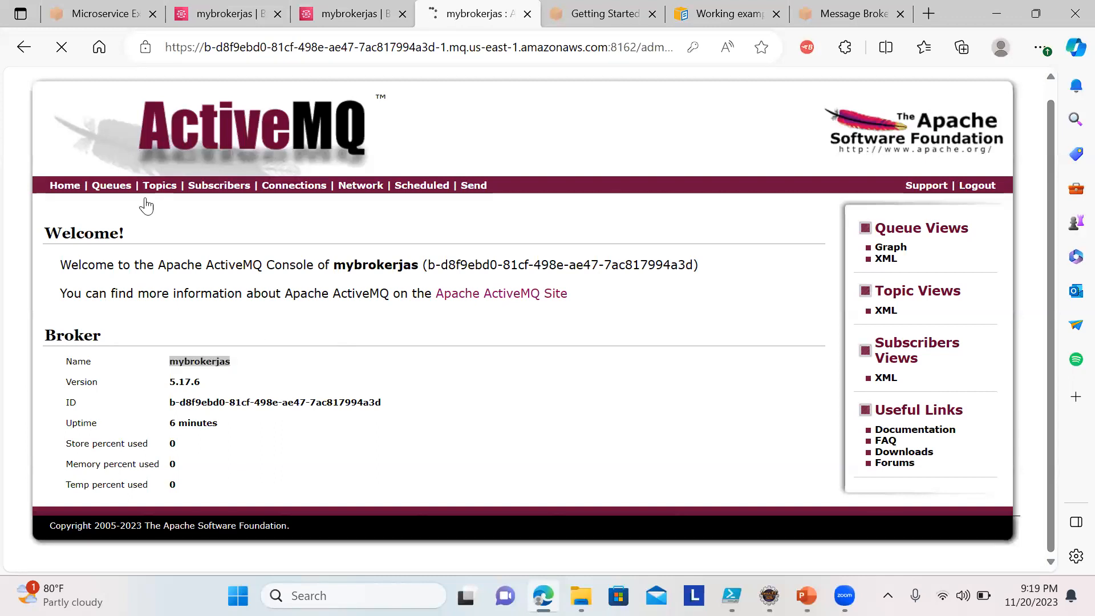
- Browse Topics and Queues, viewing MyQueue's counts and the four advisory topics, then head to Subscribers
click(160, 185)
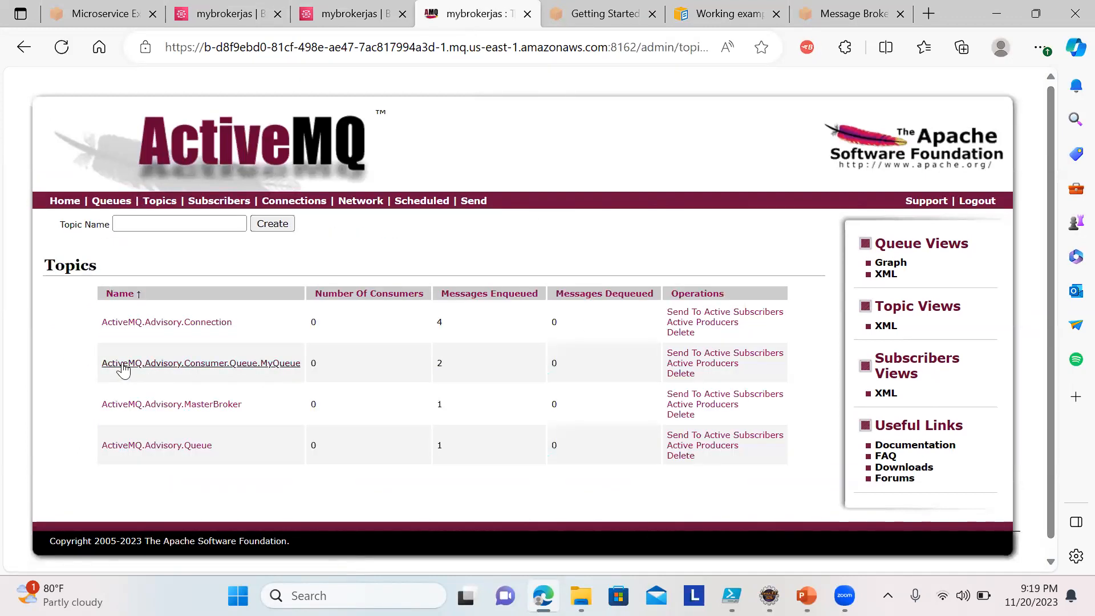
mouse_move(24, 46)
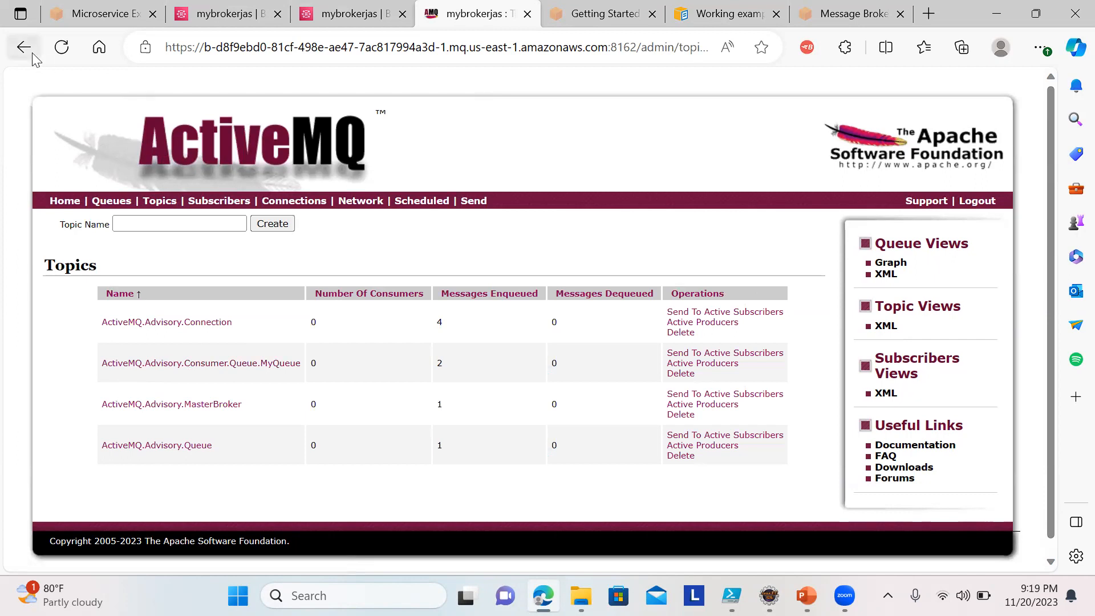
mouse_move(160, 200)
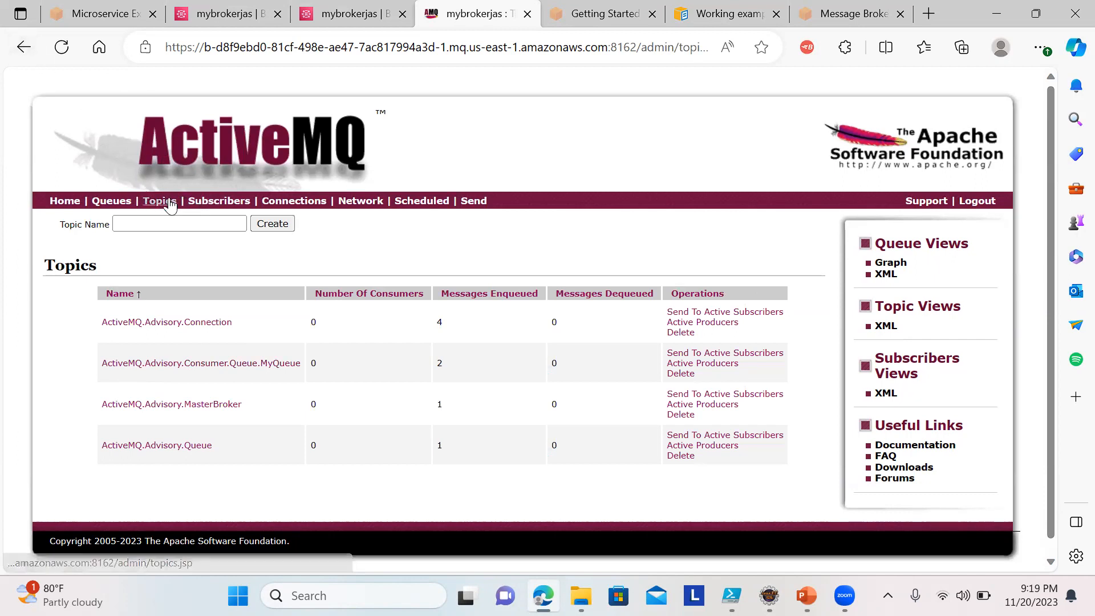
click(159, 201)
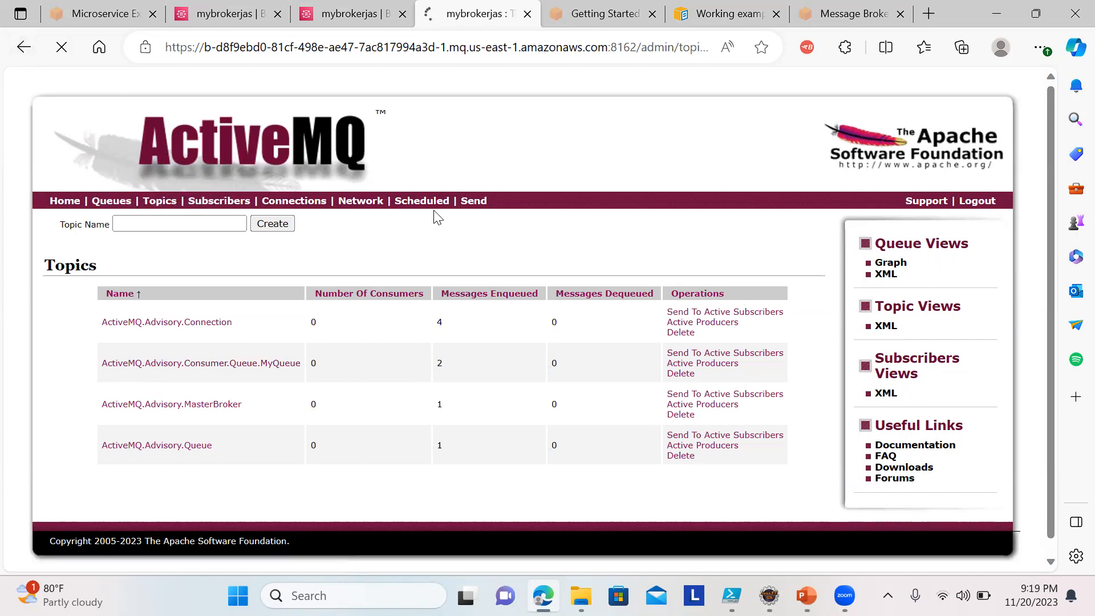
click(110, 201)
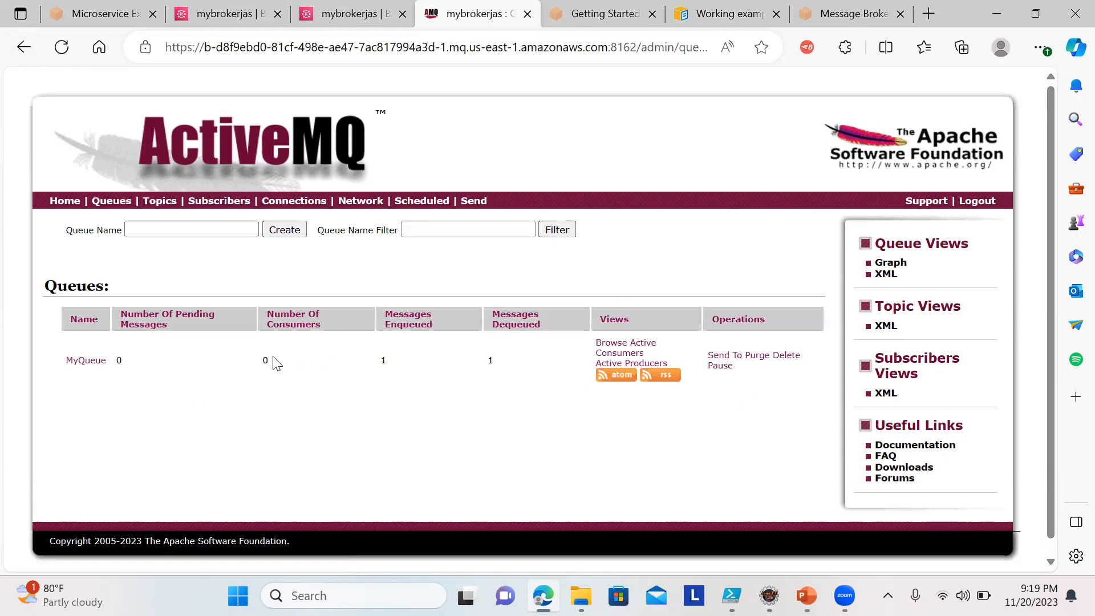
mouse_move(381, 364)
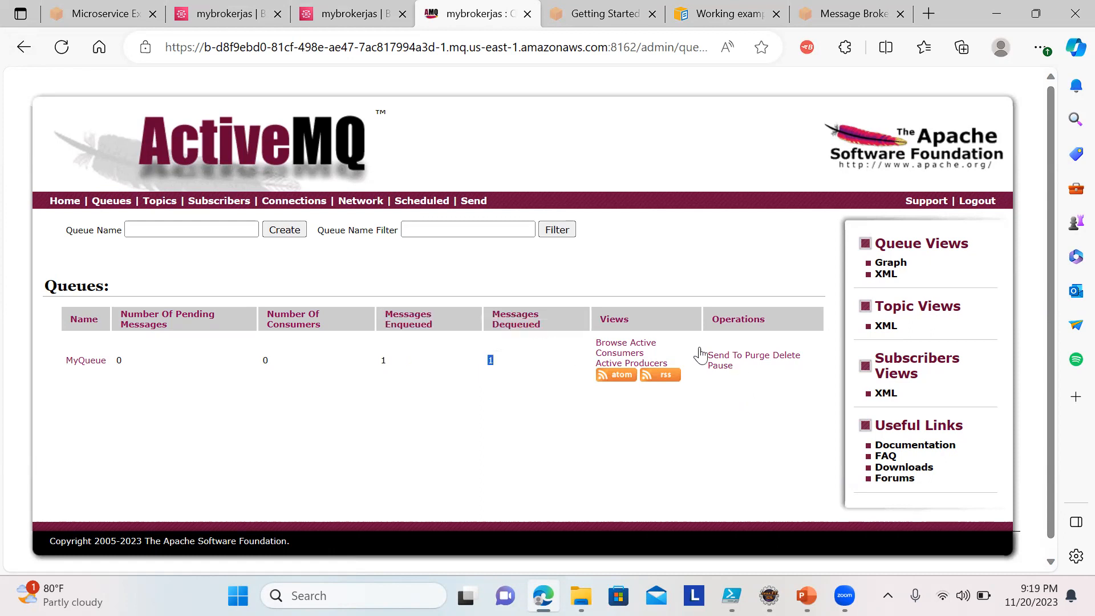
mouse_move(173, 209)
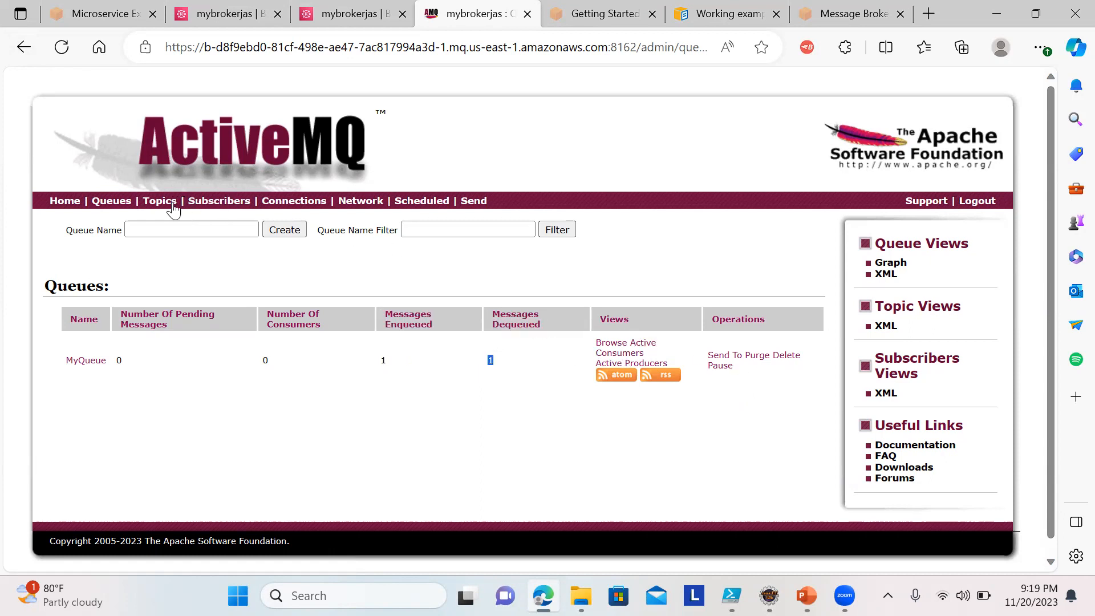
click(159, 200)
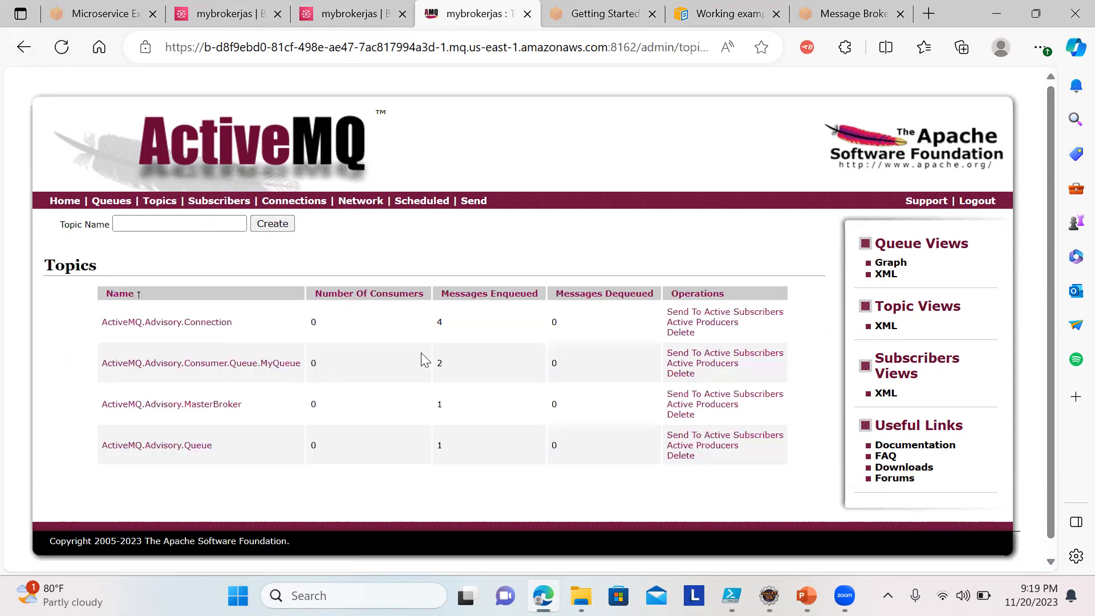
mouse_move(219, 201)
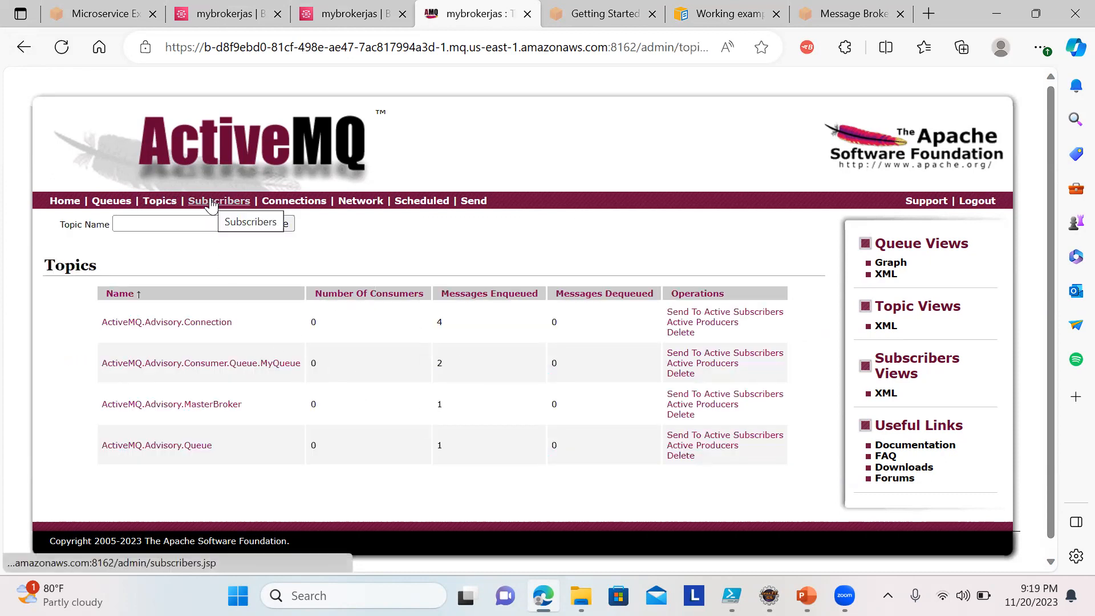
click(219, 200)
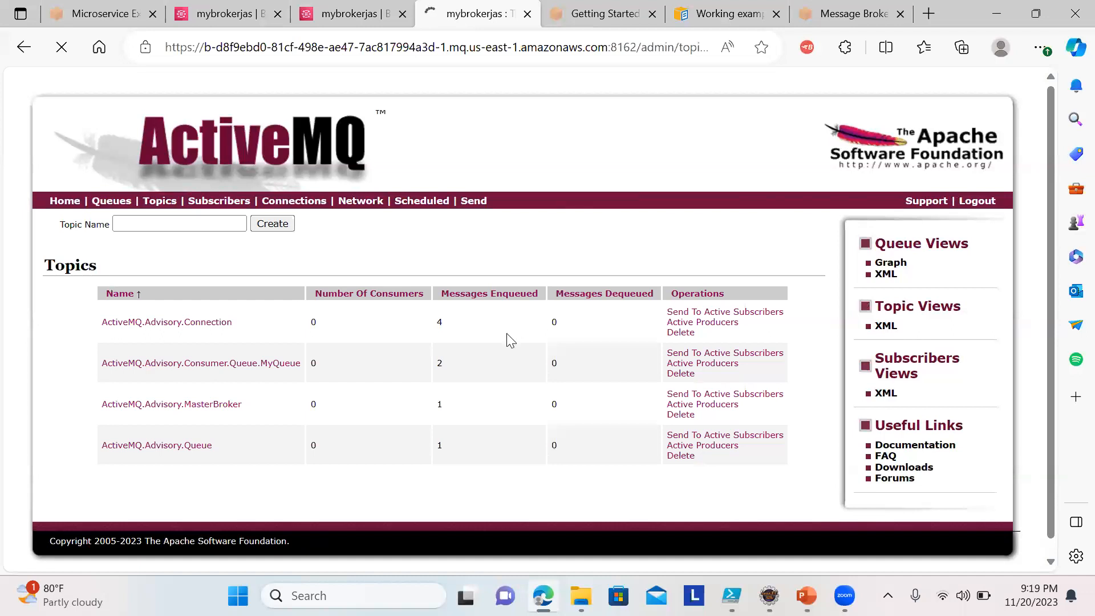
- Review the empty Subscribers tables, then return to the Queues list showing MyQueue
click(218, 201)
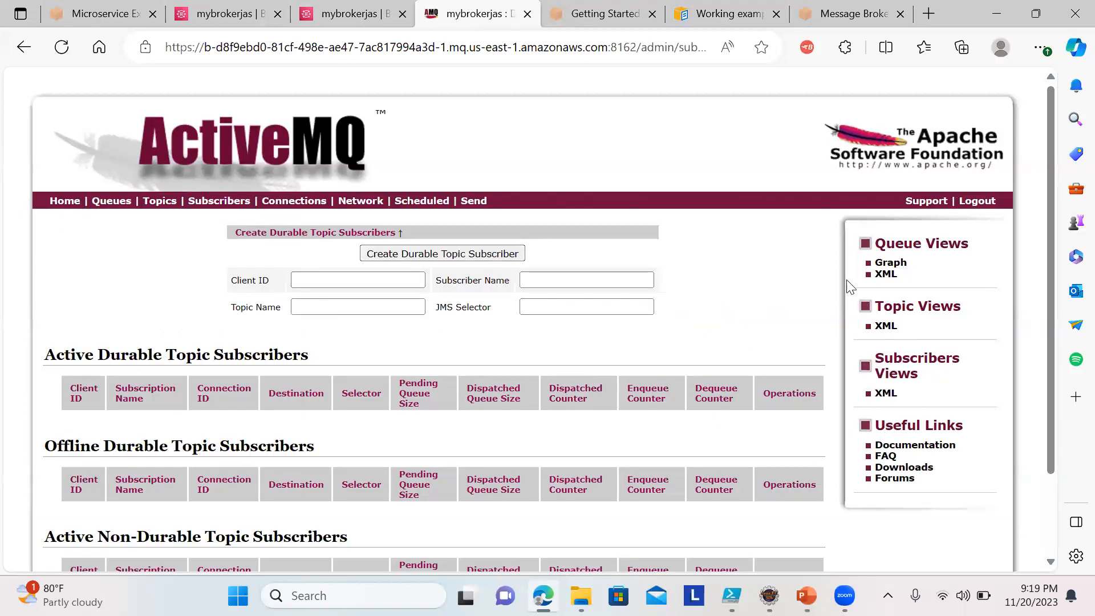
scroll(down, 3)
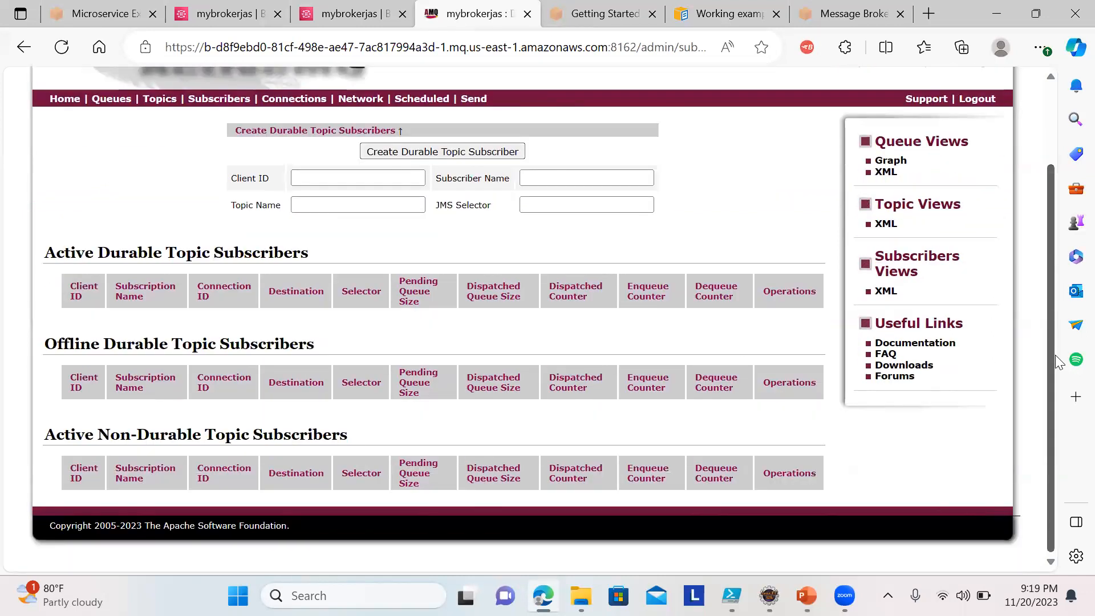
scroll(up, 3)
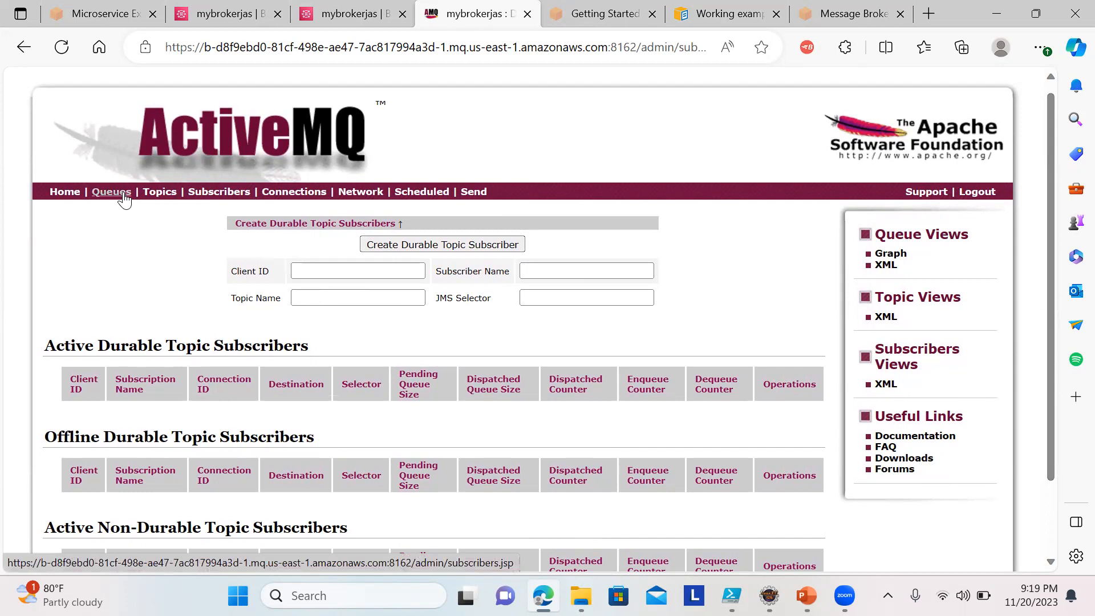
click(111, 192)
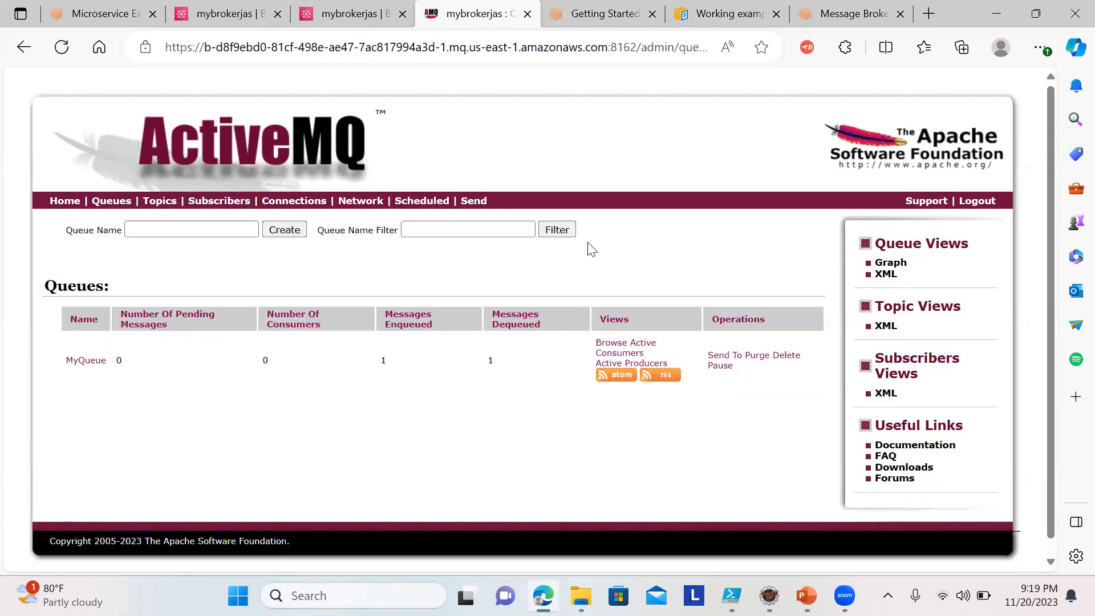
mouse_move(349, 140)
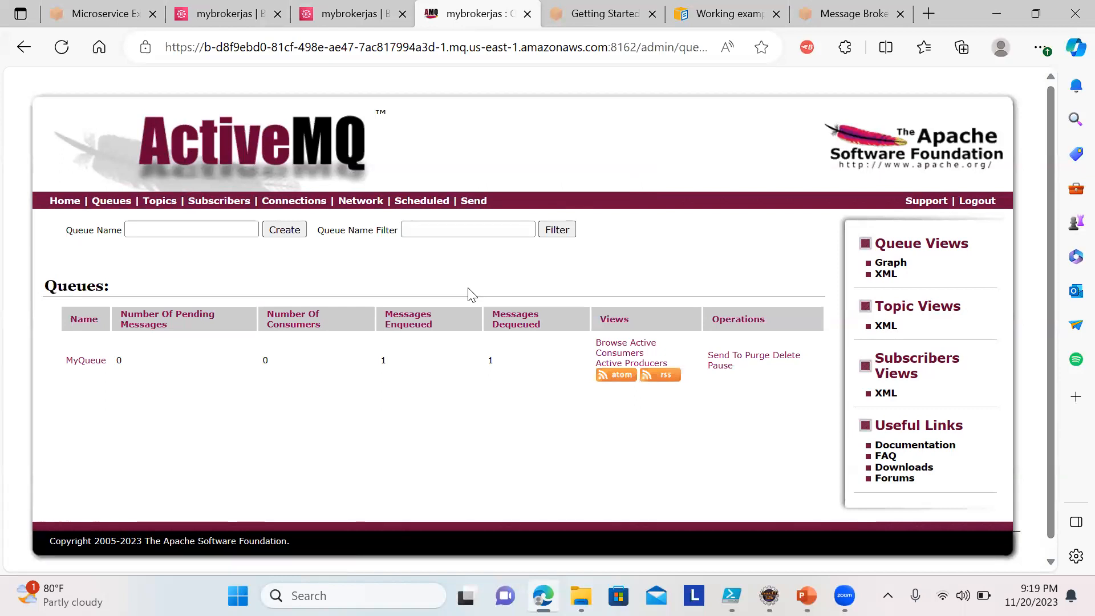
mouse_move(866, 533)
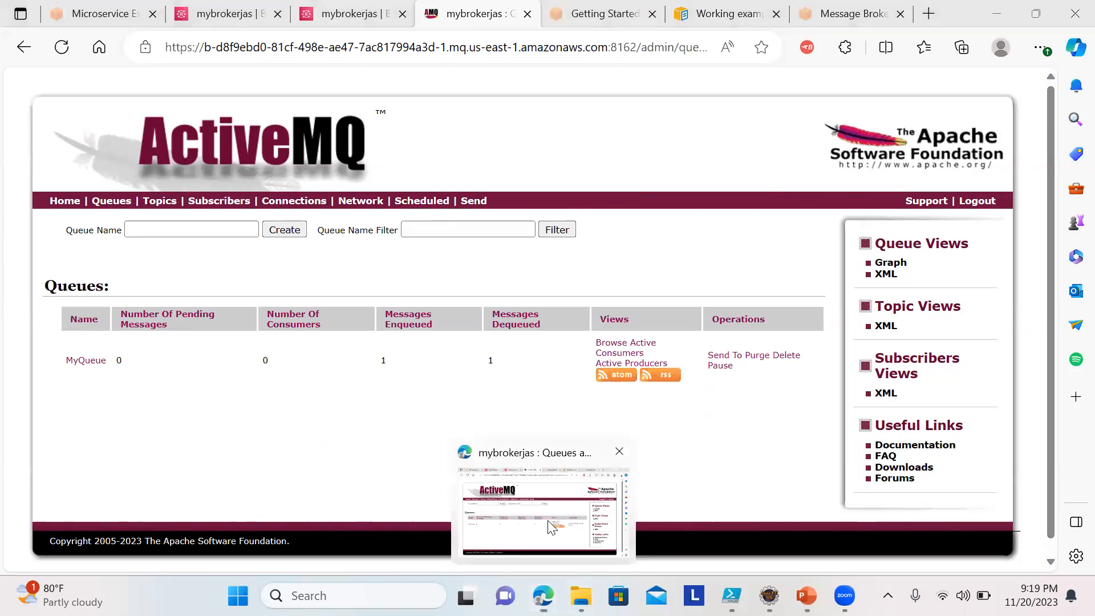
- Back on the mybrokerjas details, dismiss the creation banner and hide the Amazon MQ navigation pane
click(227, 14)
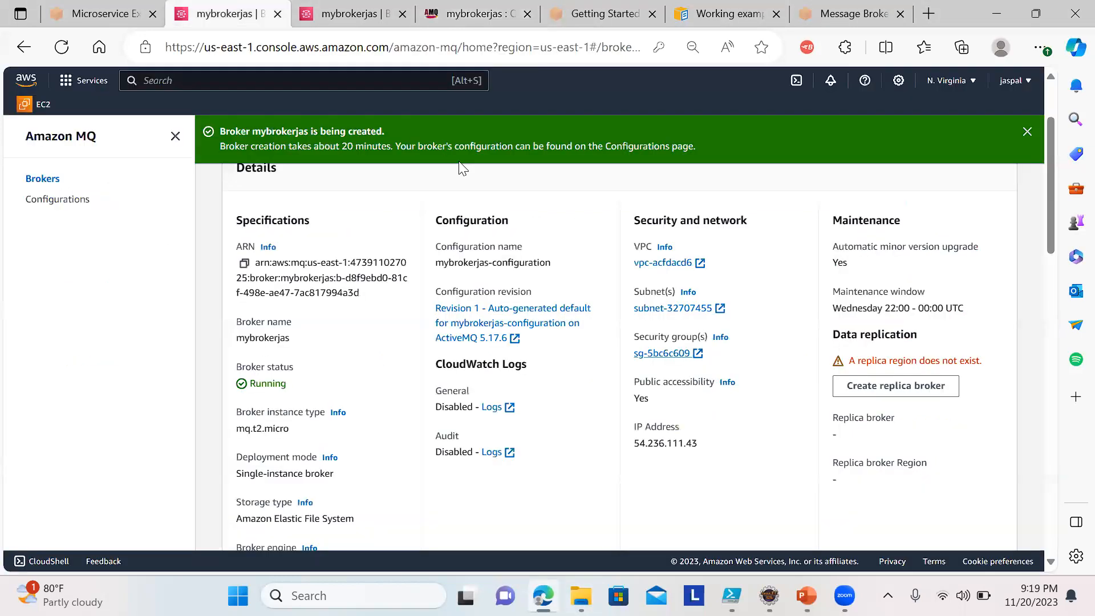
click(1026, 131)
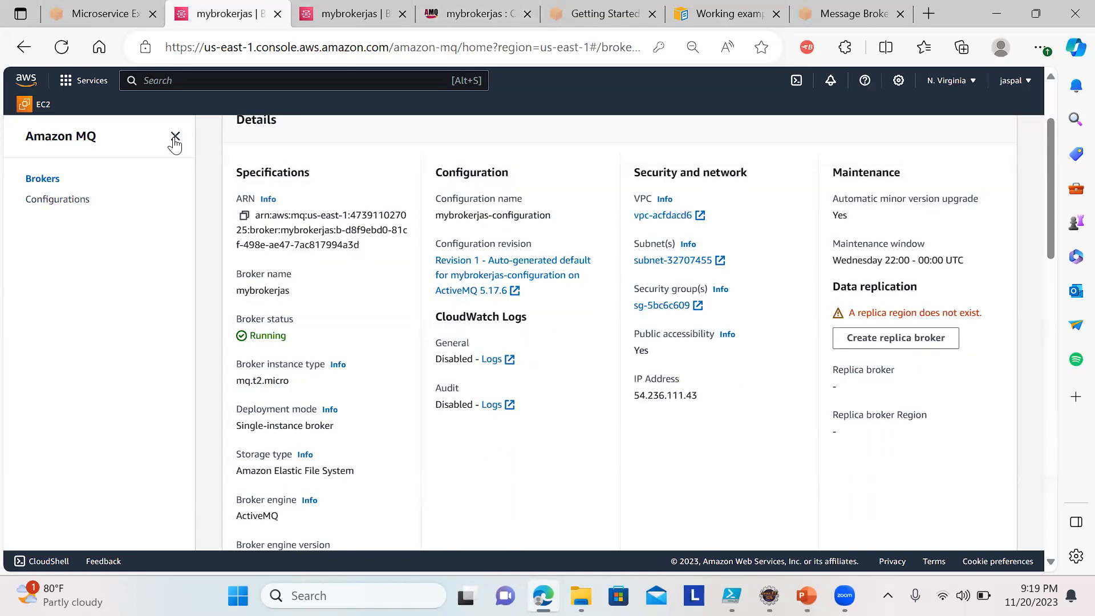
click(175, 135)
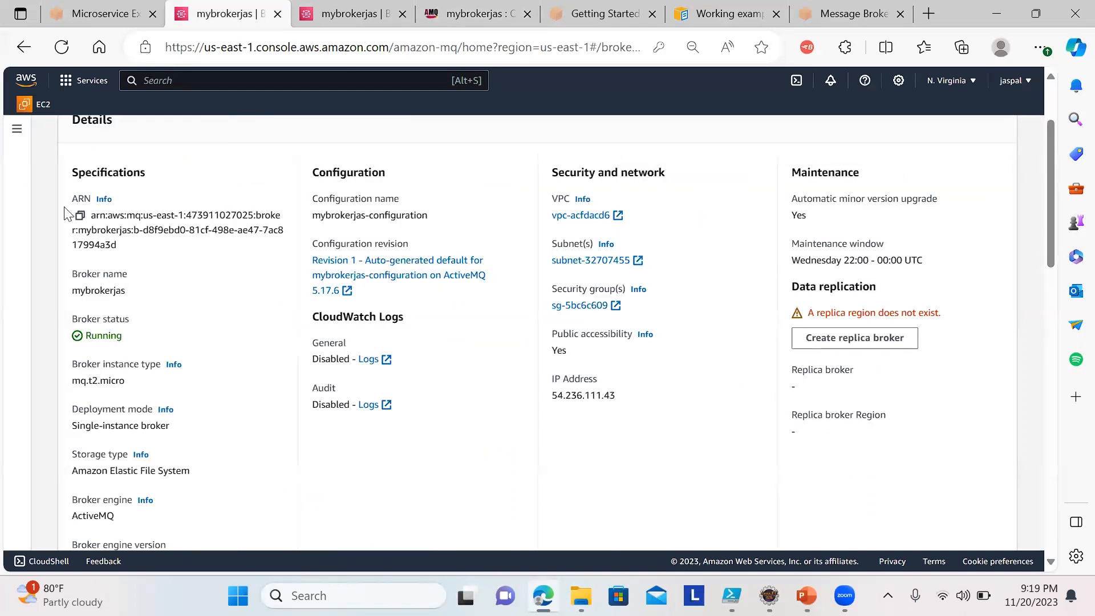
click(17, 129)
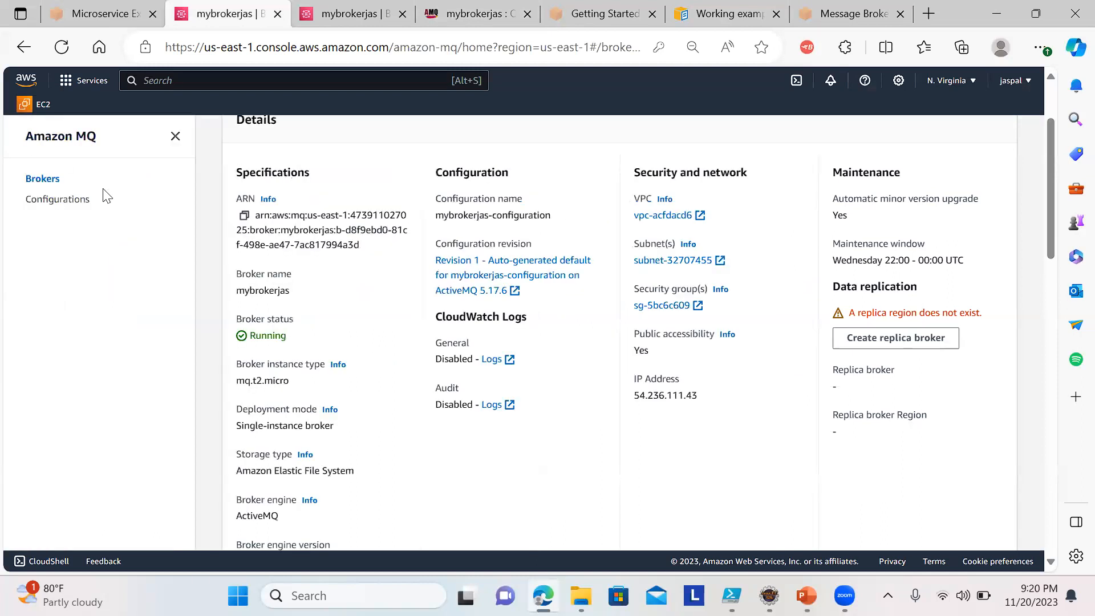
click(175, 136)
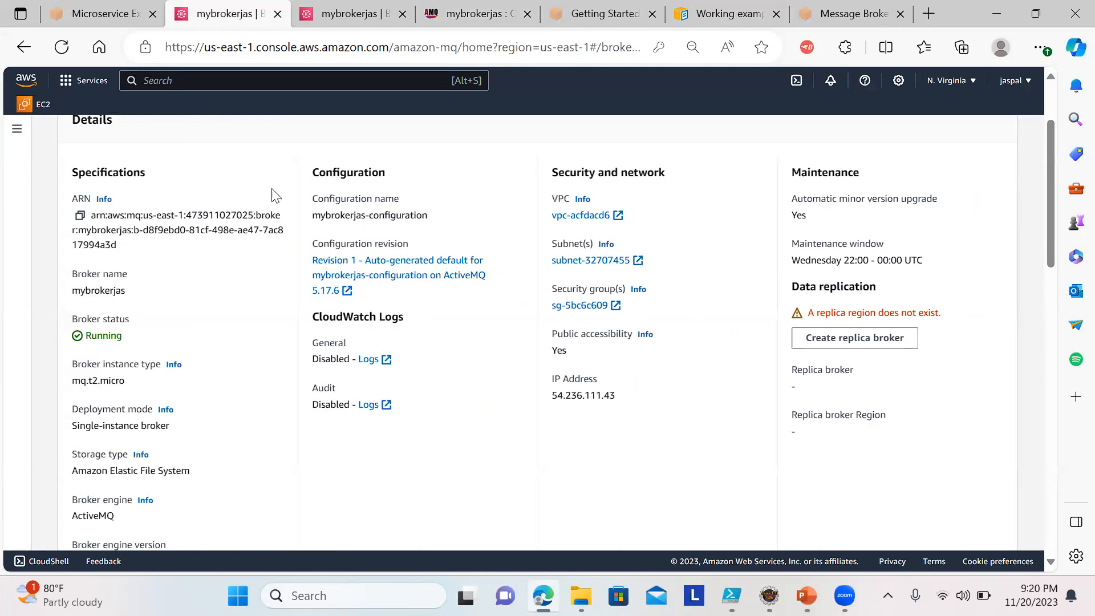
mouse_move(356, 154)
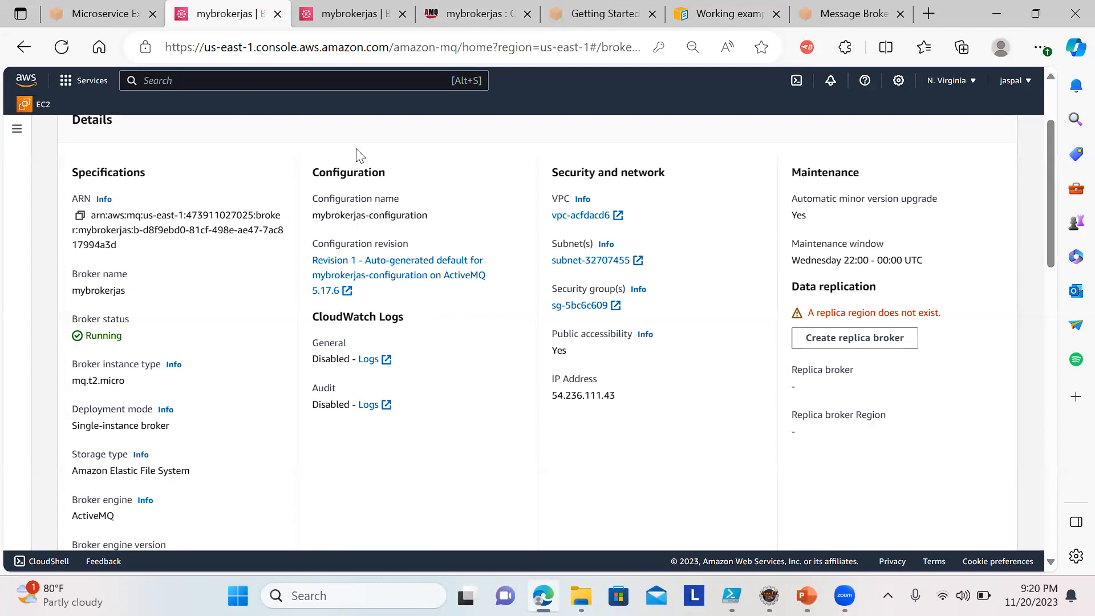
- Scroll through the broker's Details section to review its settings
scroll(down, 3)
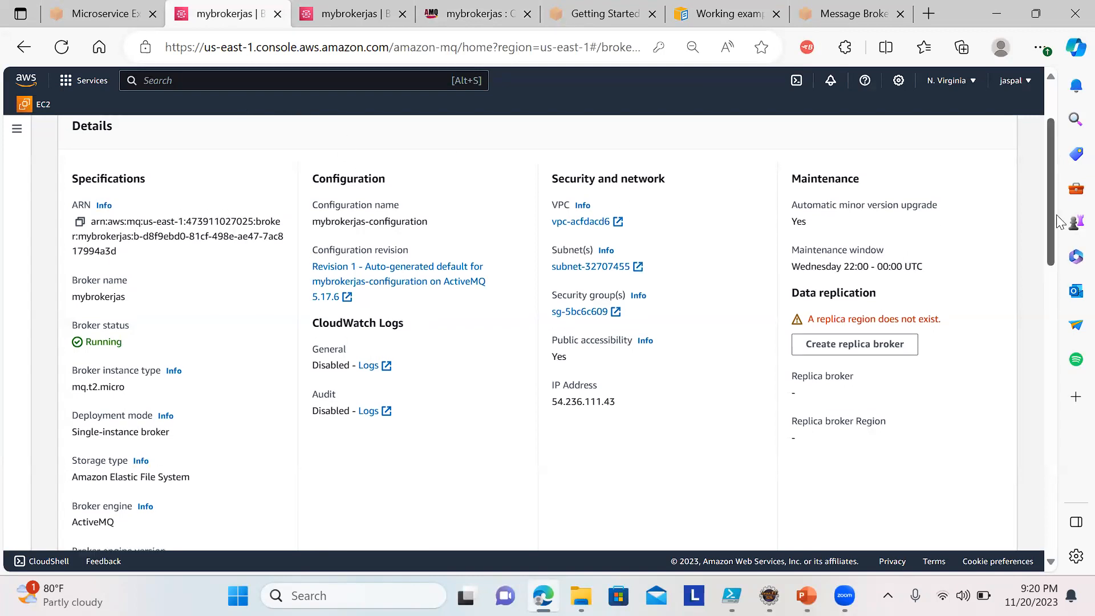
scroll(up, 3)
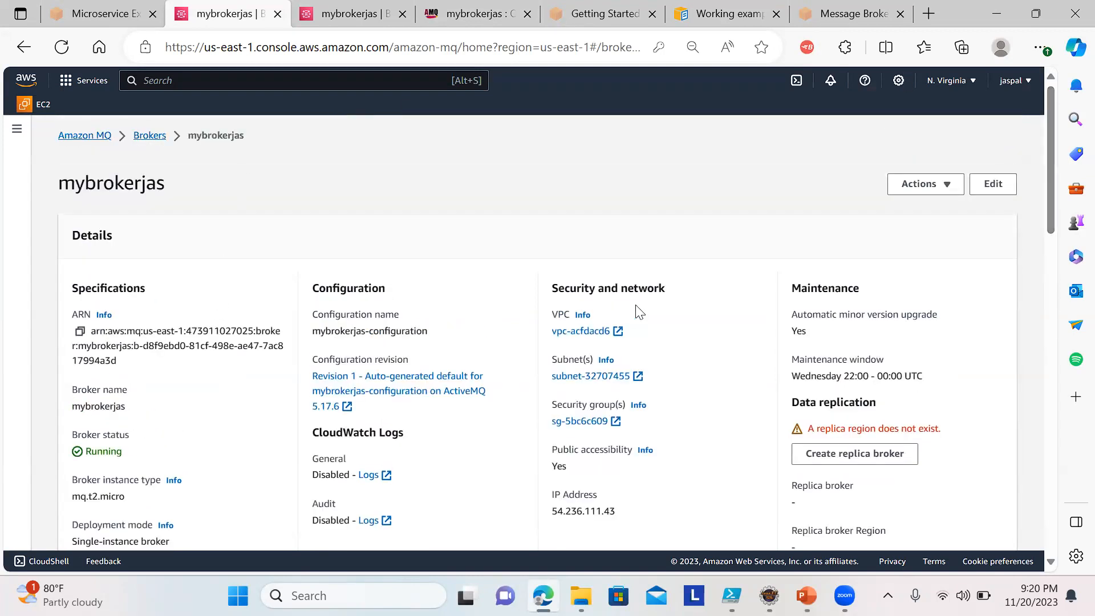
scroll(down, 3)
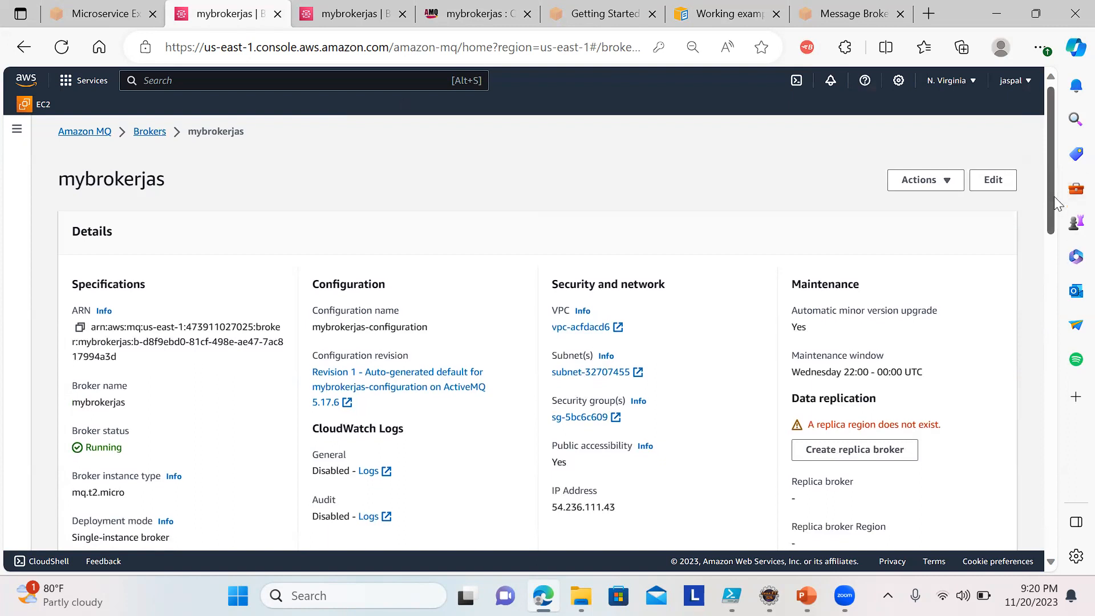
scroll(down, 3)
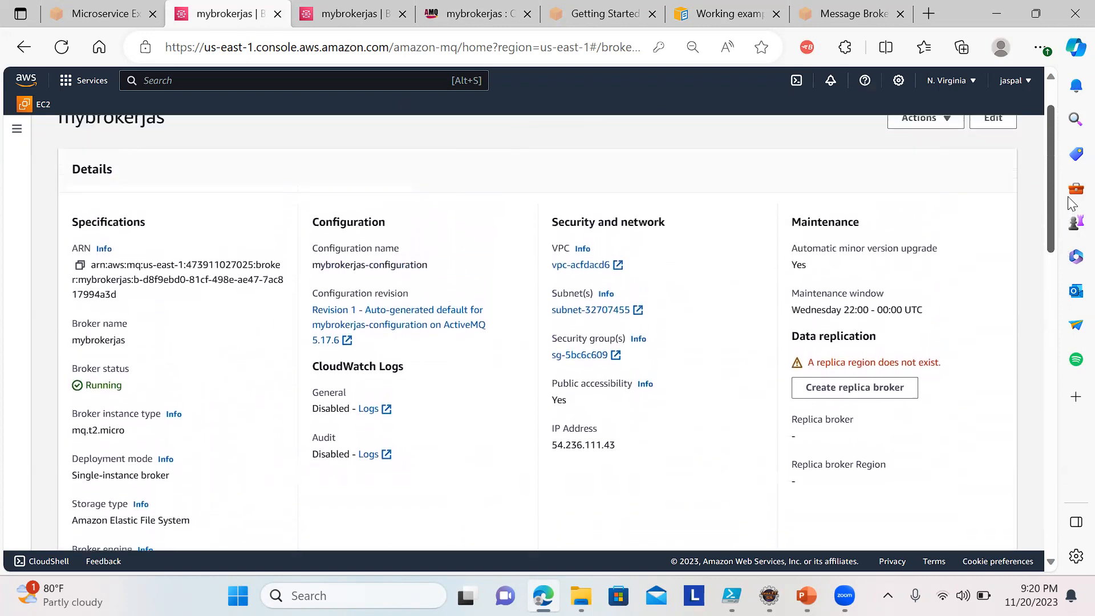
scroll(down, 3)
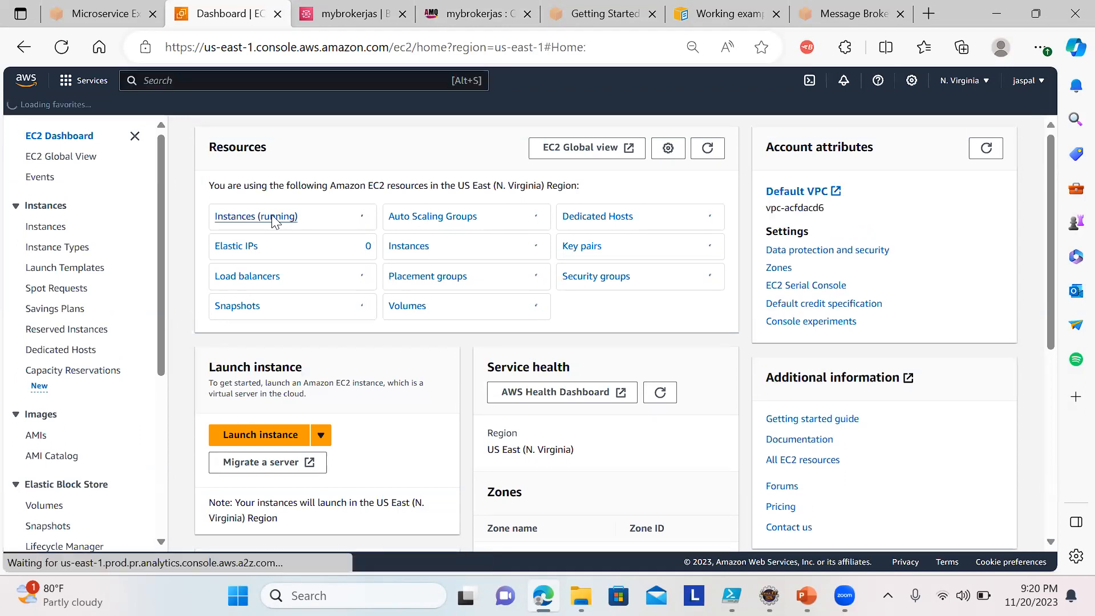
- List running EC2 instances and check the Amazon MQ brokers list
click(256, 217)
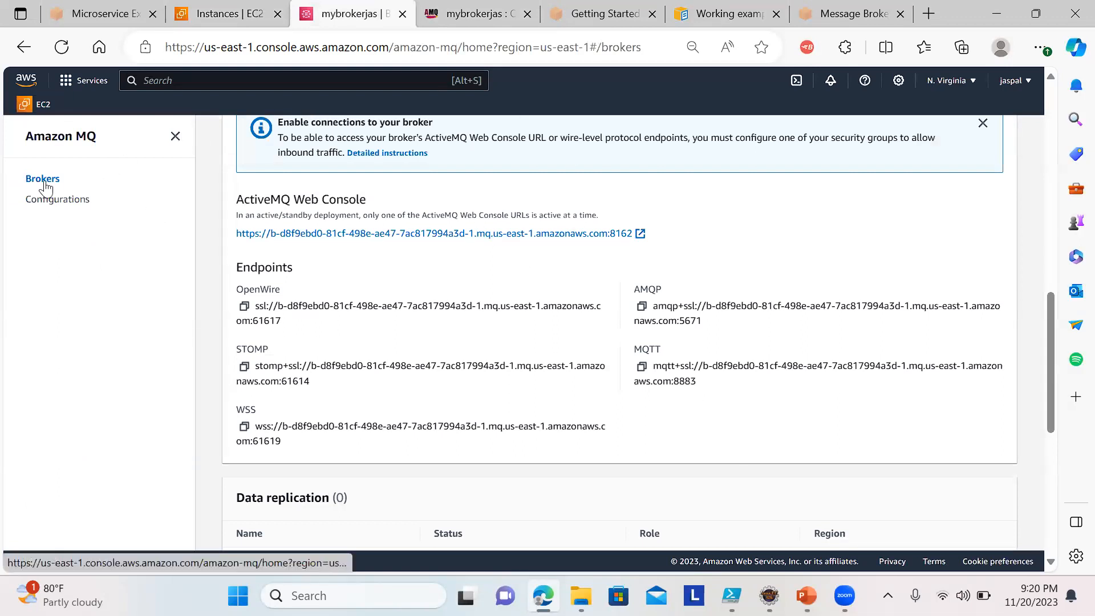
click(42, 179)
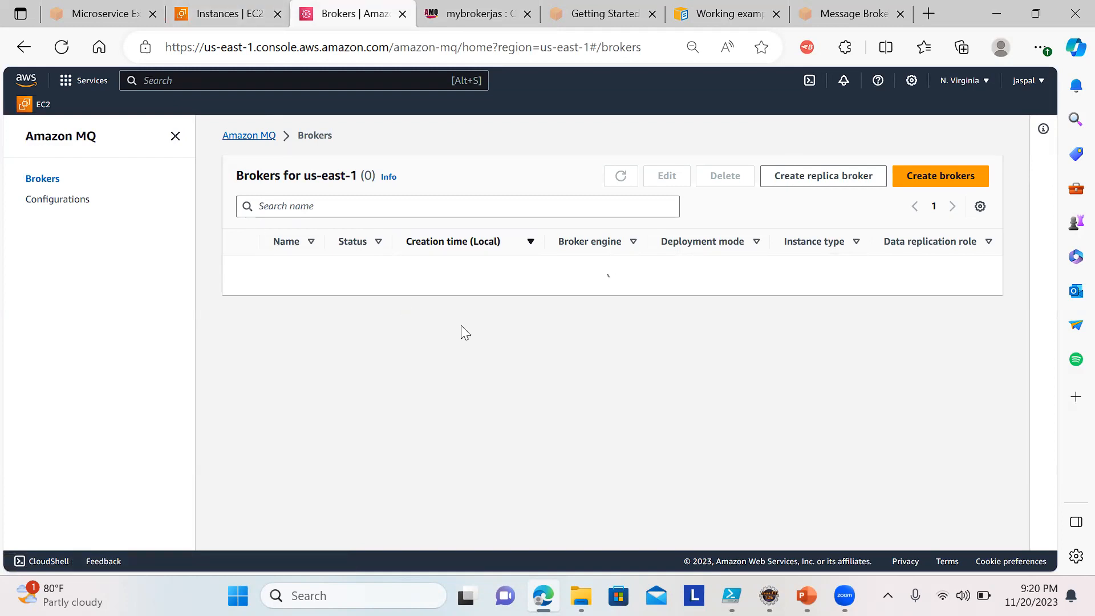
click(621, 175)
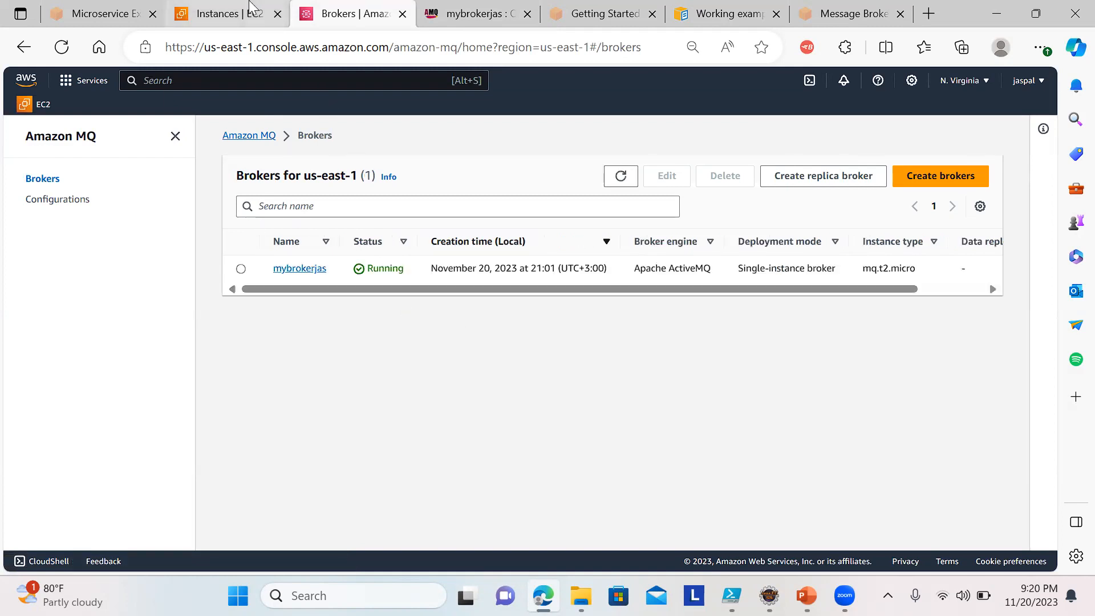
- Clear the instance-state filter showing no instances, then search 'ecs' in the top bar
click(218, 14)
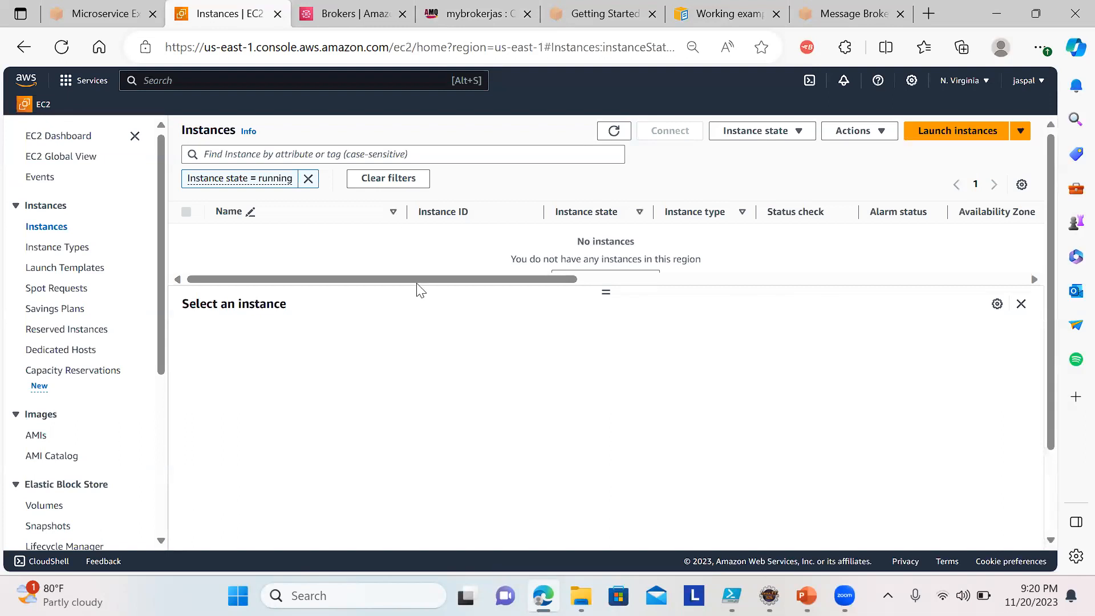
mouse_move(308, 178)
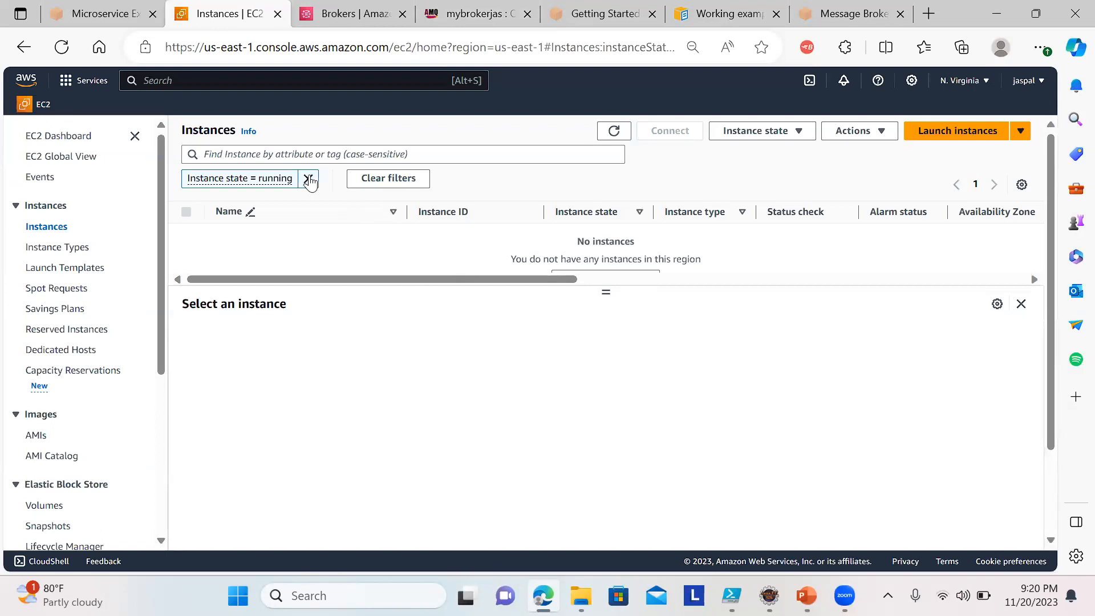
click(309, 178)
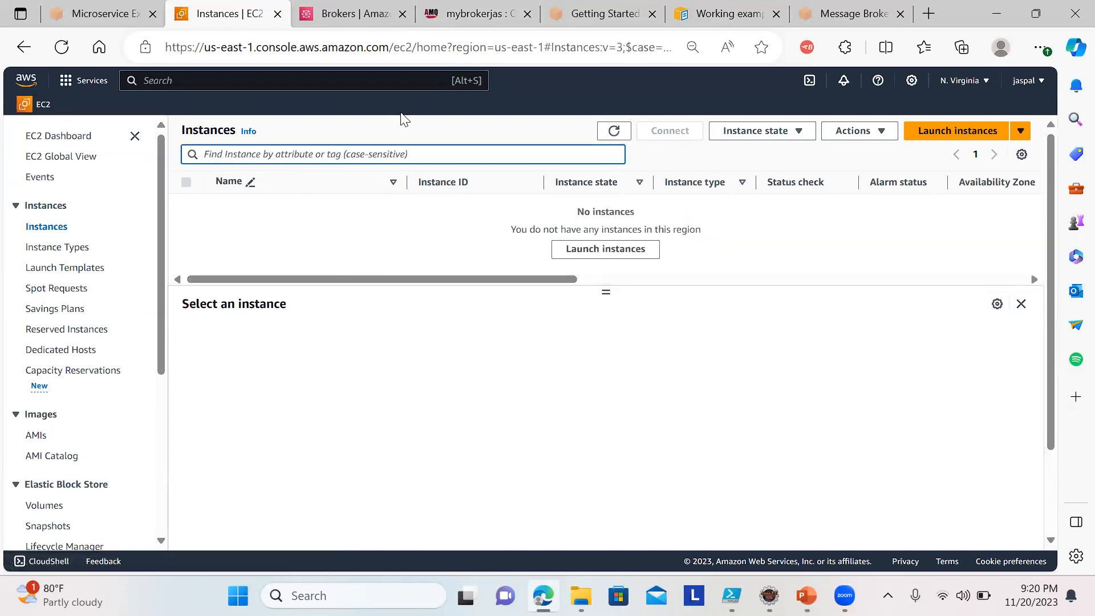
text(ecs)
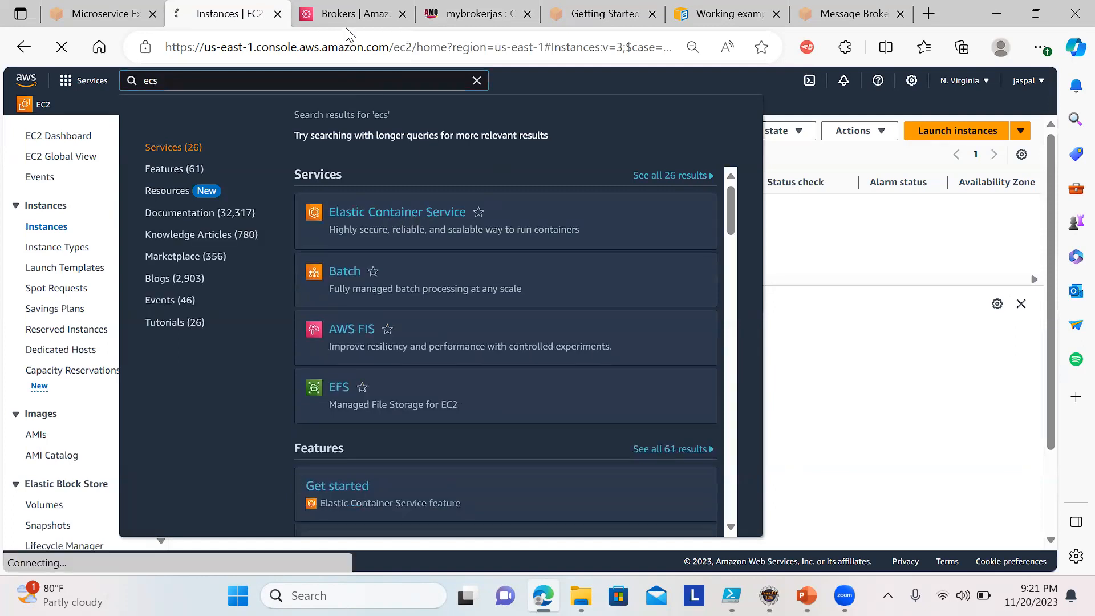
click(352, 14)
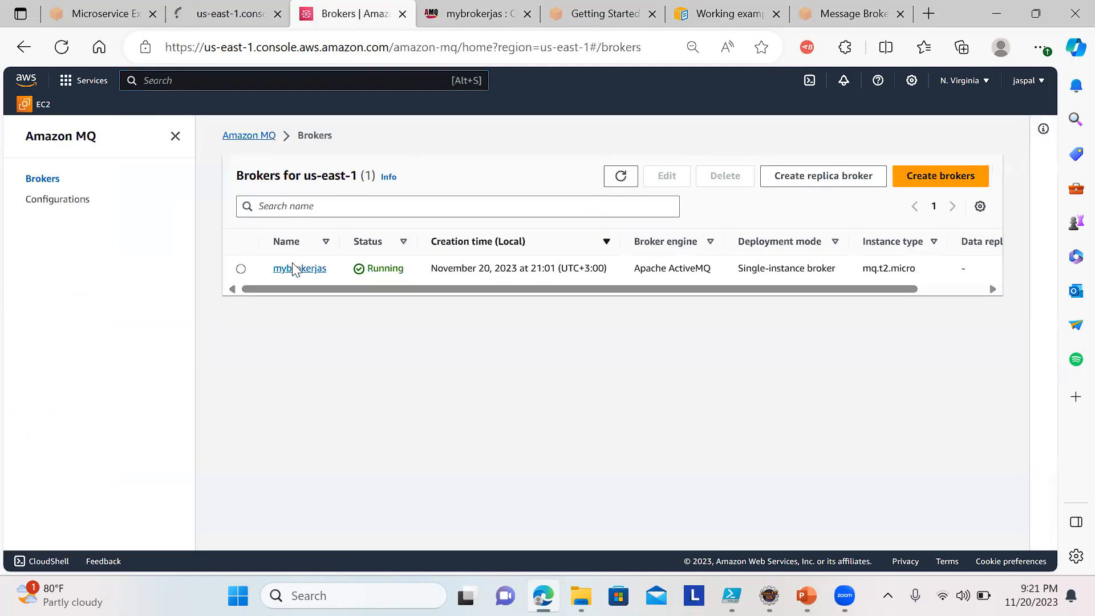
click(299, 267)
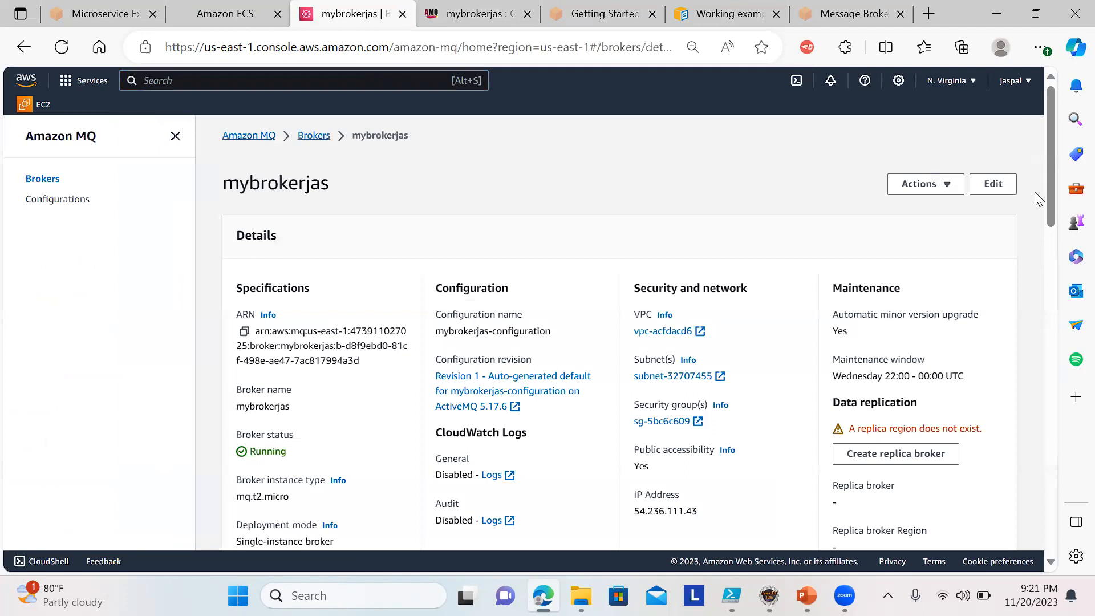
scroll(down, 3)
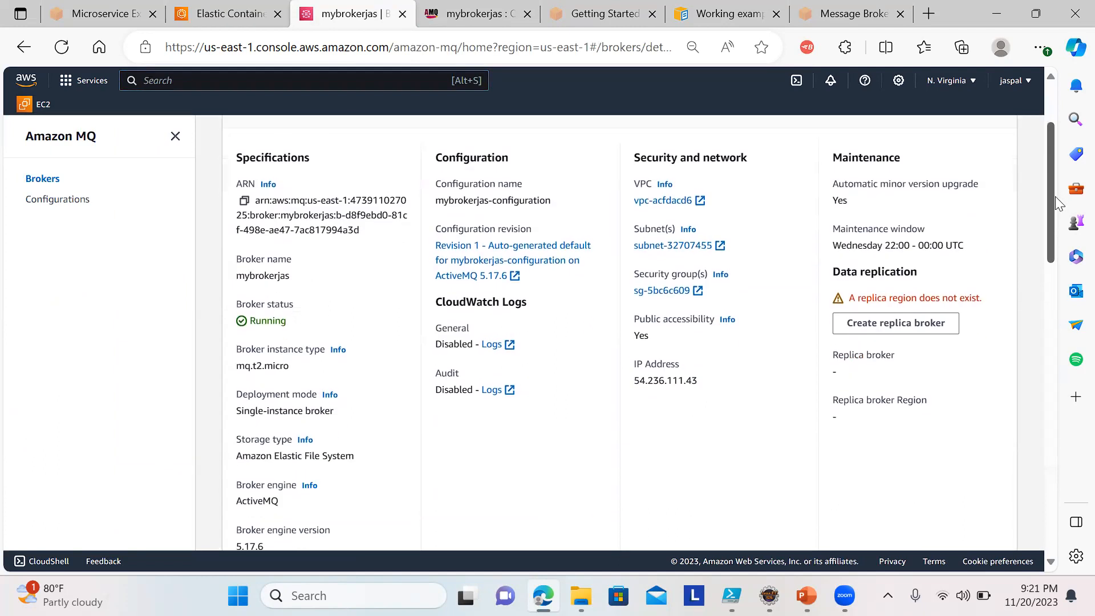
scroll(down, 3)
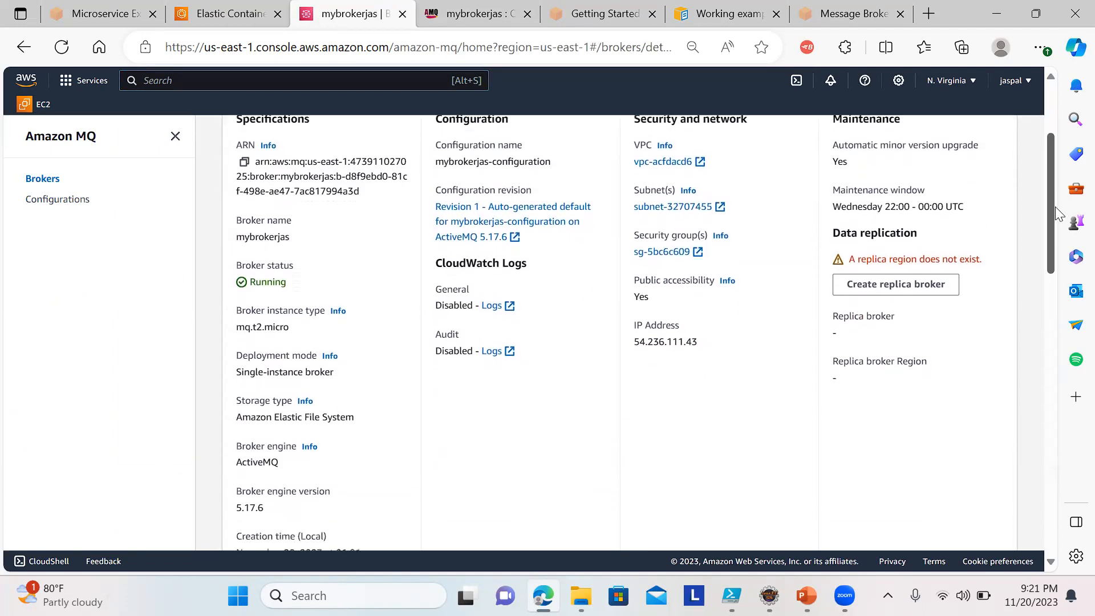
scroll(down, 3)
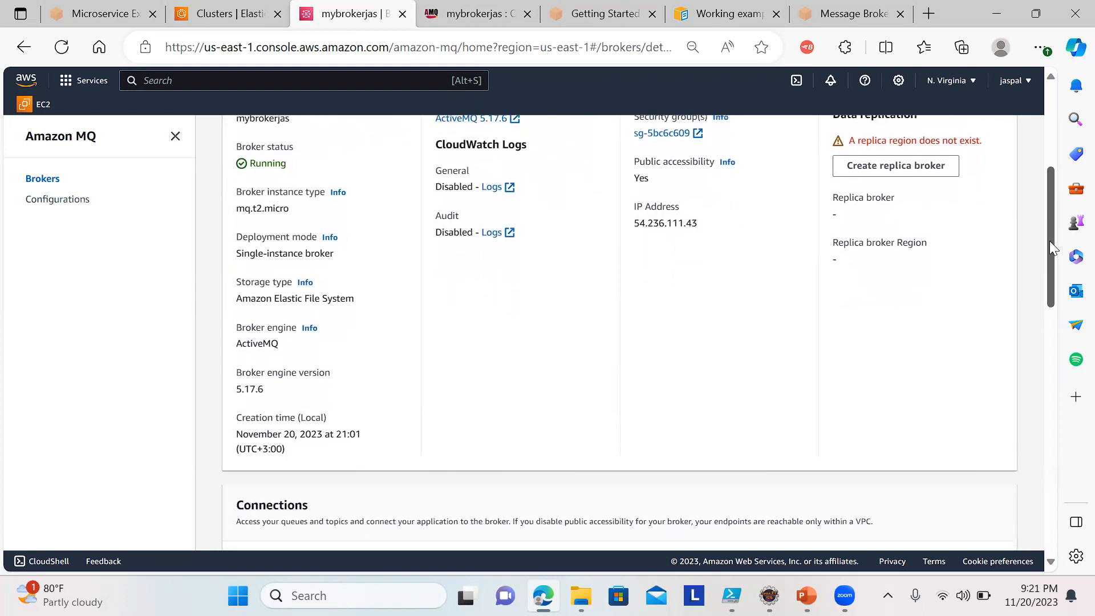
scroll(down, 3)
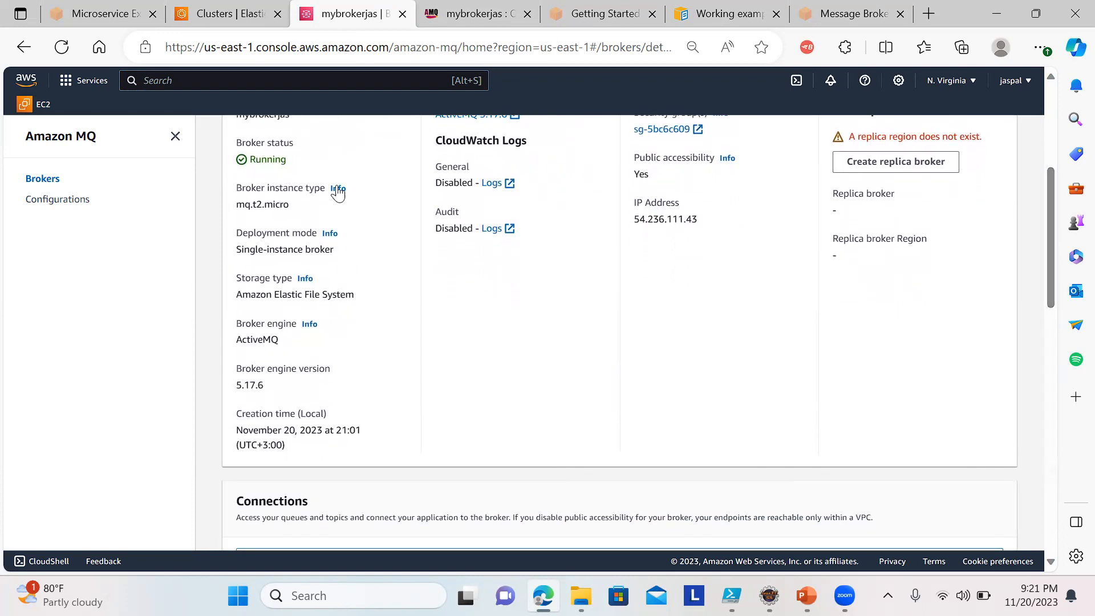
mouse_move(1054, 275)
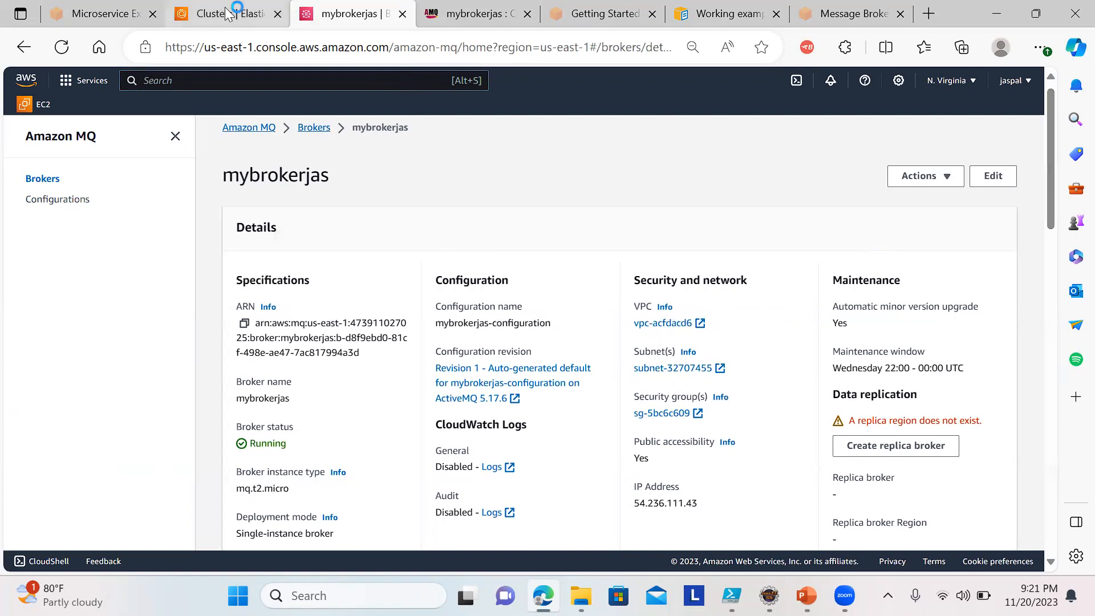
click(227, 14)
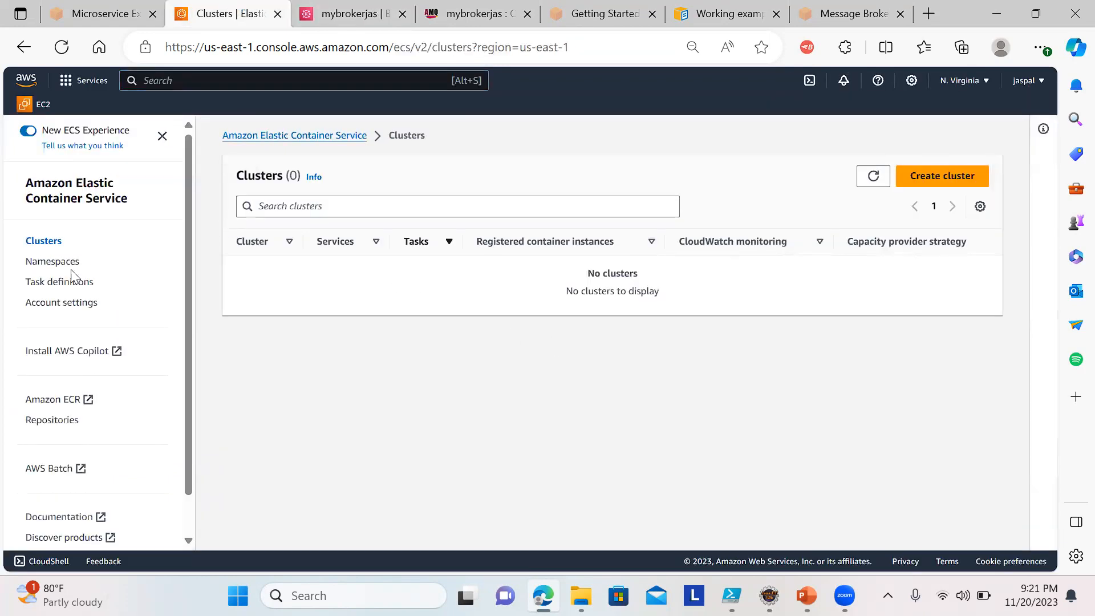
click(352, 14)
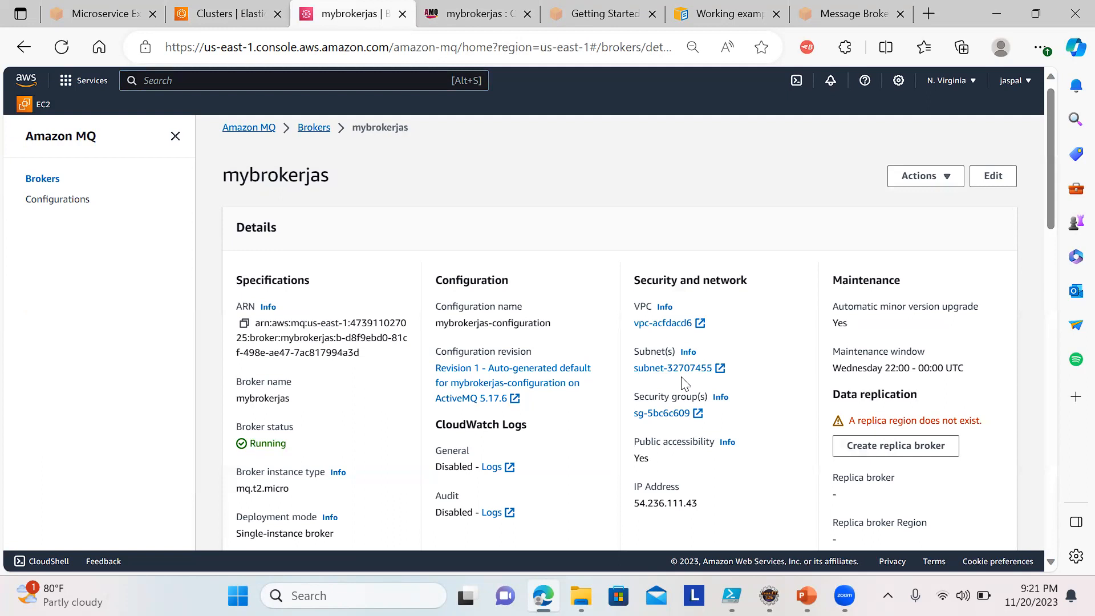
mouse_move(512, 383)
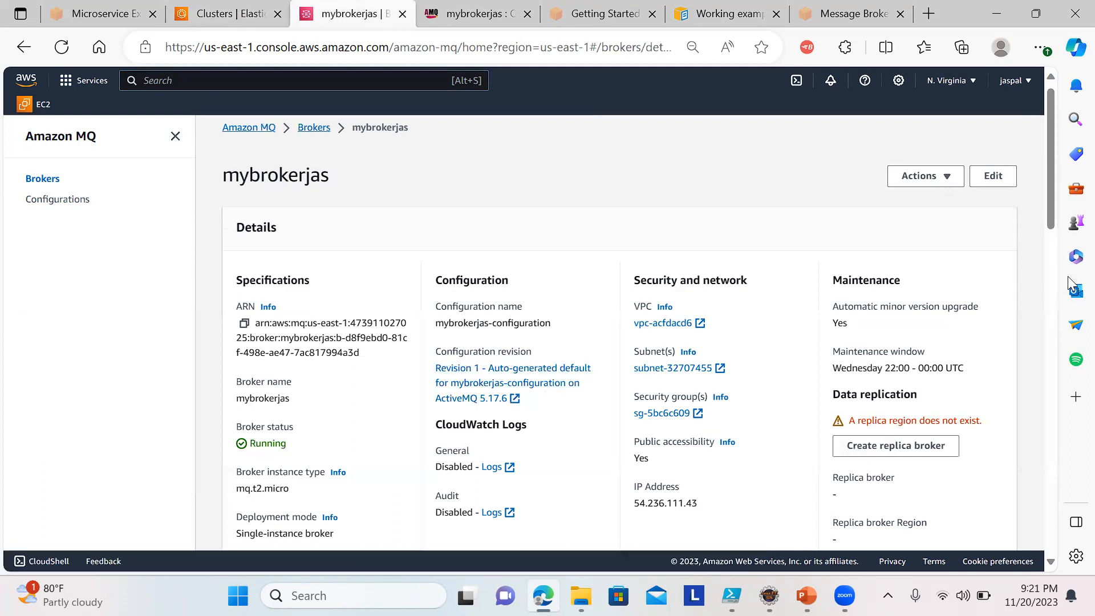
scroll(down, 3)
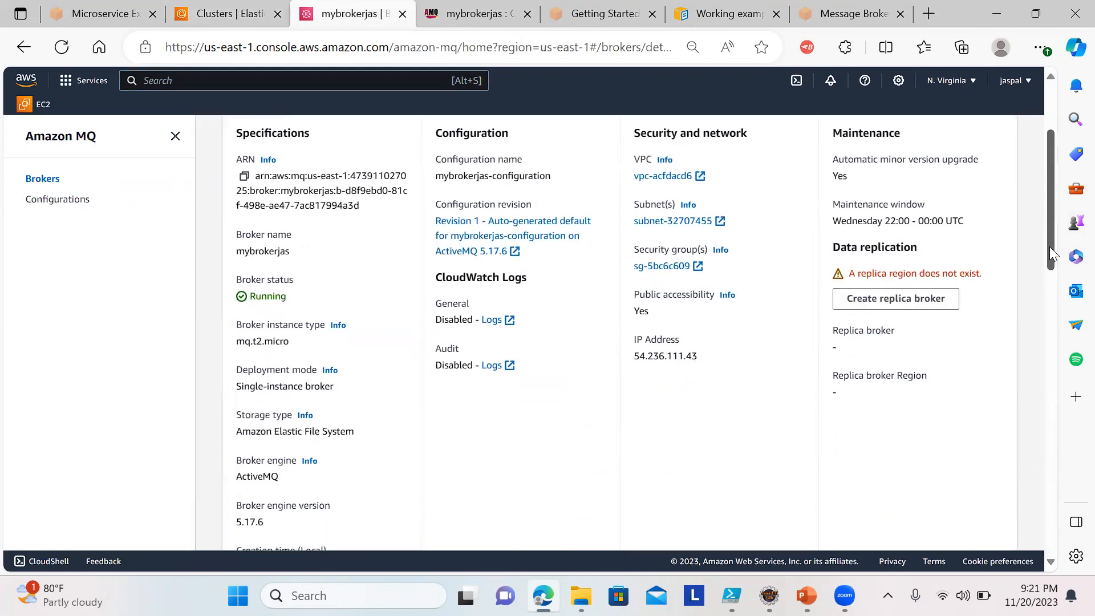
scroll(down, 3)
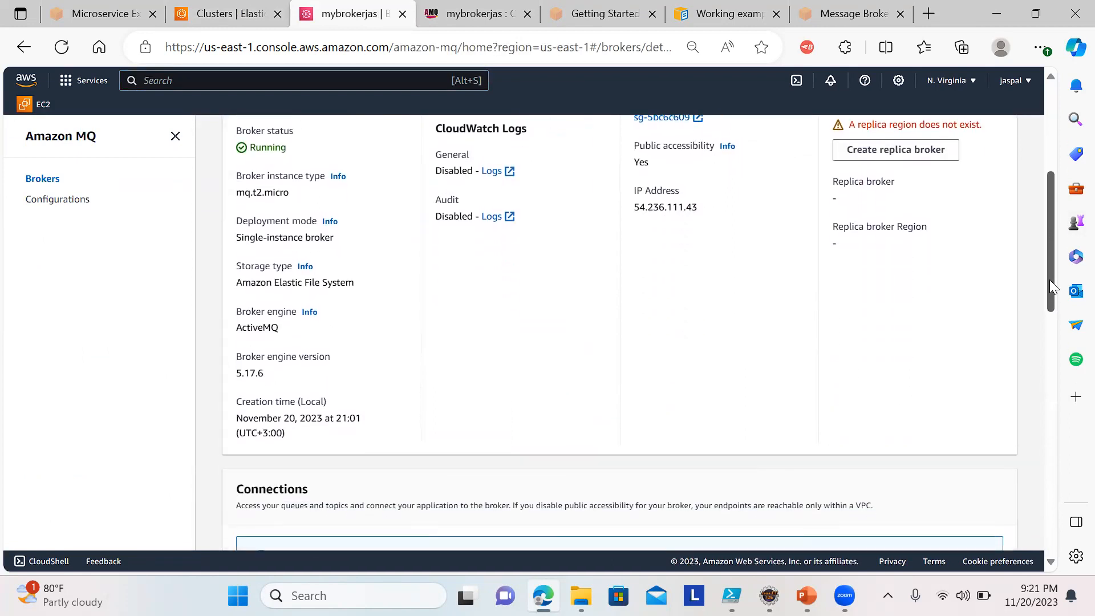
scroll(down, 3)
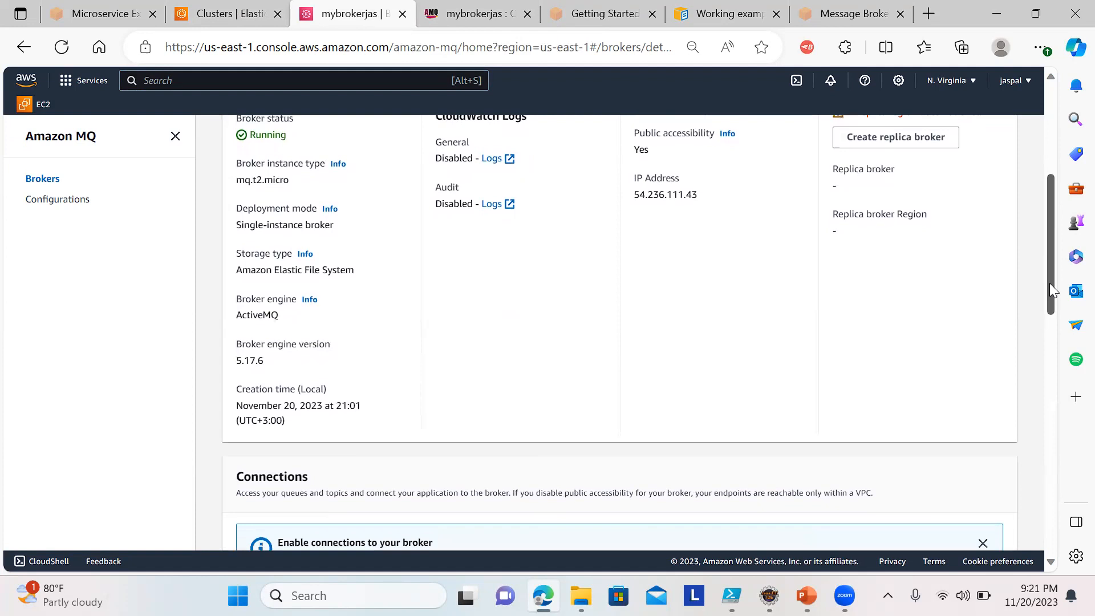
scroll(down, 3)
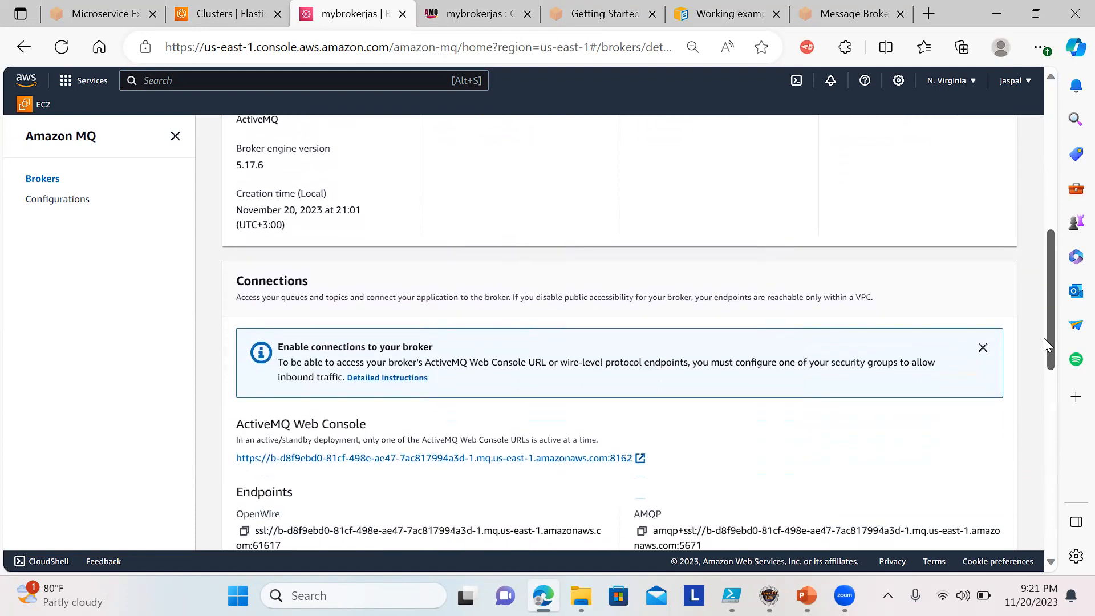
scroll(up, 3)
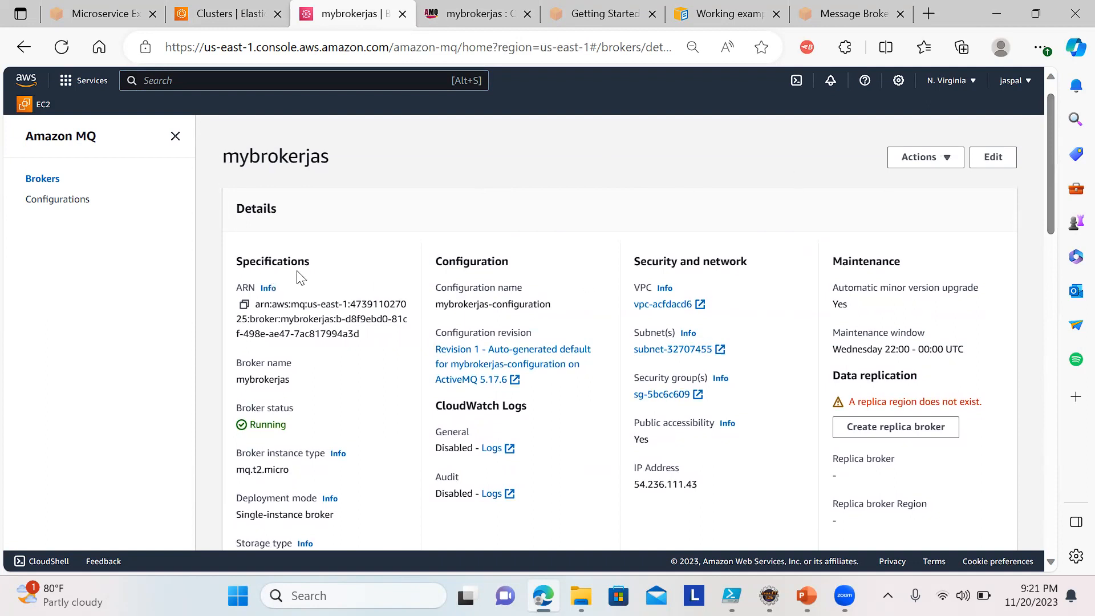
mouse_move(947, 166)
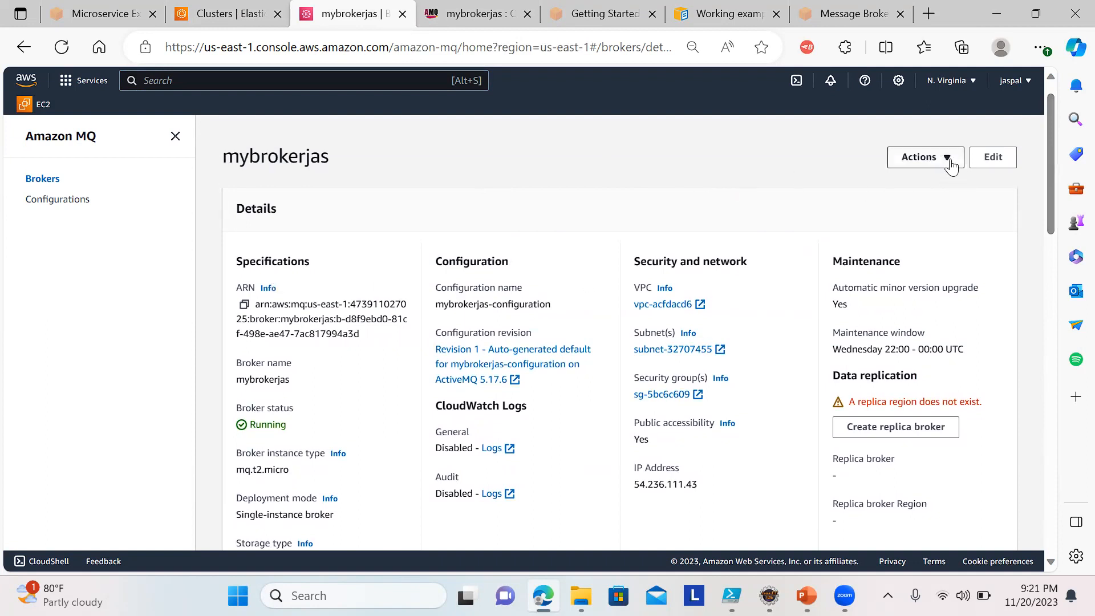
mouse_move(948, 167)
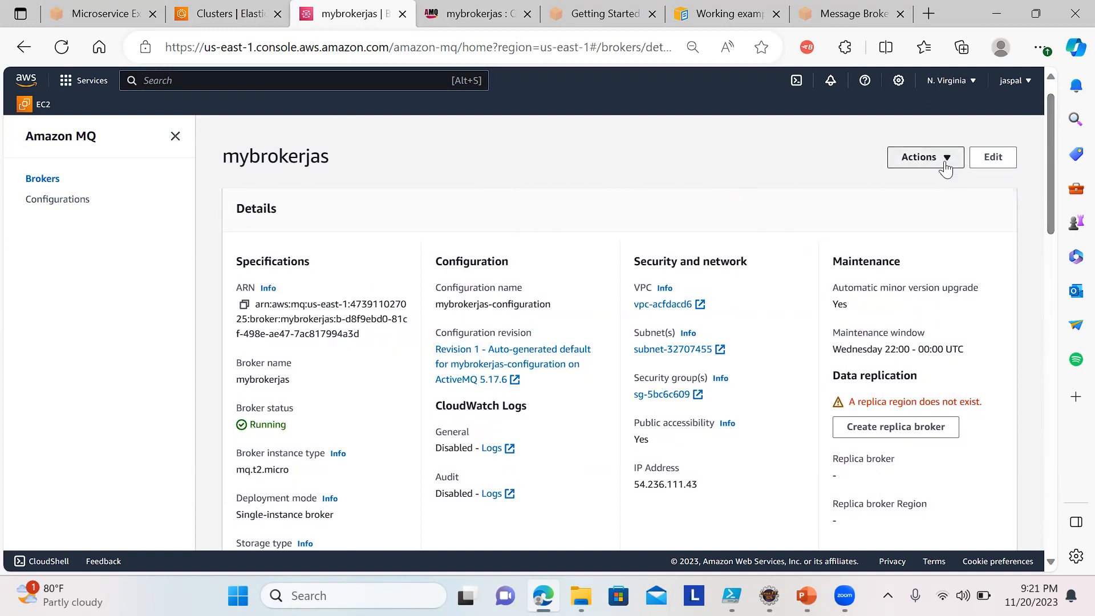
- Delete broker mybrokerjas via Actions, entering its name 'mybrokerjas' and confirming the permanent deletion
click(924, 156)
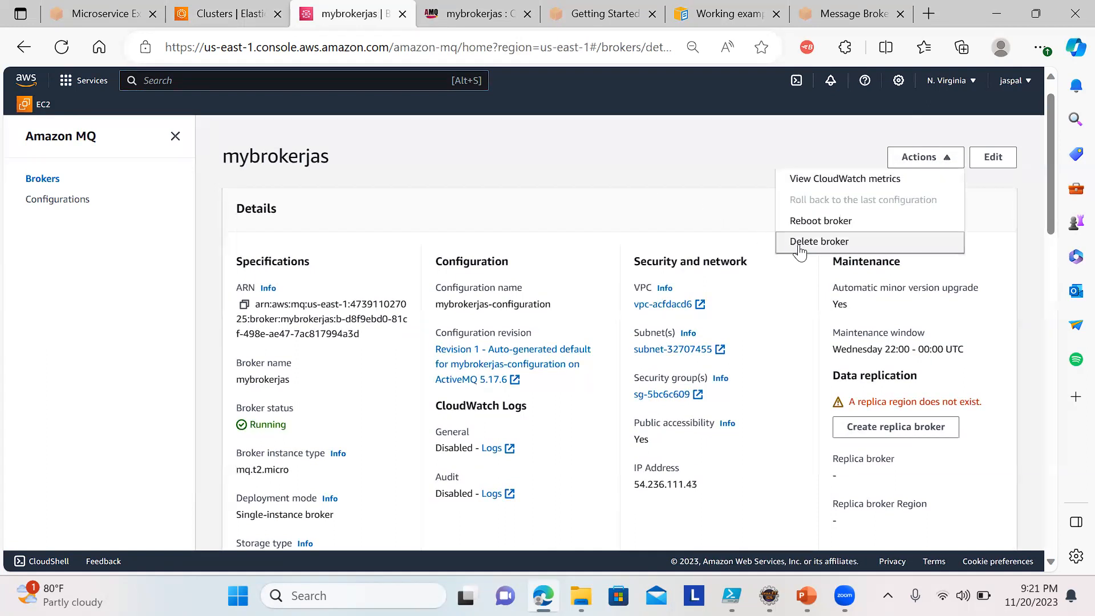
click(819, 241)
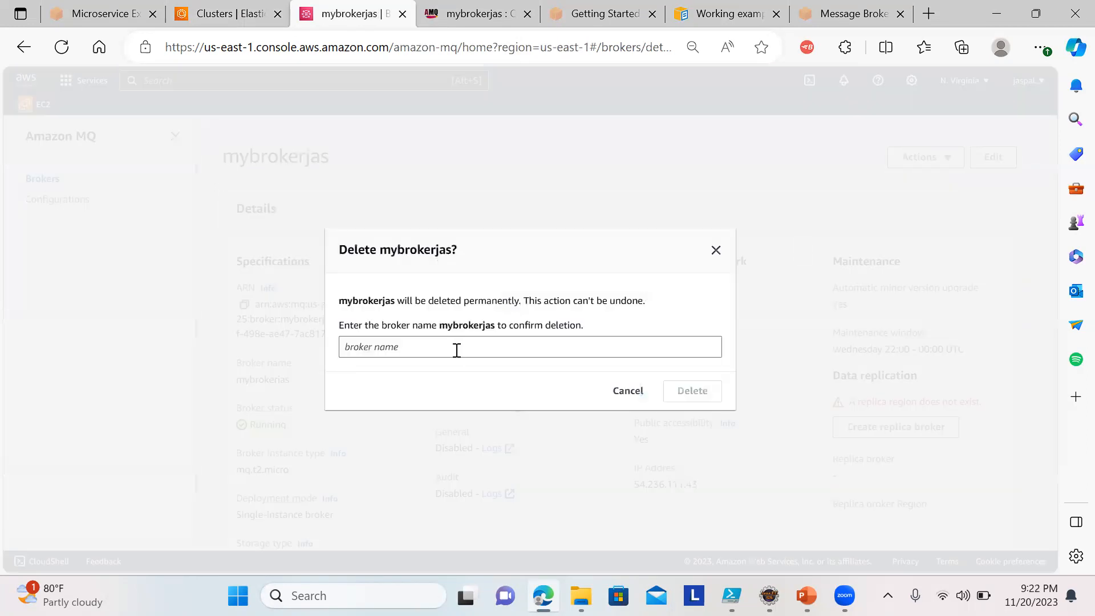
text(m)
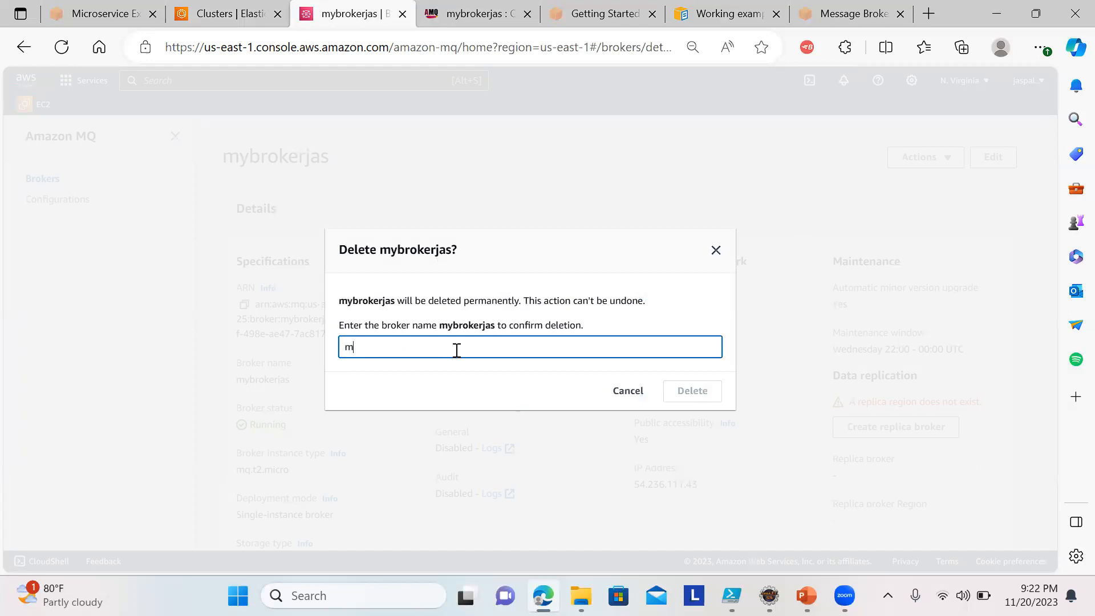
text(ybr)
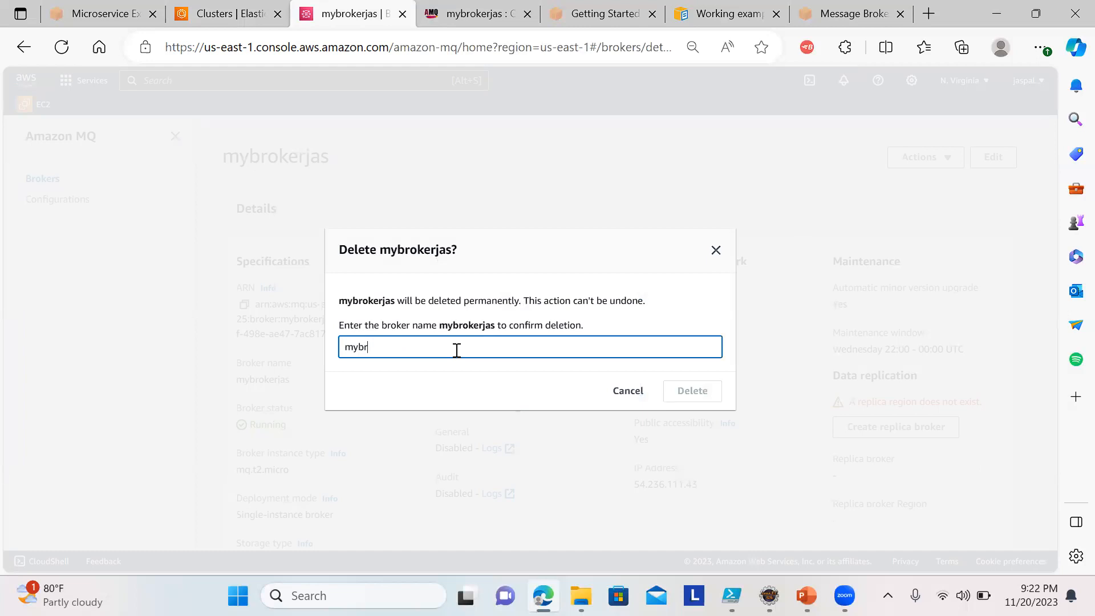
text(okerjas)
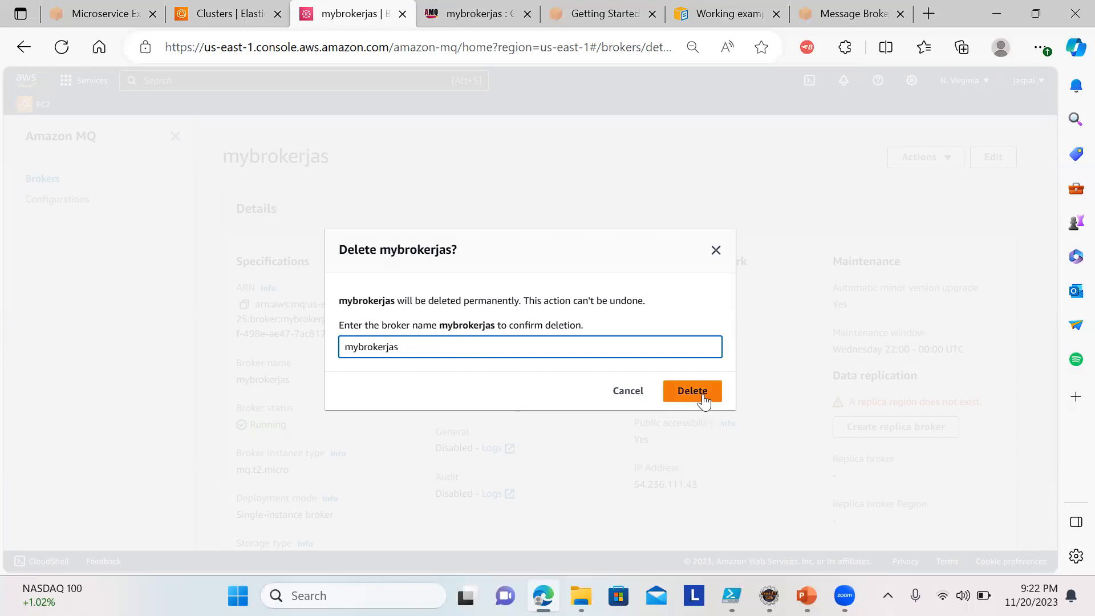
click(692, 390)
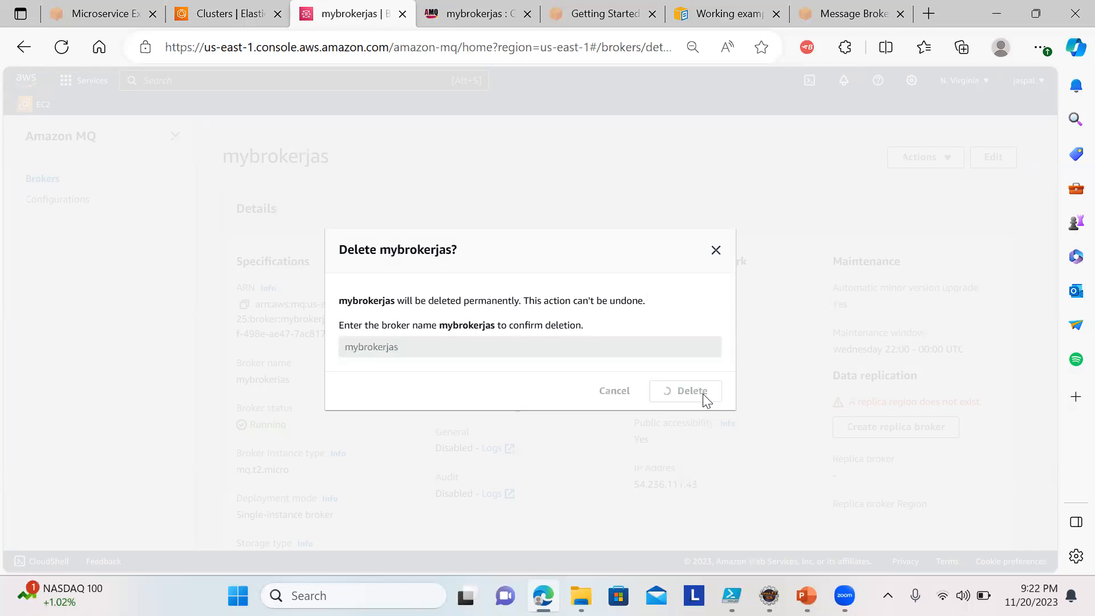
click(691, 390)
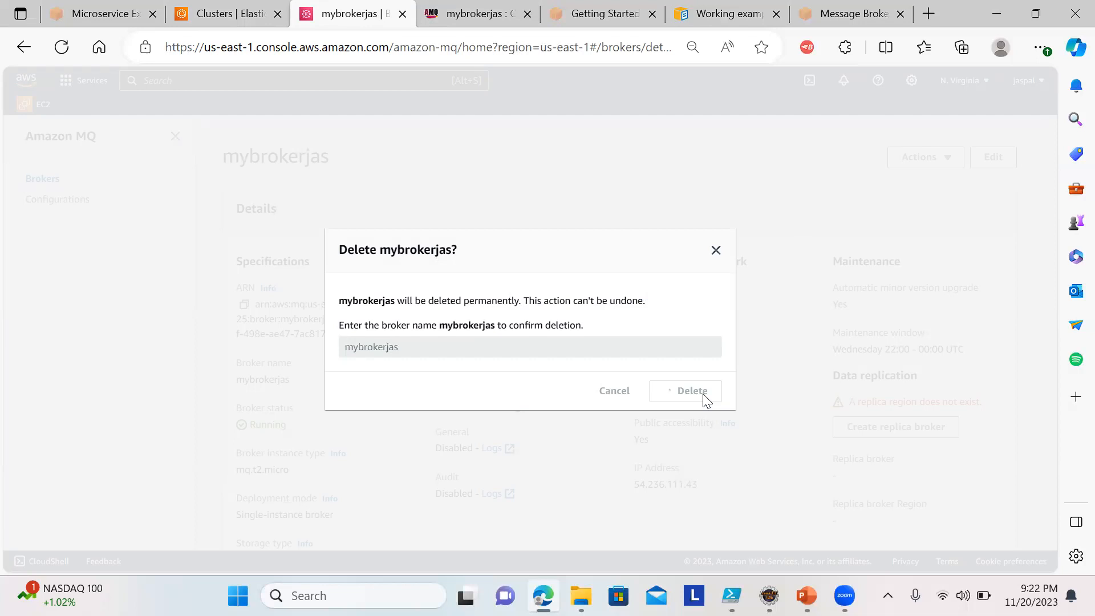
click(692, 390)
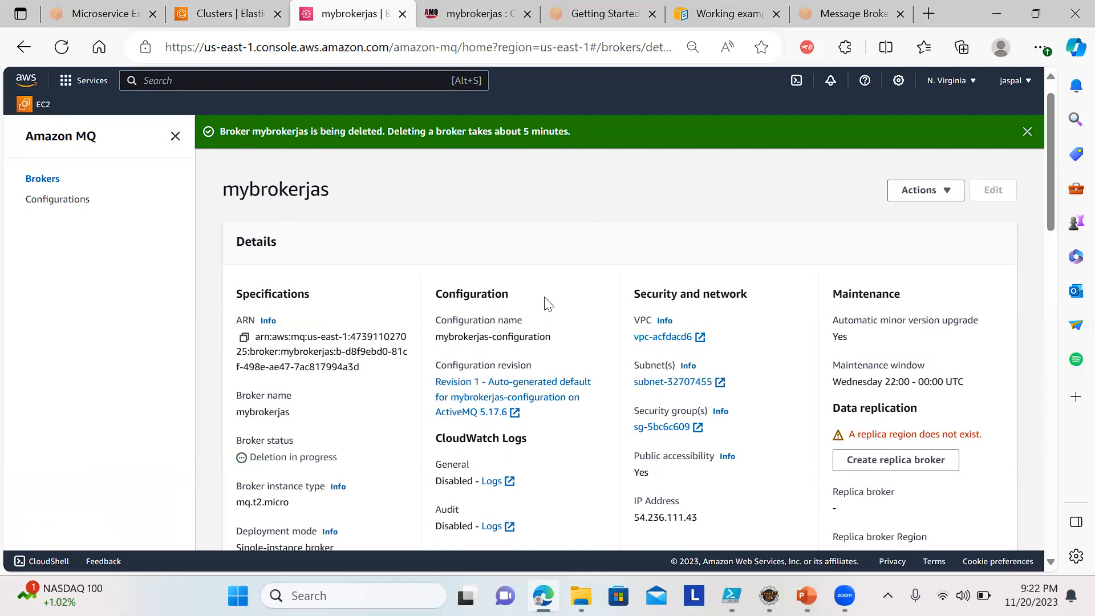
mouse_move(658, 411)
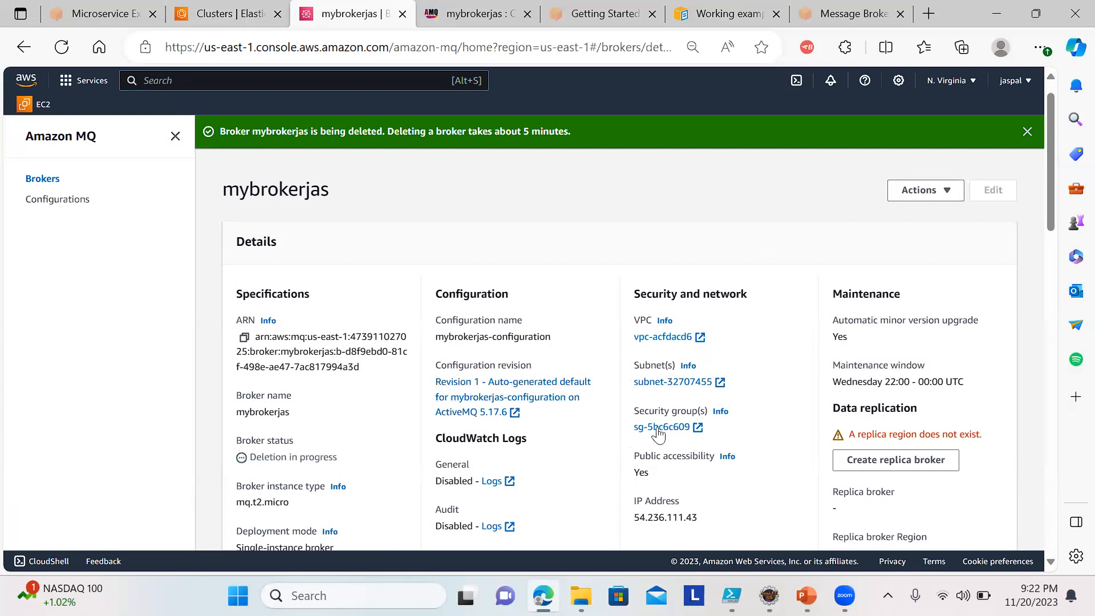
mouse_move(648, 229)
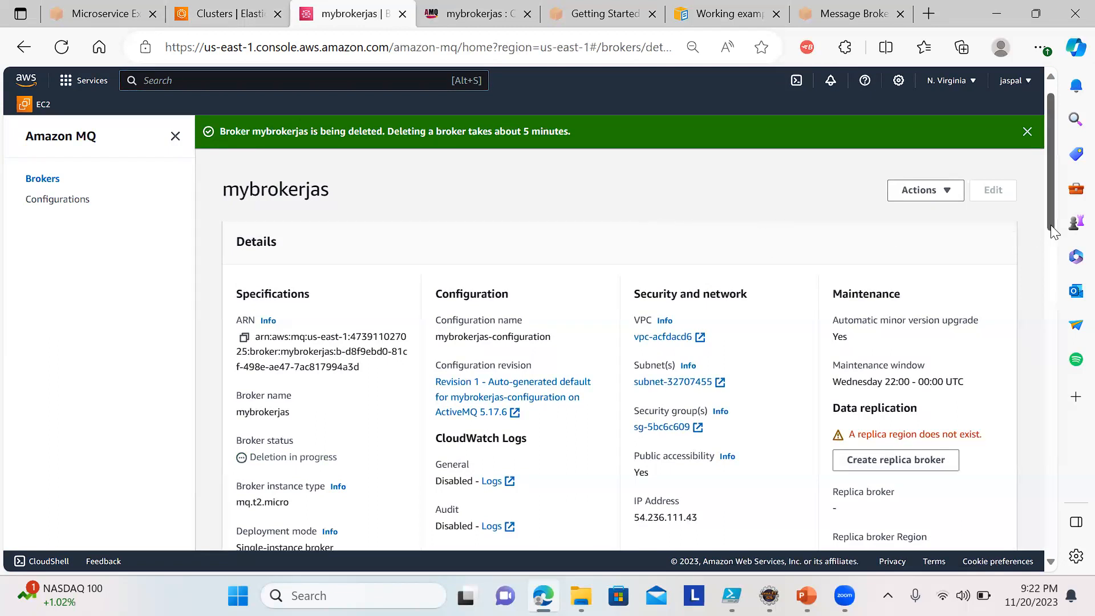
scroll(down, 3)
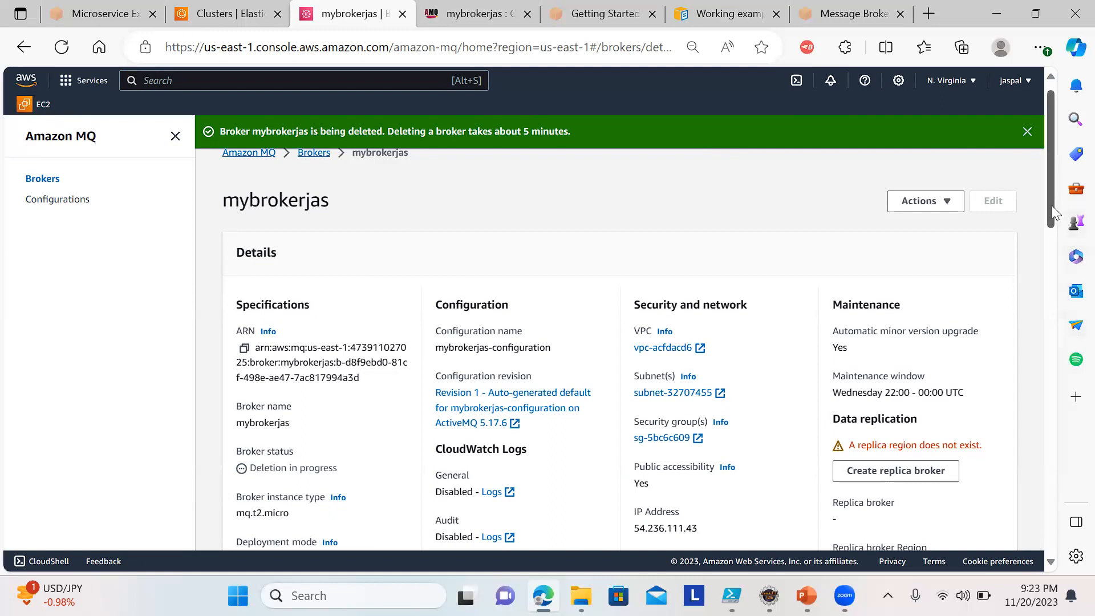
scroll(down, 3)
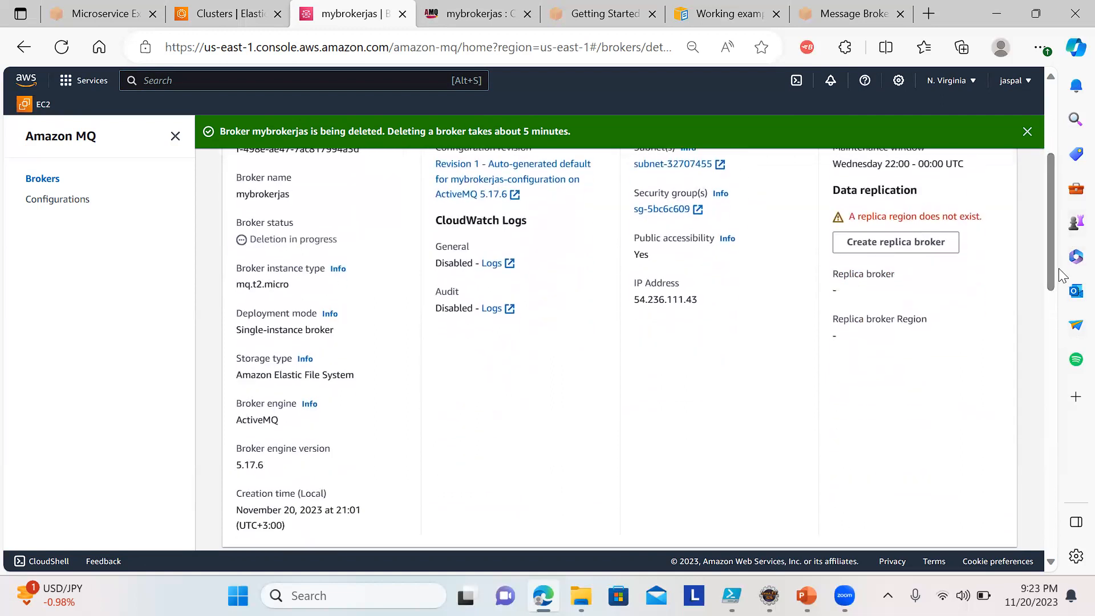